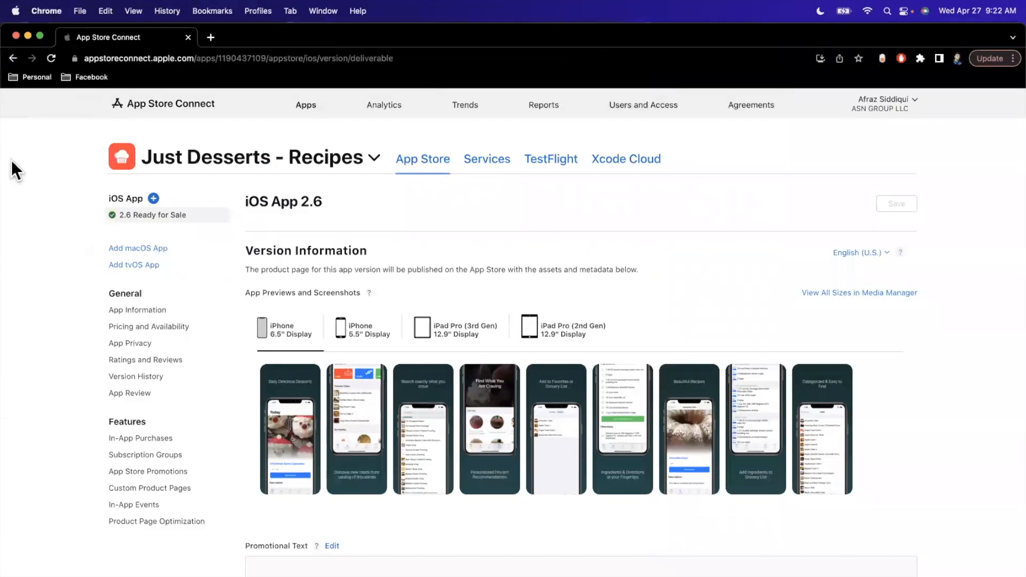
{"action": "mouse_move", "coordinate": [190, 184]}
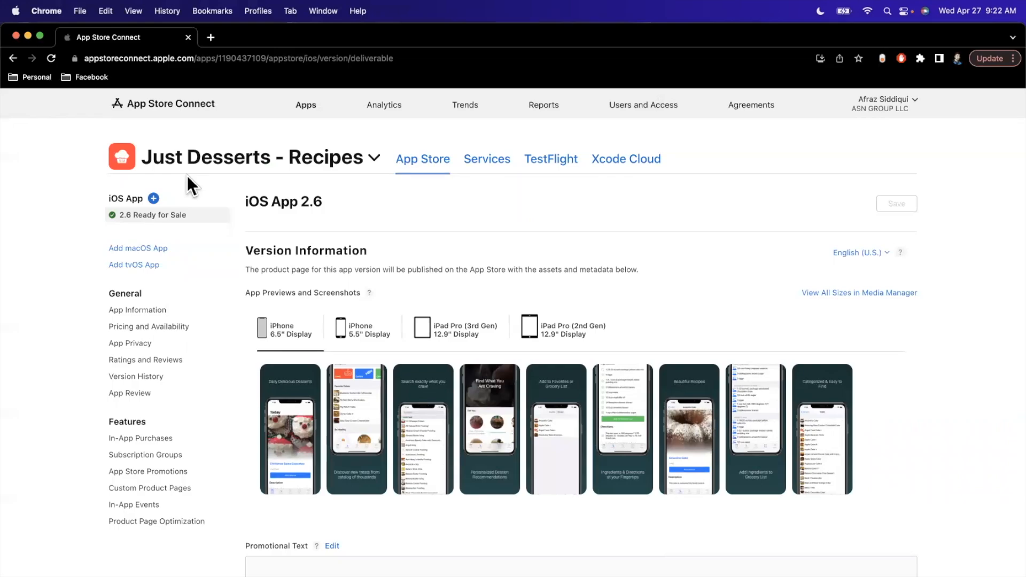
{"action": "mouse_move", "coordinate": [219, 229]}
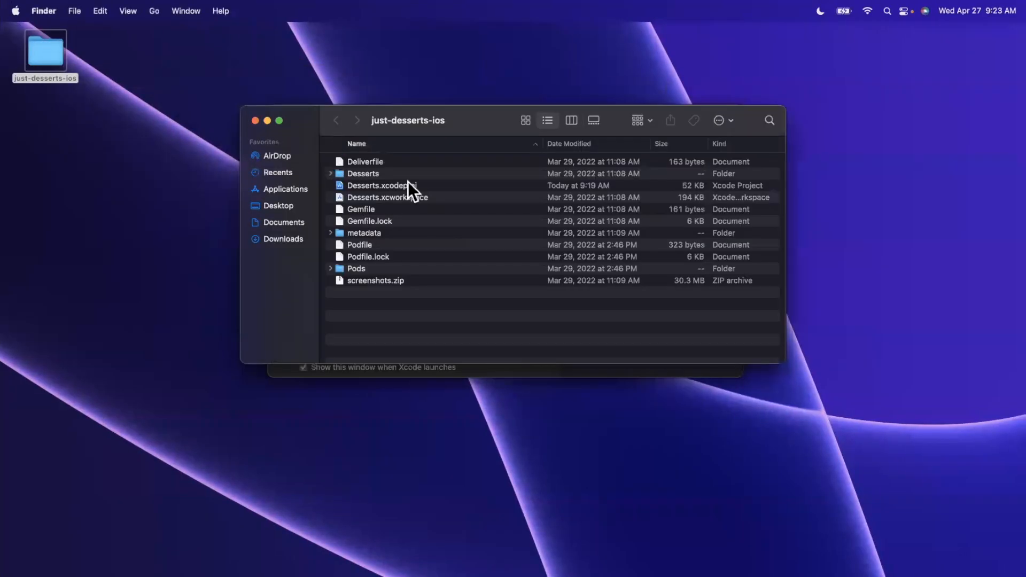
Open Desserts.xcworkspace from the just-desserts-ios folder in Xcode.
{"action": "left_click", "coordinate": [387, 196]}
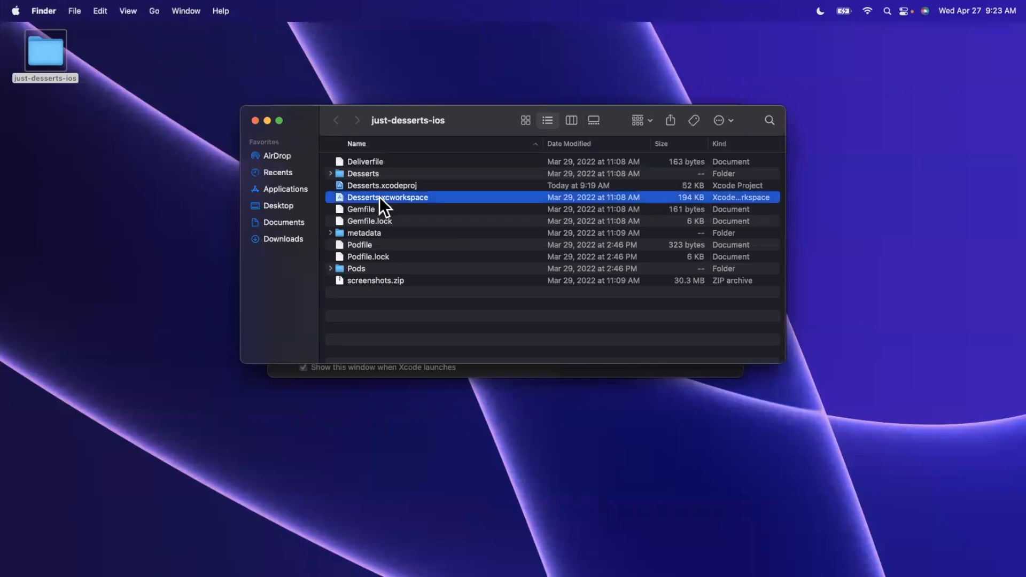
{"action": "double_click", "coordinate": [387, 196]}
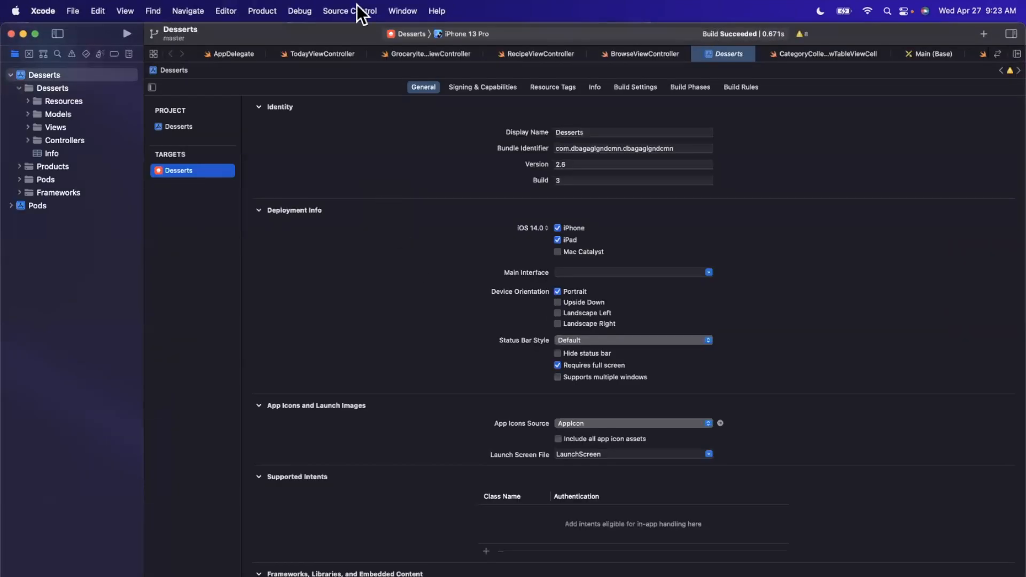
Keep iPhone 13 Pro as the run destination in the scheme destination menu.
{"action": "left_click", "coordinate": [471, 33]}
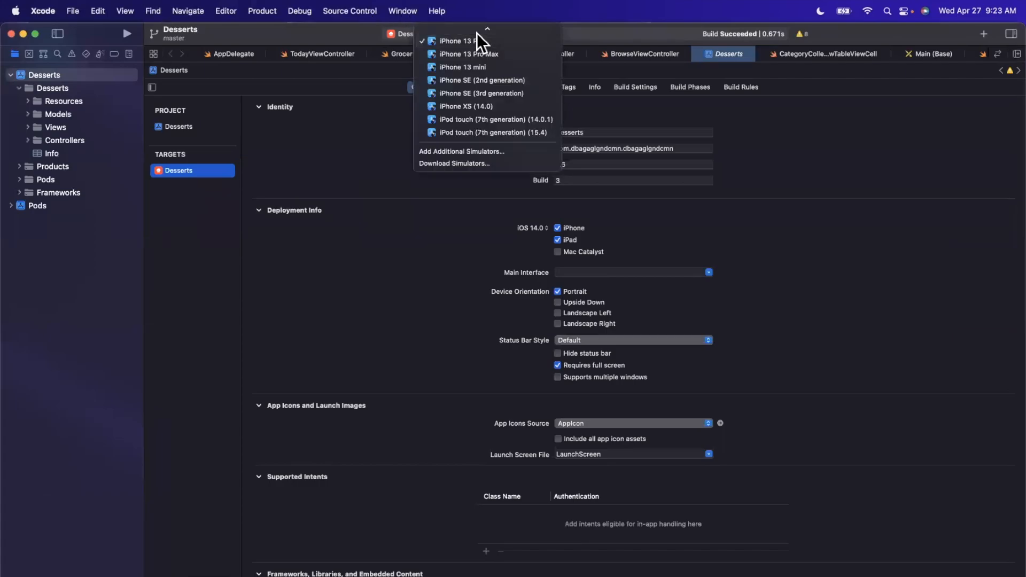
{"action": "left_click", "coordinate": [464, 41]}
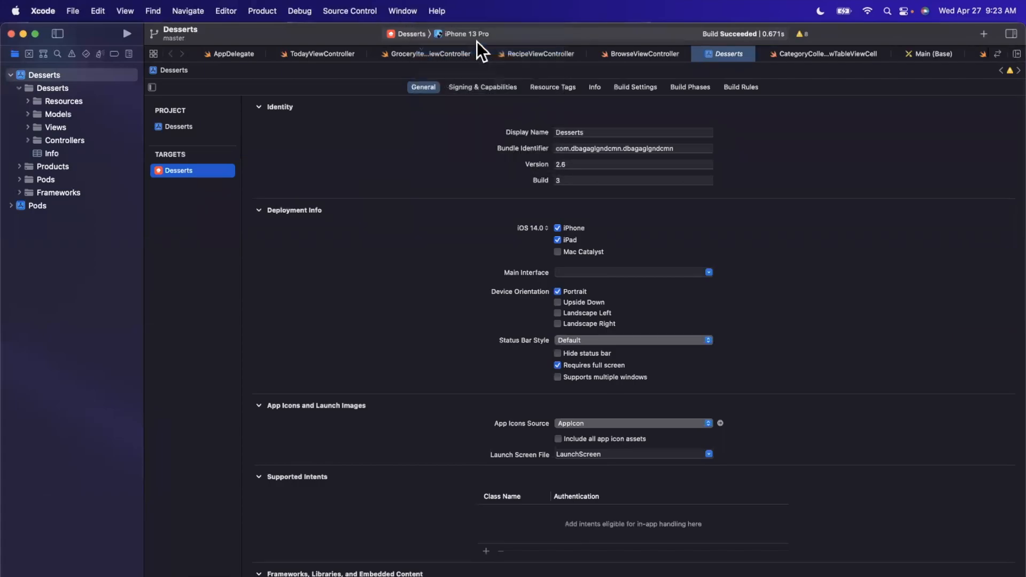
{"action": "mouse_move", "coordinate": [127, 34]}
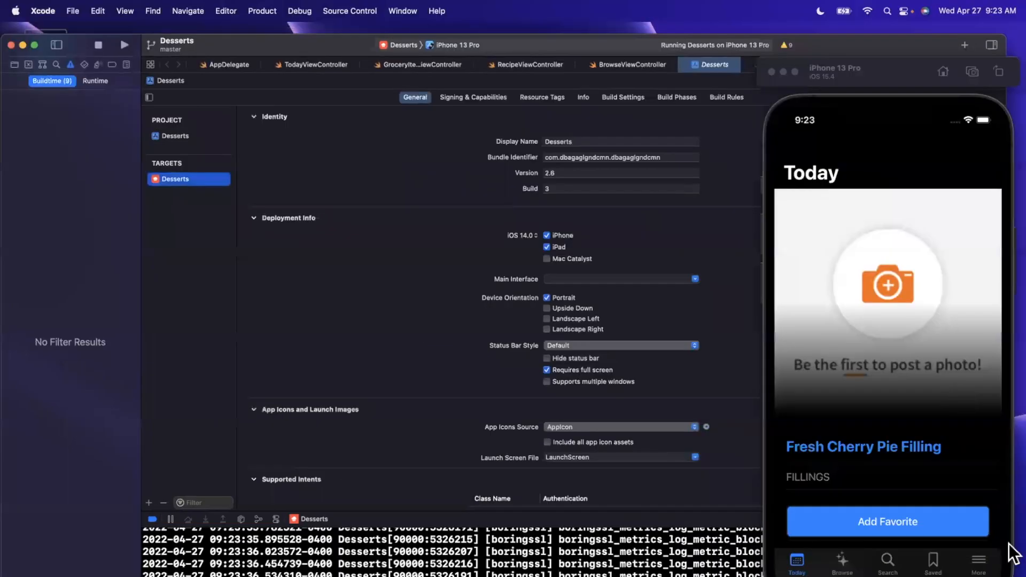
Move through the Desserts app's Browse and Search tabs in the iPhone 13 Pro simulator.
{"action": "left_click", "coordinate": [842, 563]}
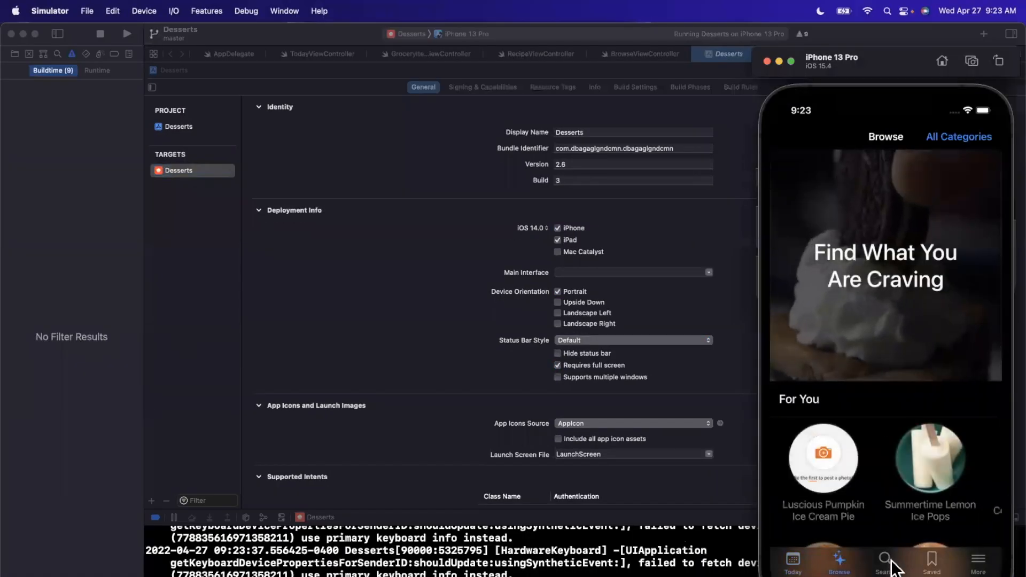
{"action": "left_click", "coordinate": [884, 561]}
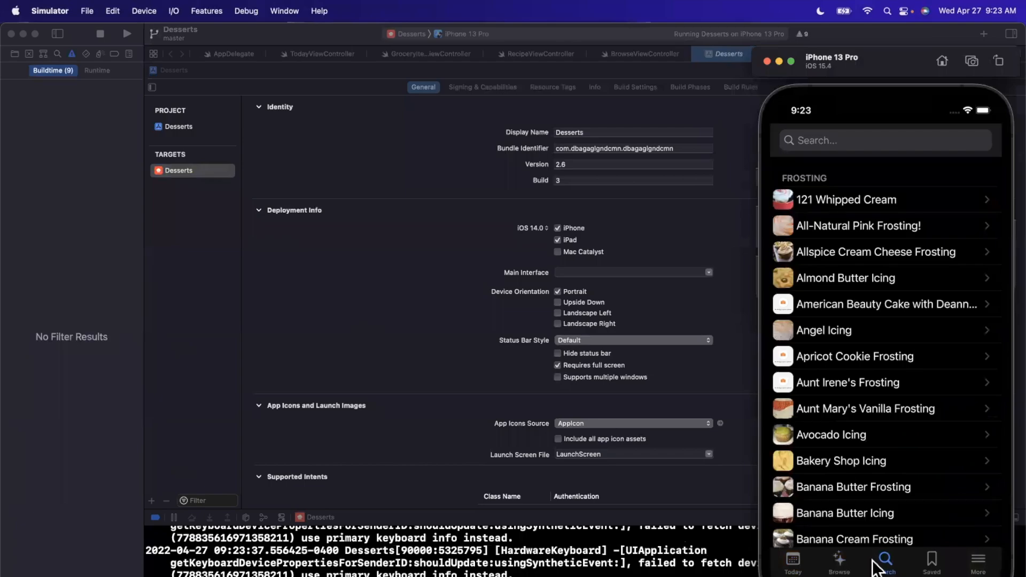
{"action": "left_click", "coordinate": [931, 560]}
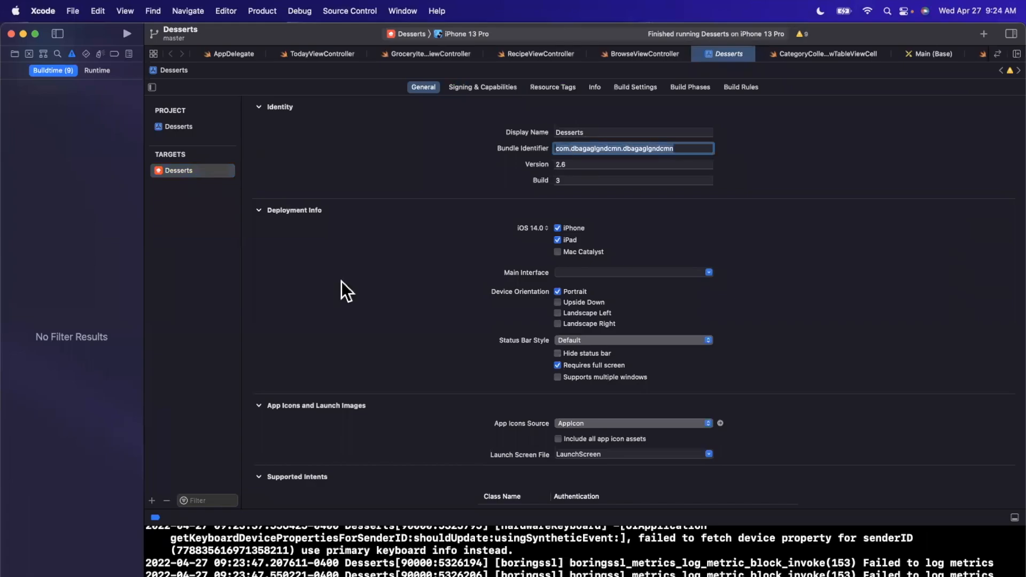
{"action": "mouse_move", "coordinate": [491, 131]}
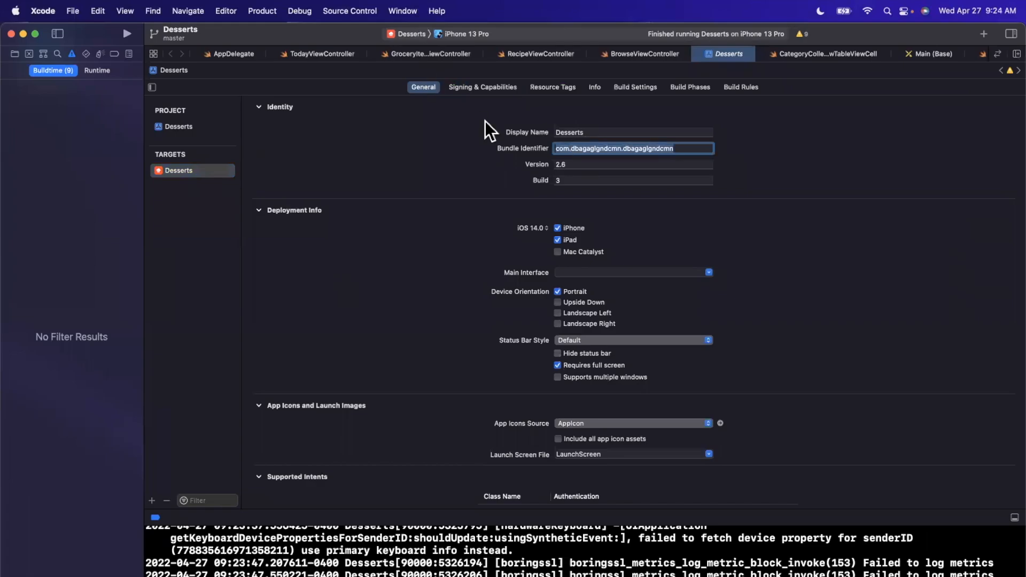
{"action": "mouse_move", "coordinate": [484, 107]}
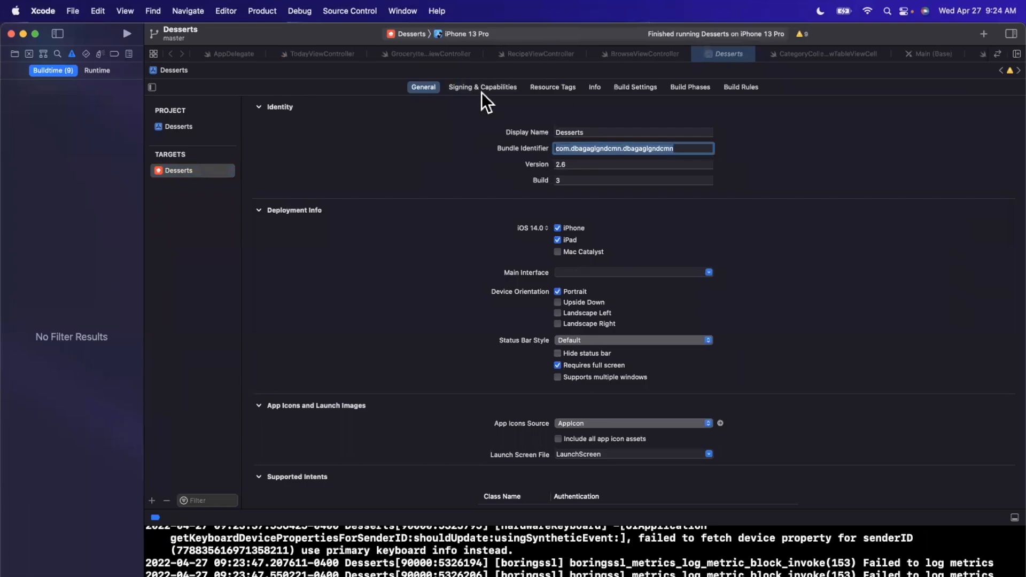
Show the Desserts target's Signing & Capabilities settings with automatic signing under ASN GROUP LLC.
{"action": "left_click", "coordinate": [482, 86]}
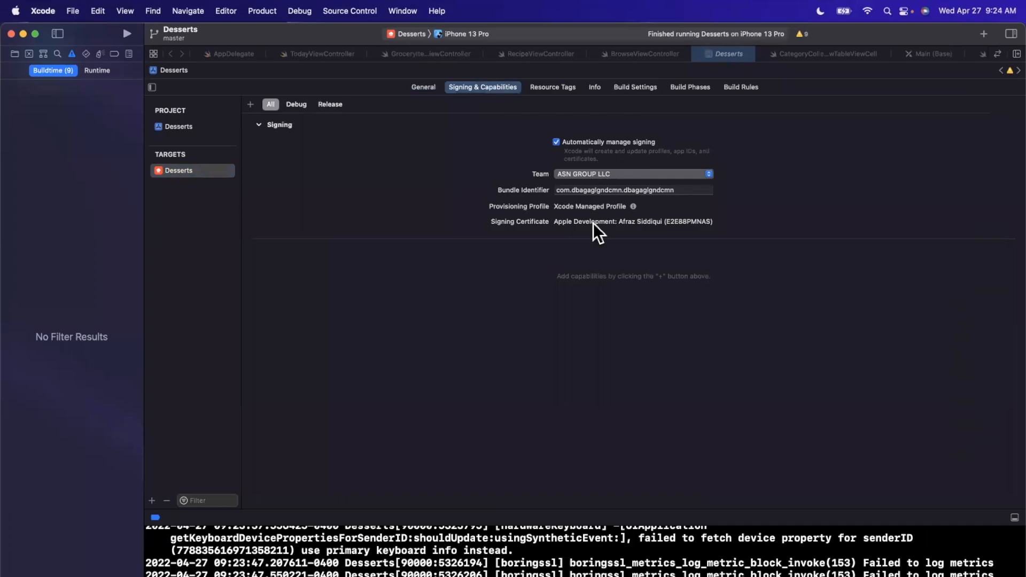
{"action": "mouse_move", "coordinate": [521, 263]}
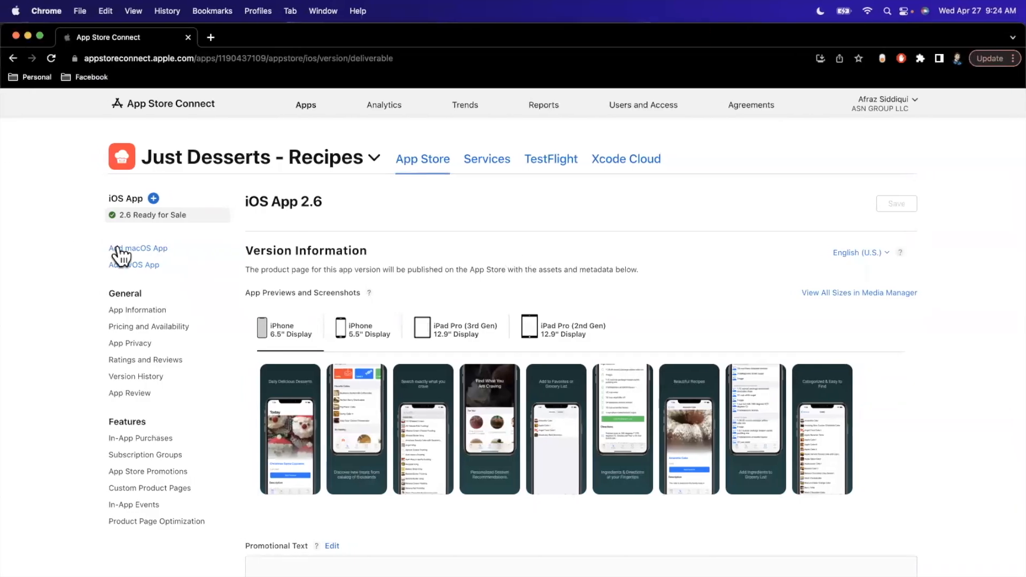
{"action": "mouse_move", "coordinate": [126, 230]}
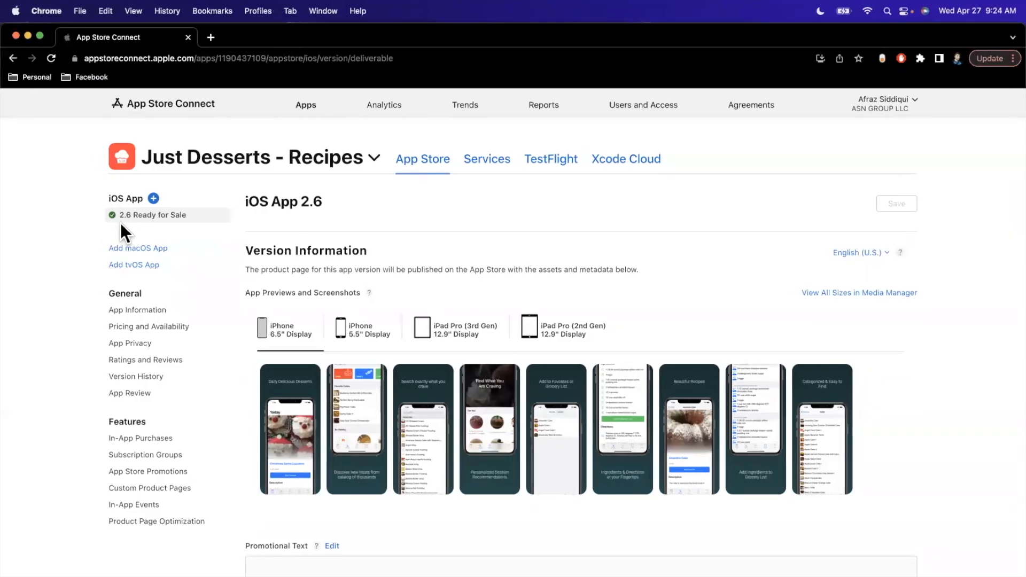
Create iOS app version 2.7 for Just Desserts and open its Prepare for Submission page.
{"action": "left_click", "coordinate": [153, 199]}
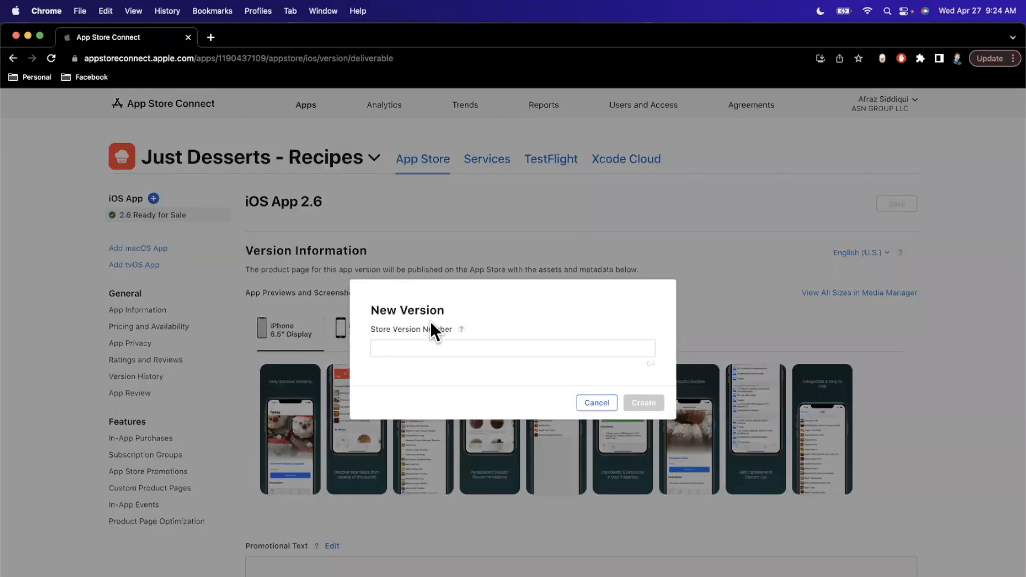
{"action": "type", "text": "2.7"}
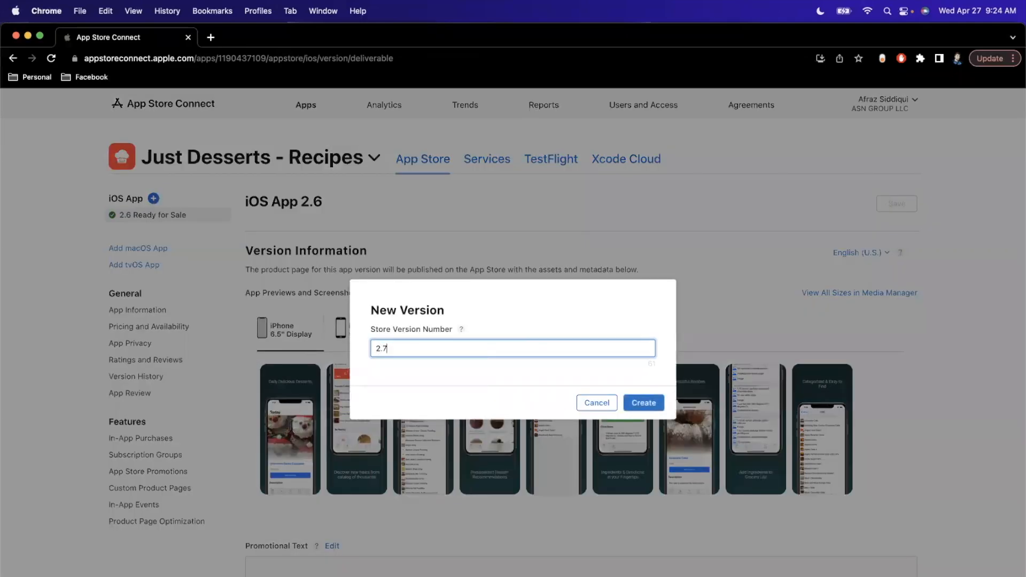
{"action": "mouse_move", "coordinate": [430, 369]}
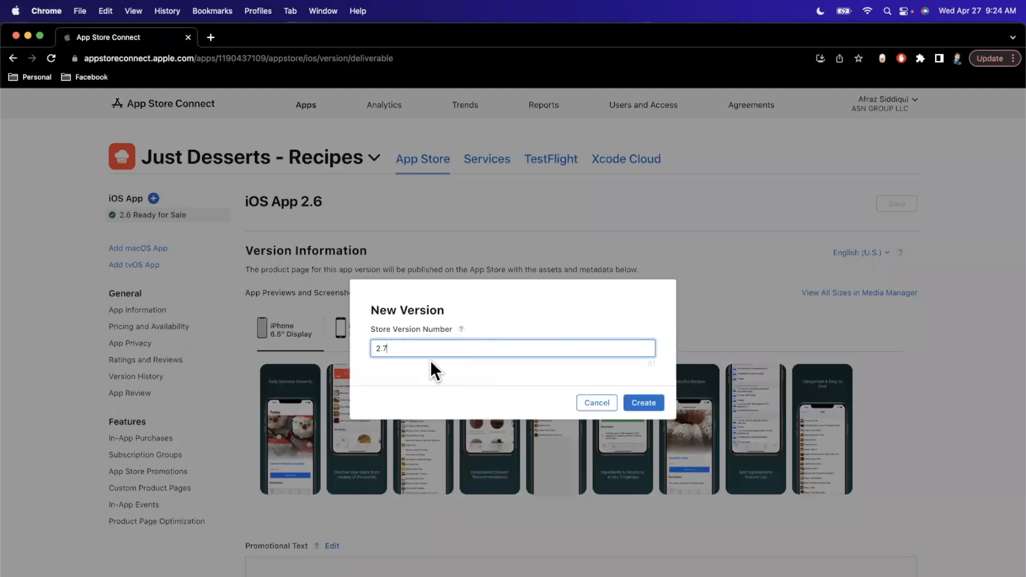
{"action": "left_click", "coordinate": [644, 402]}
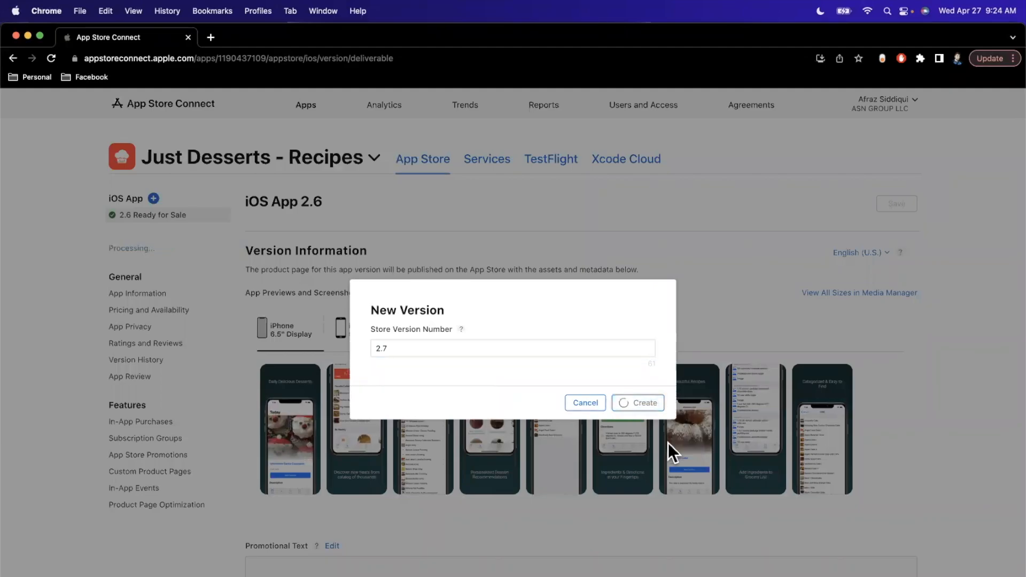
{"action": "left_click", "coordinate": [638, 402]}
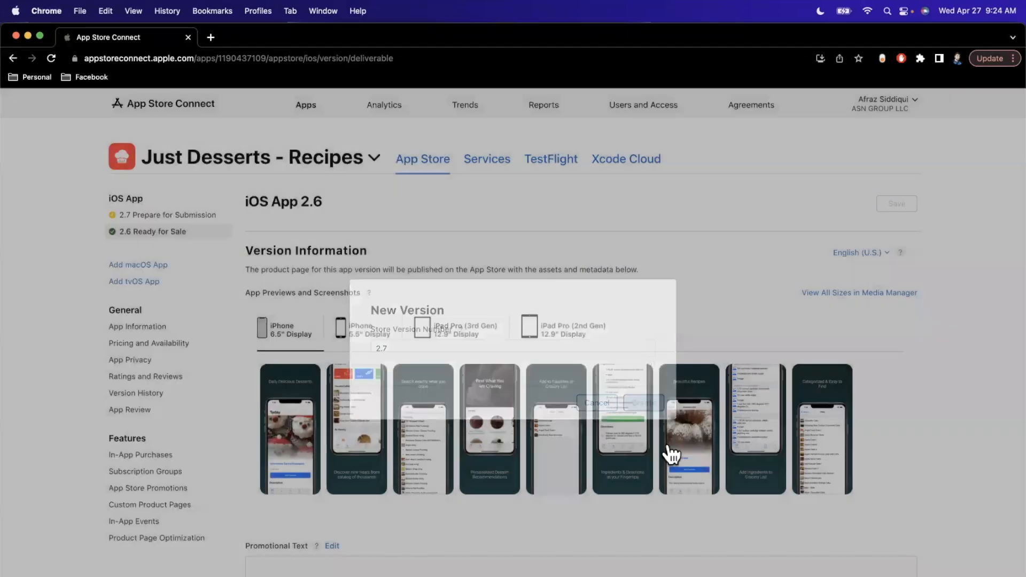
{"action": "left_click", "coordinate": [643, 403]}
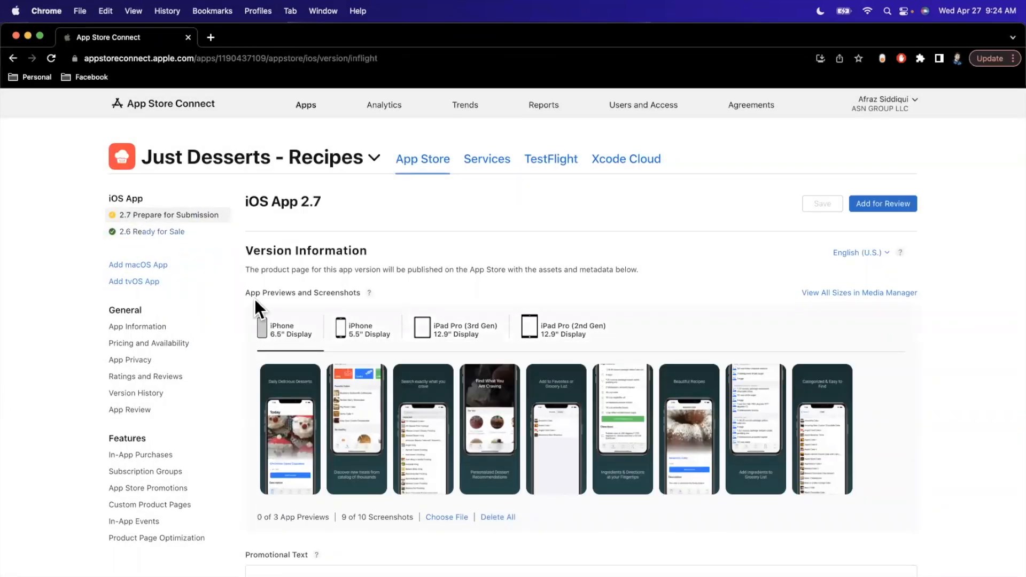
{"action": "scroll", "scroll_direction": "down", "scroll_amount": 3}
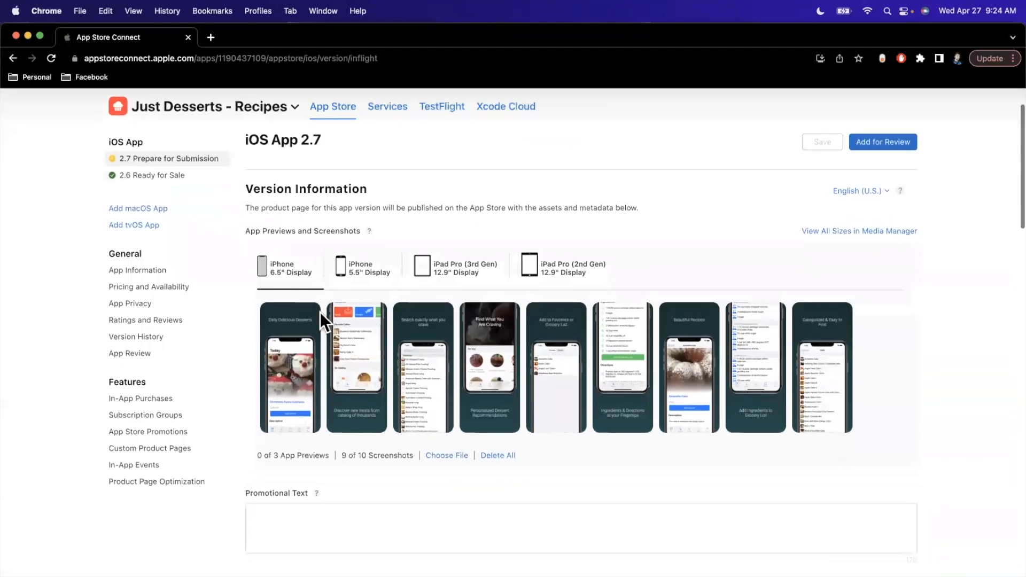
{"action": "scroll", "scroll_direction": "down", "scroll_amount": 3}
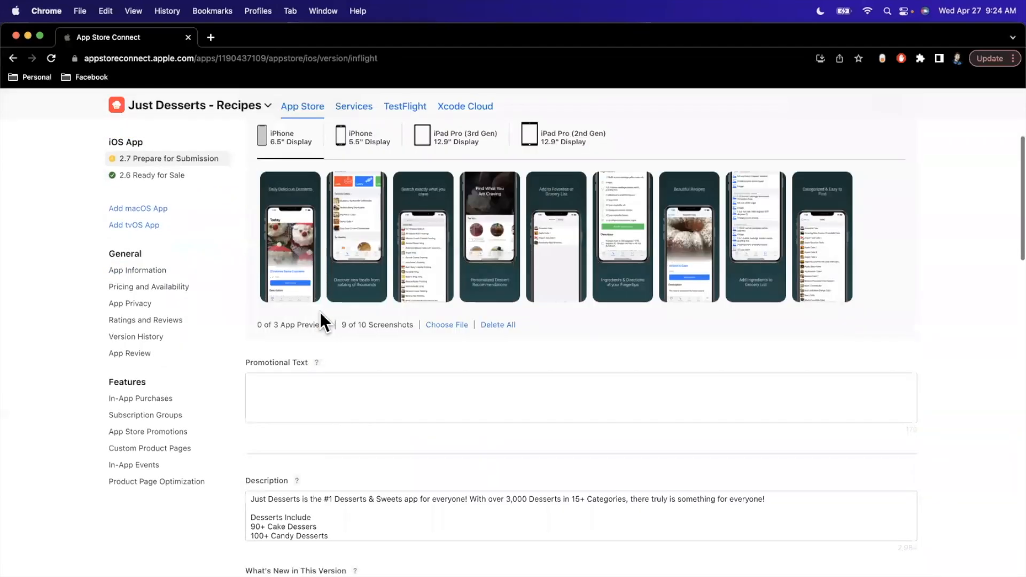
{"action": "mouse_move", "coordinate": [263, 376]}
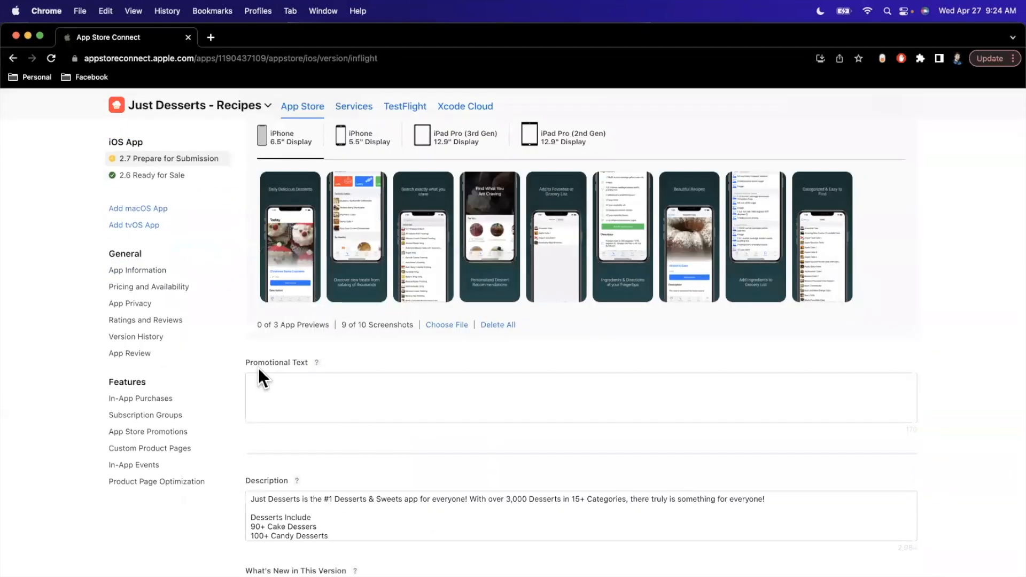
{"action": "scroll", "scroll_direction": "down", "scroll_amount": 3}
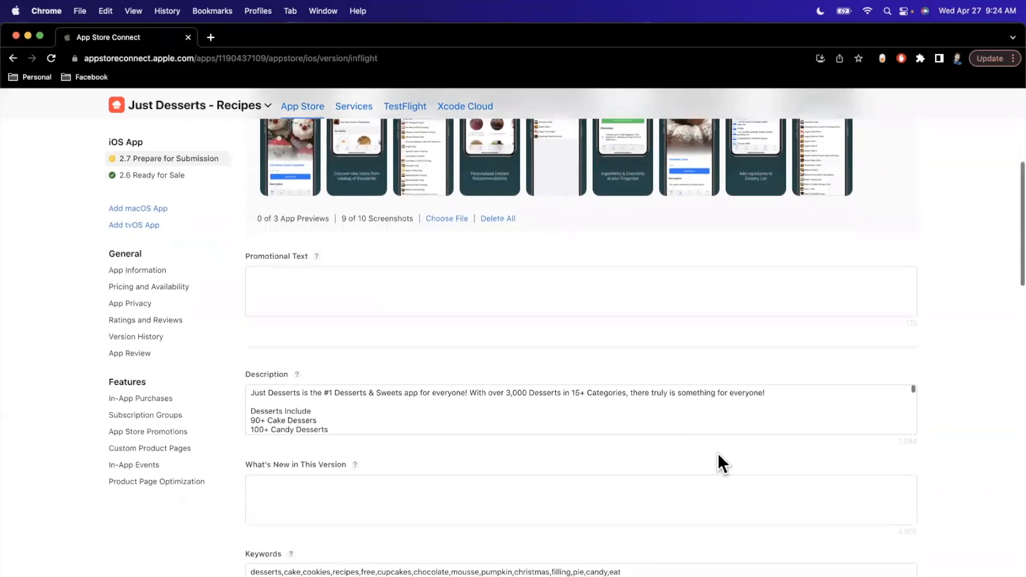
{"action": "scroll", "scroll_direction": "down", "scroll_amount": 3}
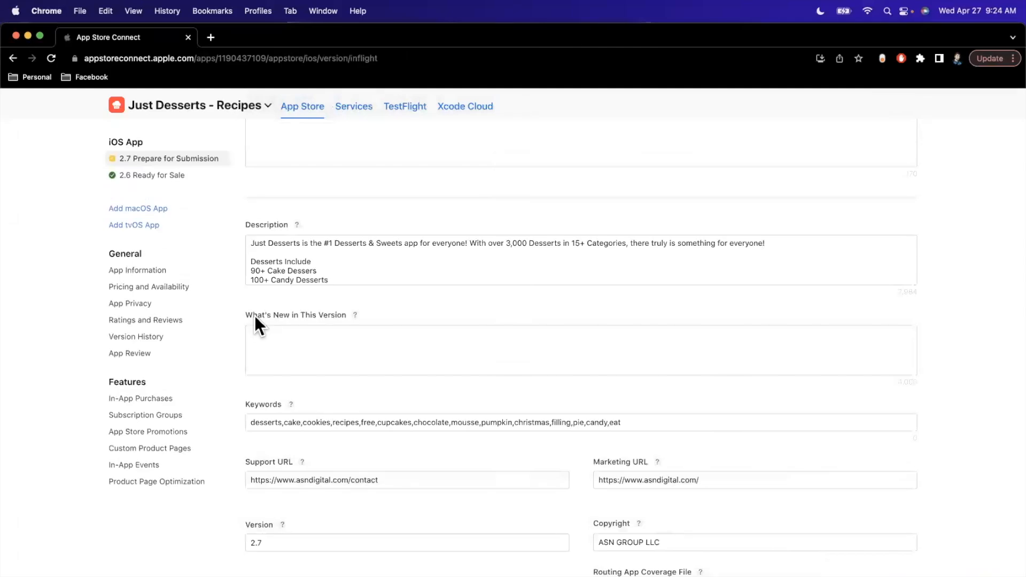
{"action": "mouse_move", "coordinate": [295, 333]}
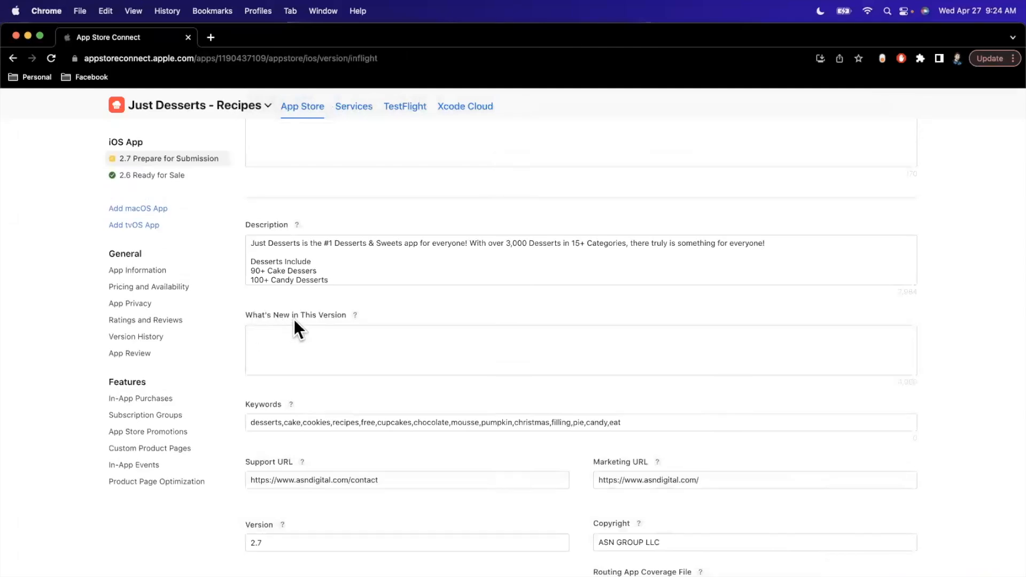
{"action": "scroll", "scroll_direction": "up", "scroll_amount": 3}
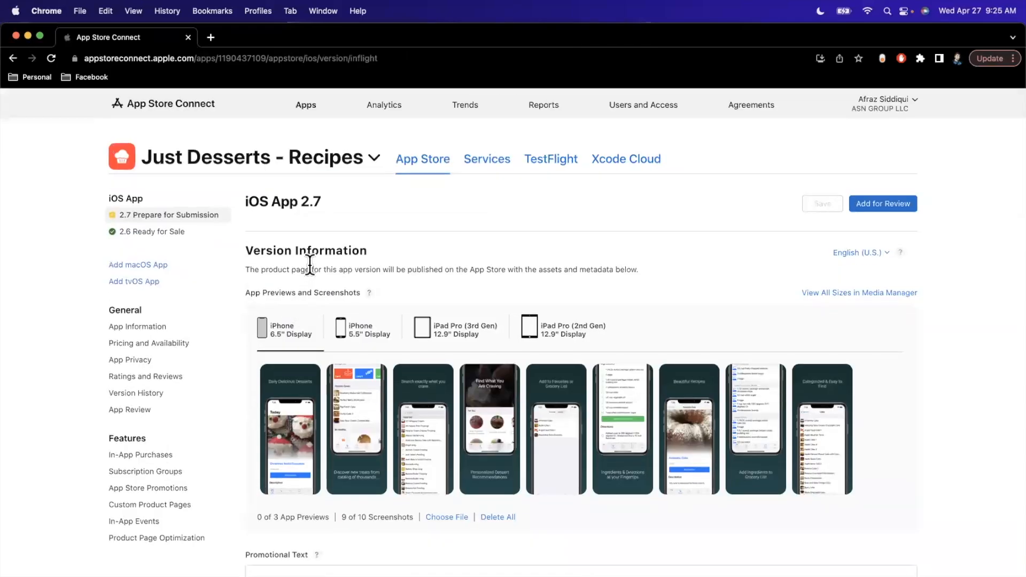
{"action": "scroll", "scroll_direction": "down", "scroll_amount": 3}
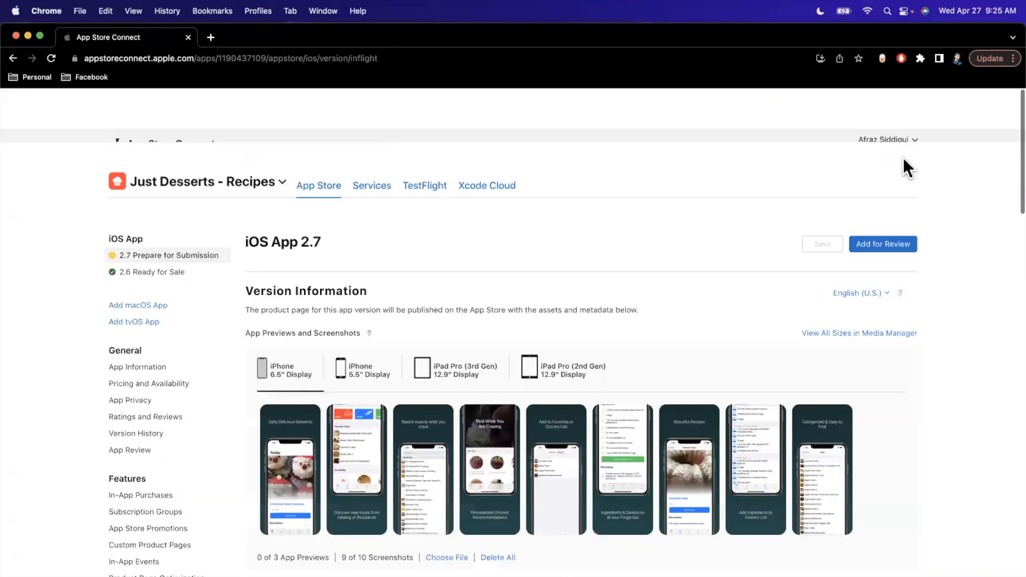
{"action": "left_click", "coordinate": [860, 252]}
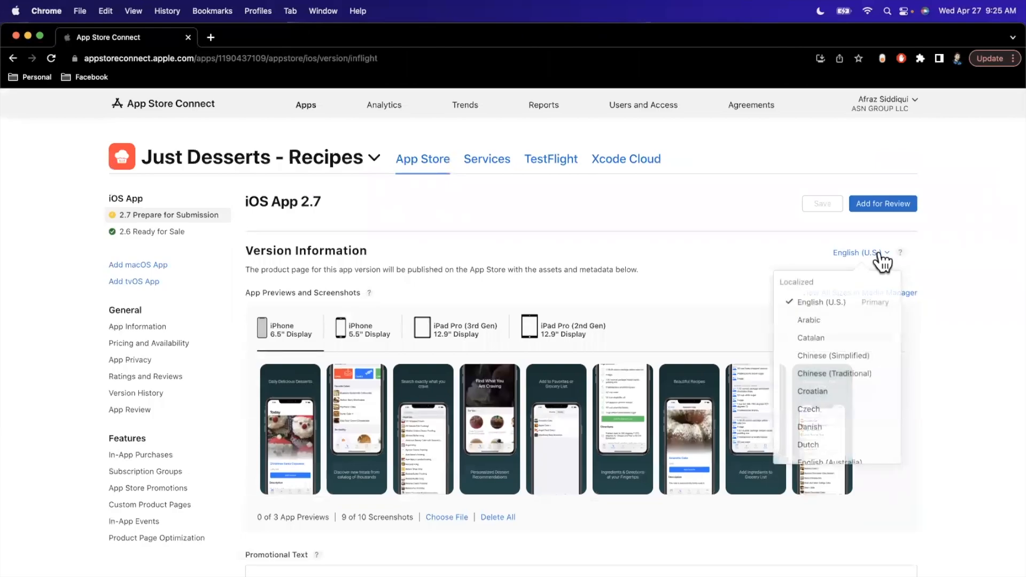
{"action": "left_click", "coordinate": [860, 252]}
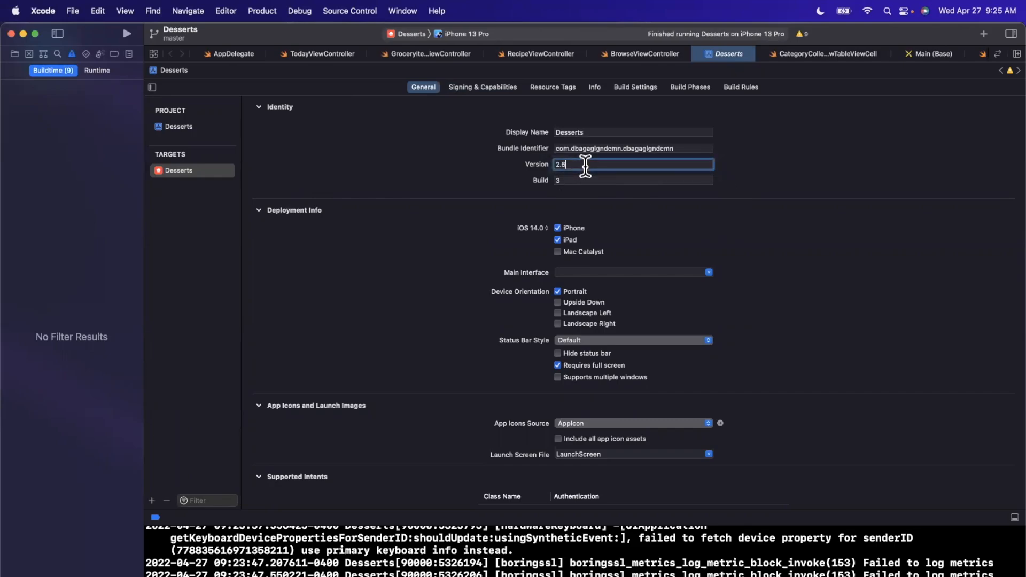
Change the Desserts target's Version to 2.7 and its Build number to 1.
{"action": "key", "text": "Backspace"}
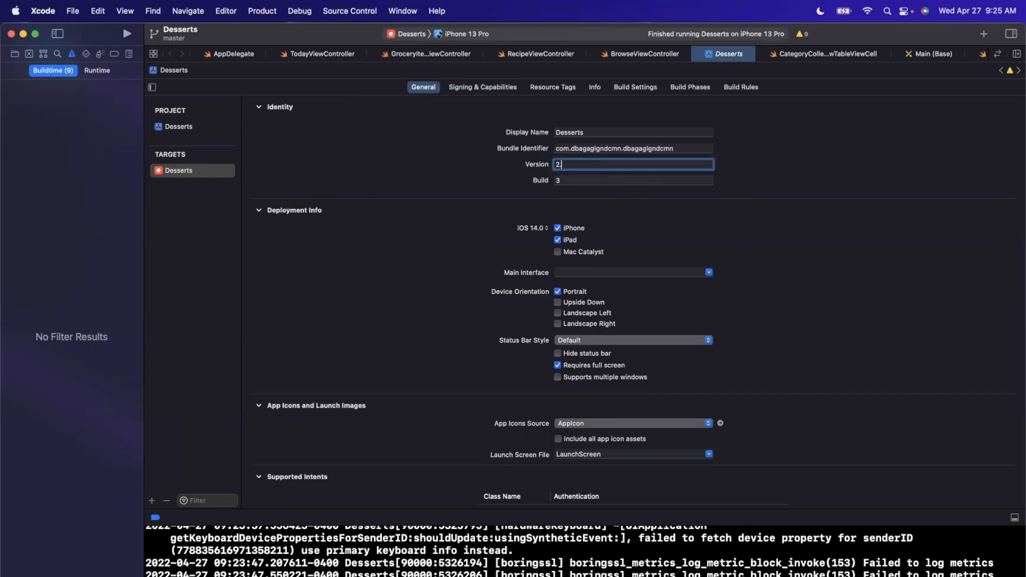
{"action": "type", "text": ".7"}
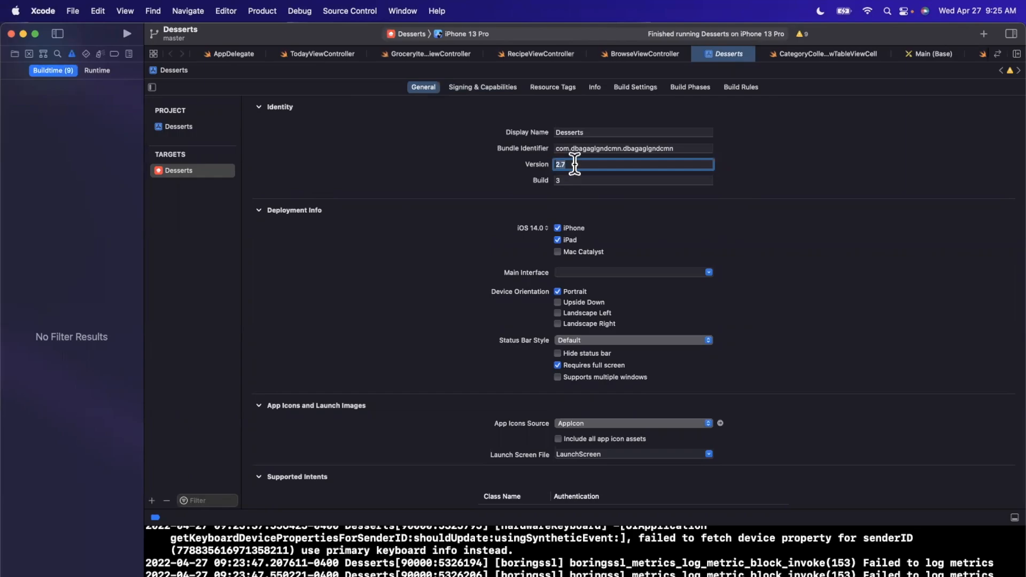
{"action": "left_click", "coordinate": [633, 179]}
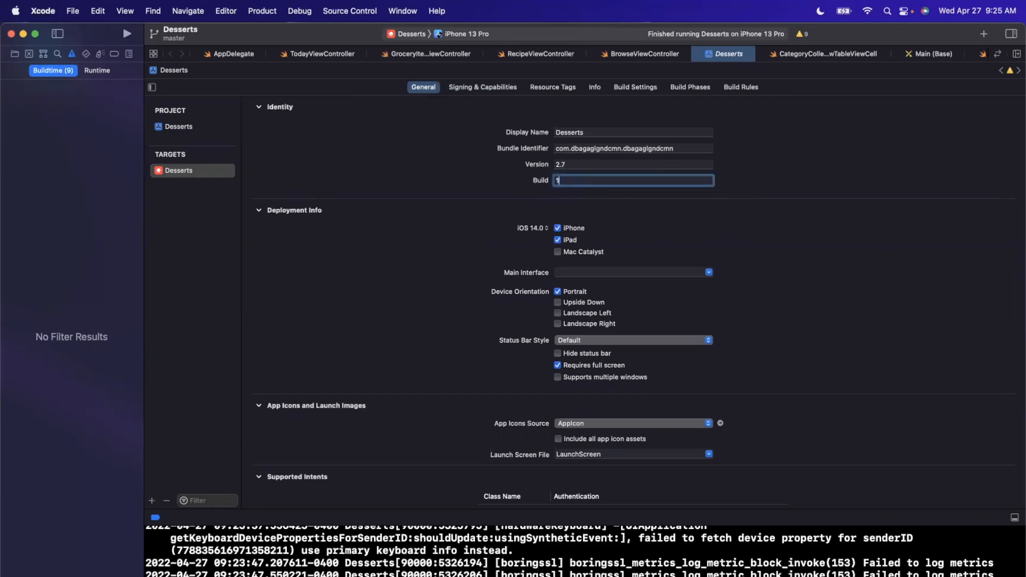
{"action": "mouse_move", "coordinate": [572, 199]}
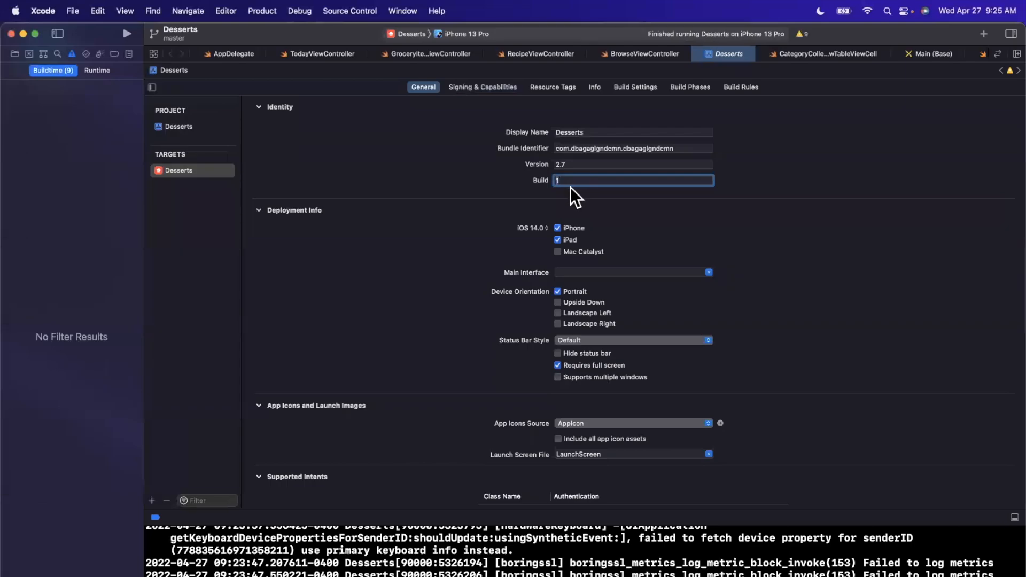
{"action": "mouse_move", "coordinate": [577, 176]}
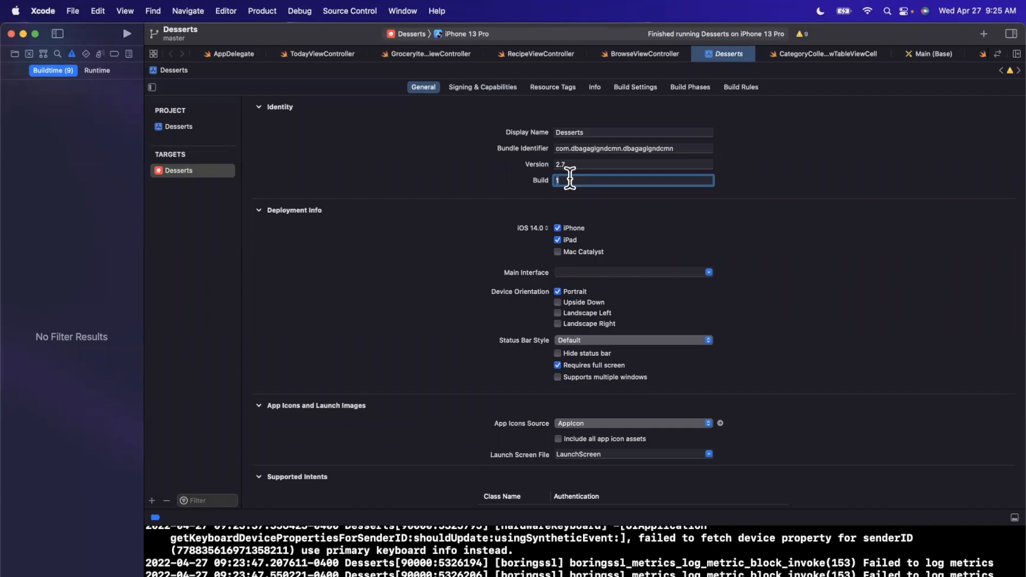
{"action": "type", "text": "123213"}
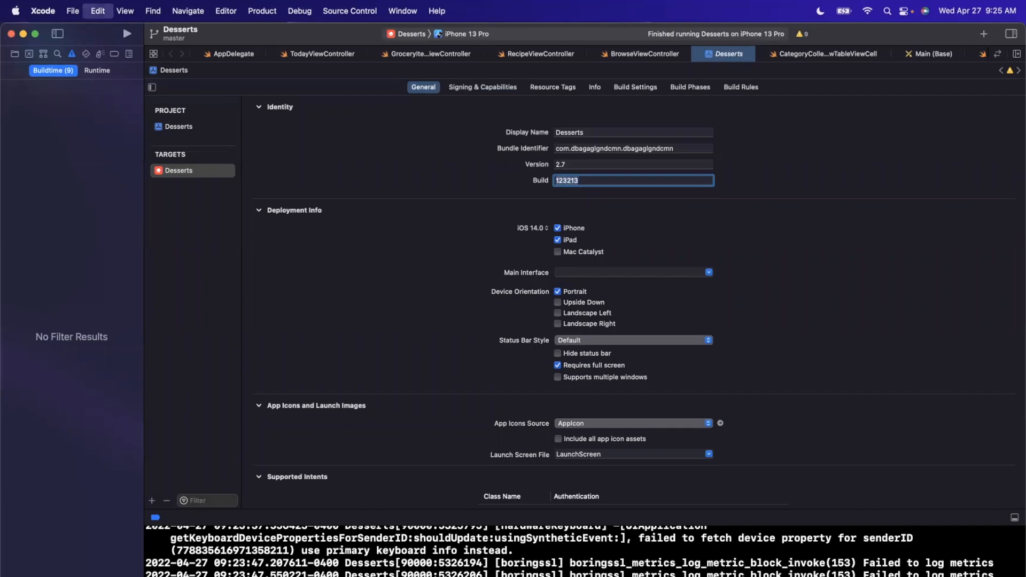
{"action": "type", "text": "1"}
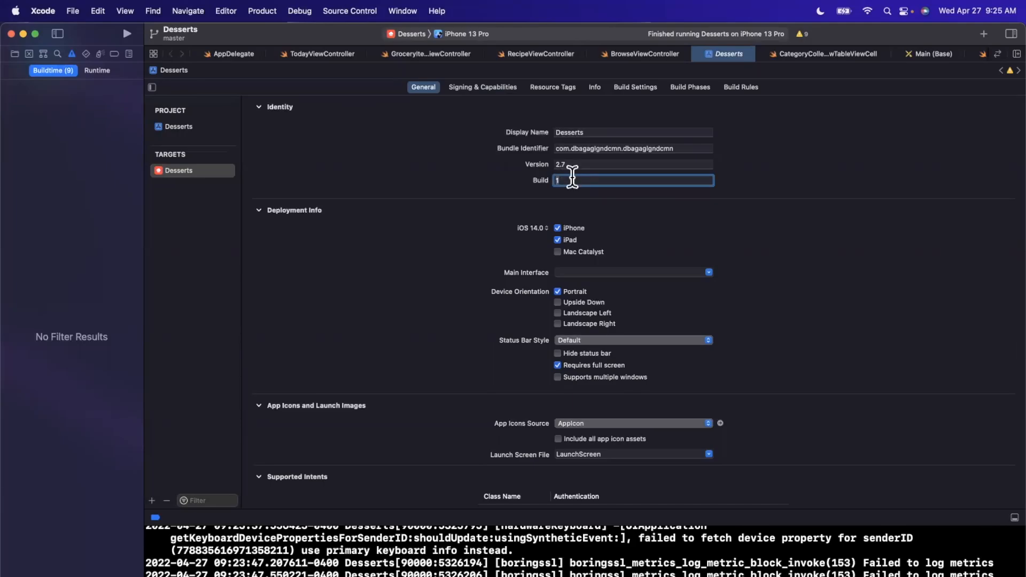
{"action": "mouse_move", "coordinate": [371, 57]}
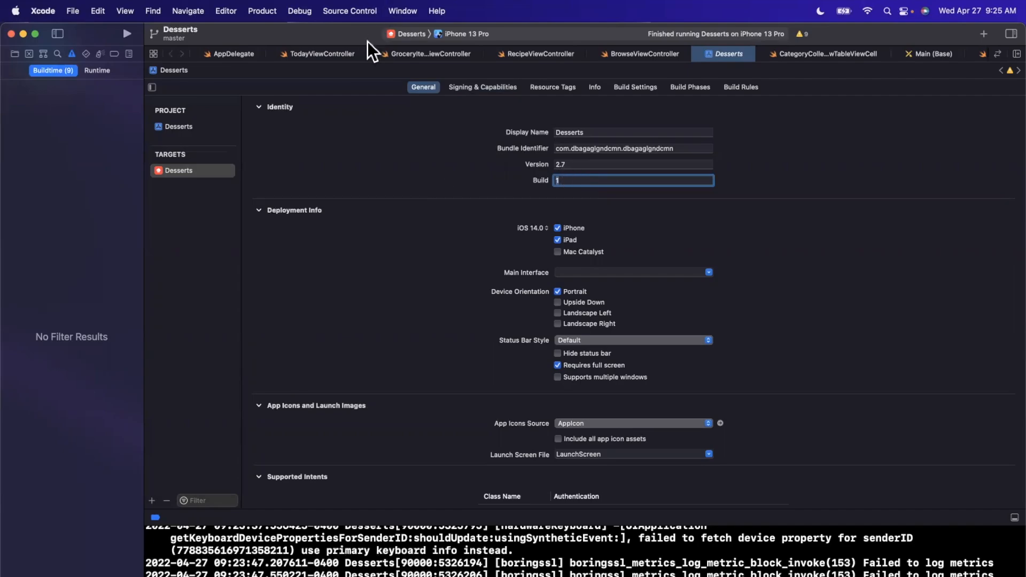
{"action": "mouse_move", "coordinate": [353, 44]}
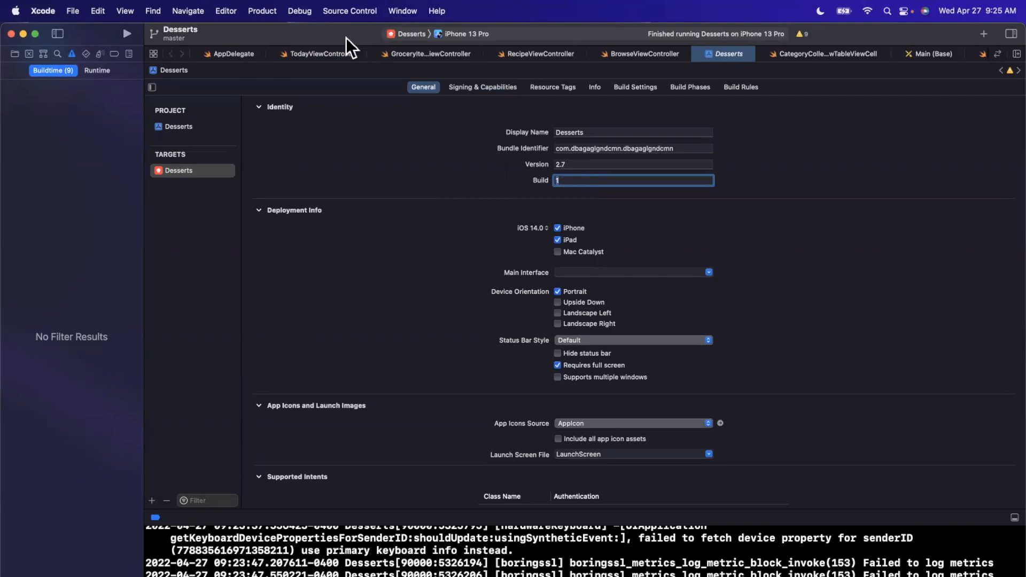
{"action": "mouse_move", "coordinate": [233, 53]}
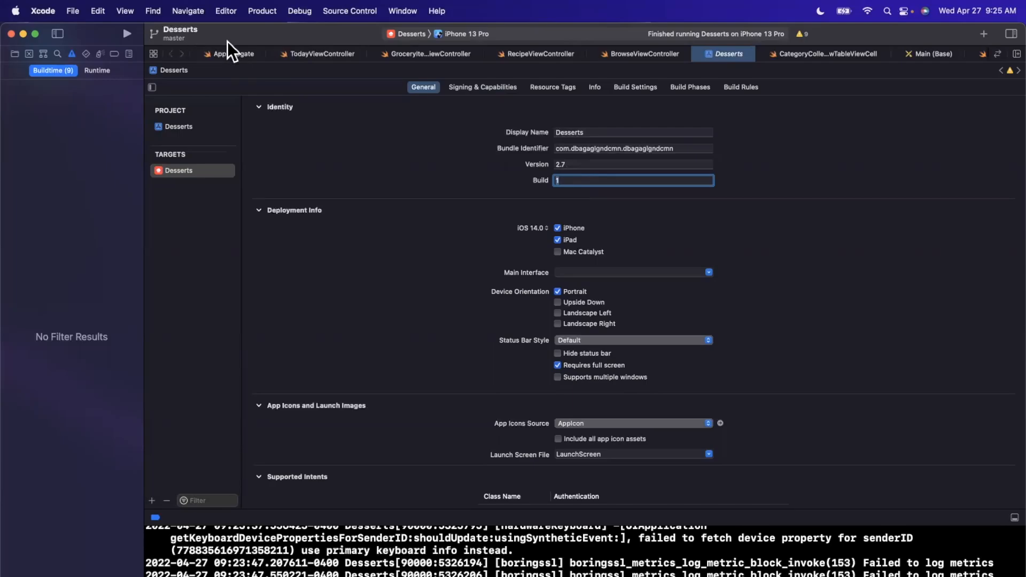
Check the Product menu, then choose Any iOS Device (arm64) as the build destination.
{"action": "left_click", "coordinate": [262, 10]}
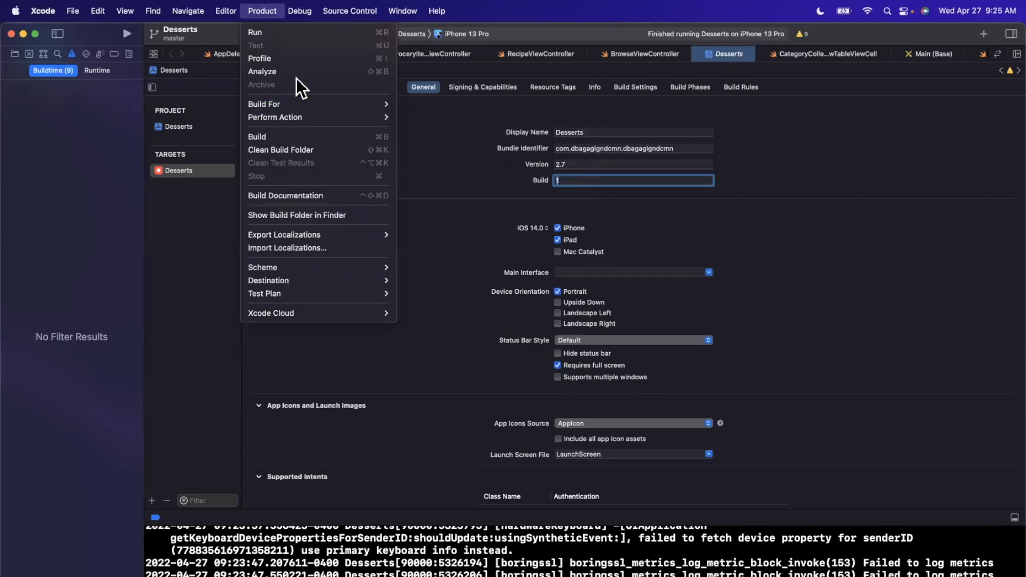
{"action": "mouse_move", "coordinate": [434, 144]}
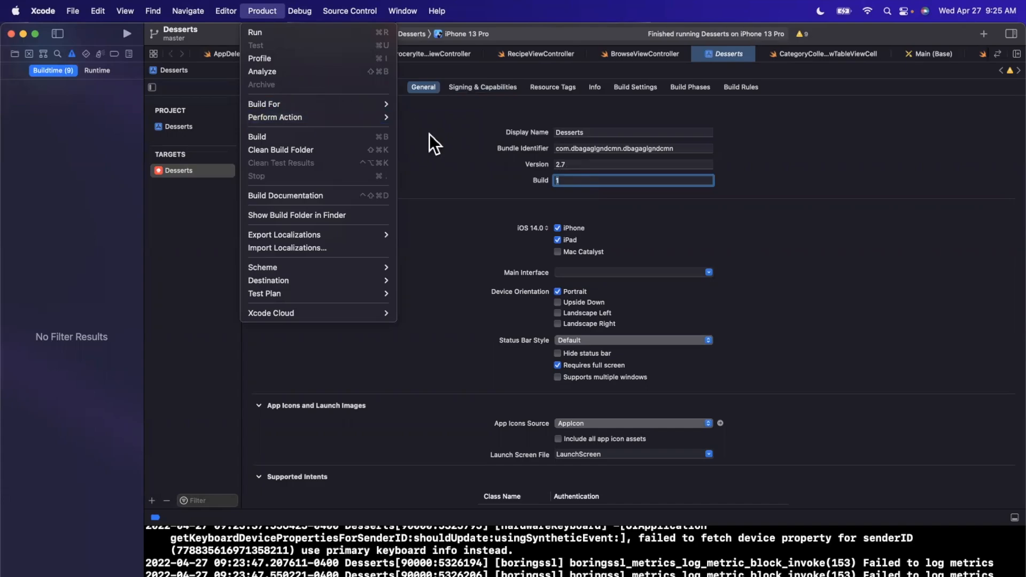
{"action": "left_click", "coordinate": [463, 34]}
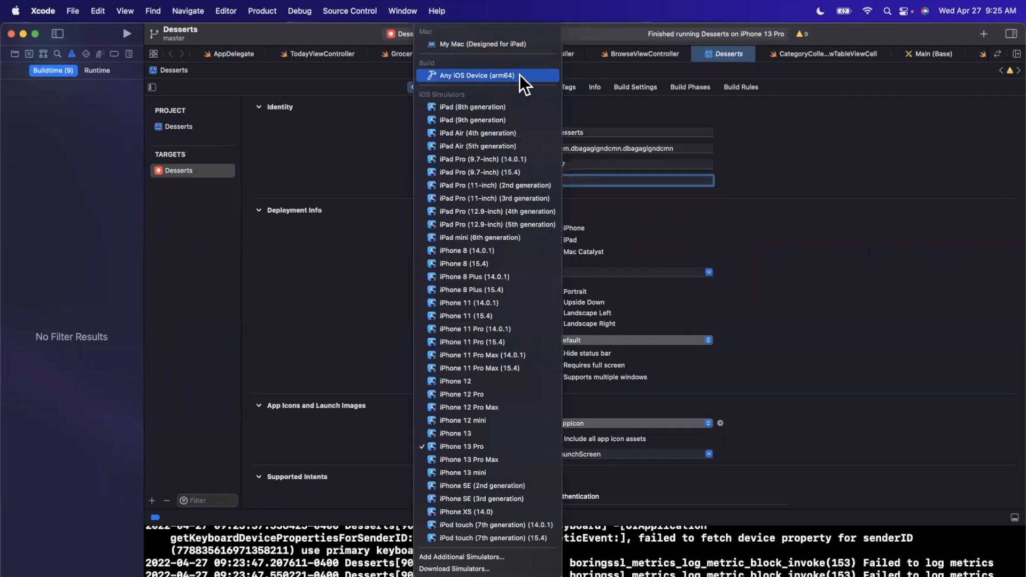
{"action": "mouse_move", "coordinate": [511, 95]}
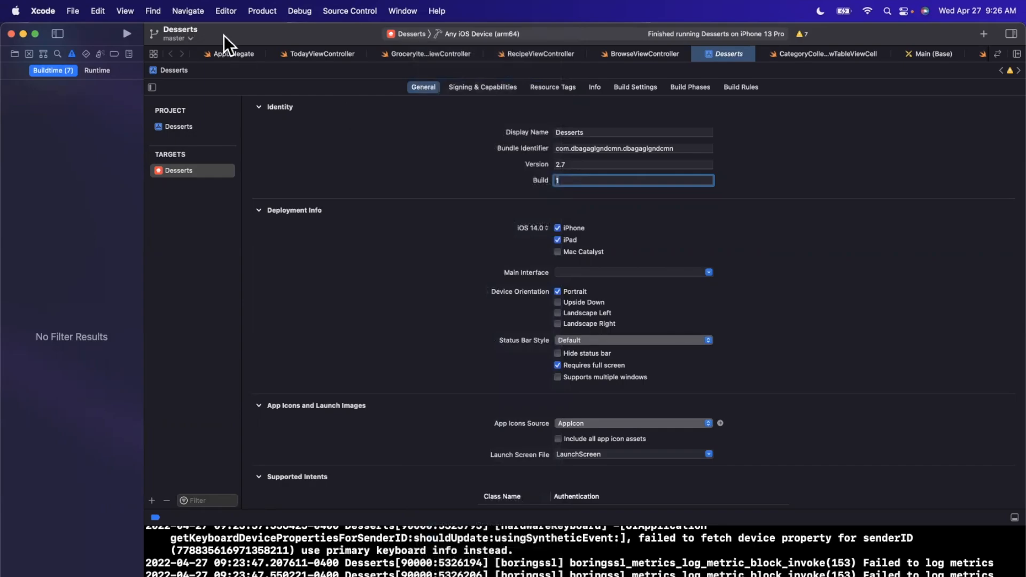
Start archiving Desserts for distribution via Product > Archive.
{"action": "left_click", "coordinate": [262, 11]}
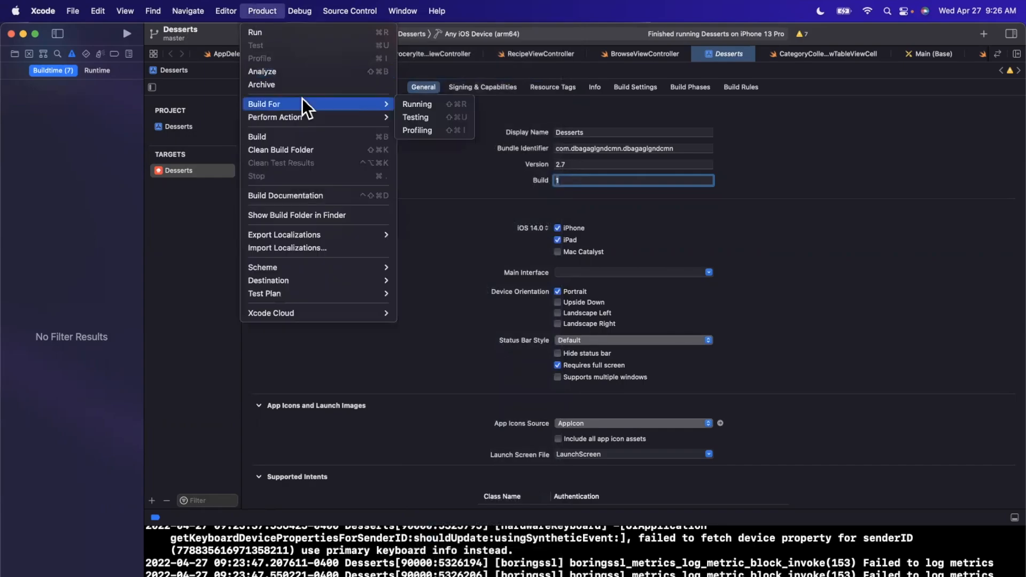
{"action": "left_click", "coordinate": [261, 84]}
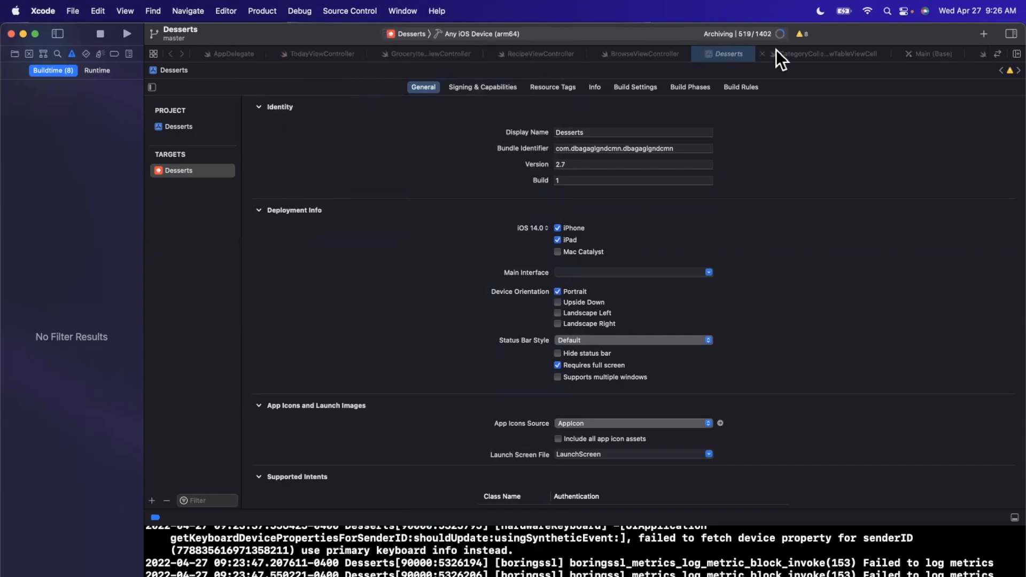
{"action": "mouse_move", "coordinate": [793, 65]}
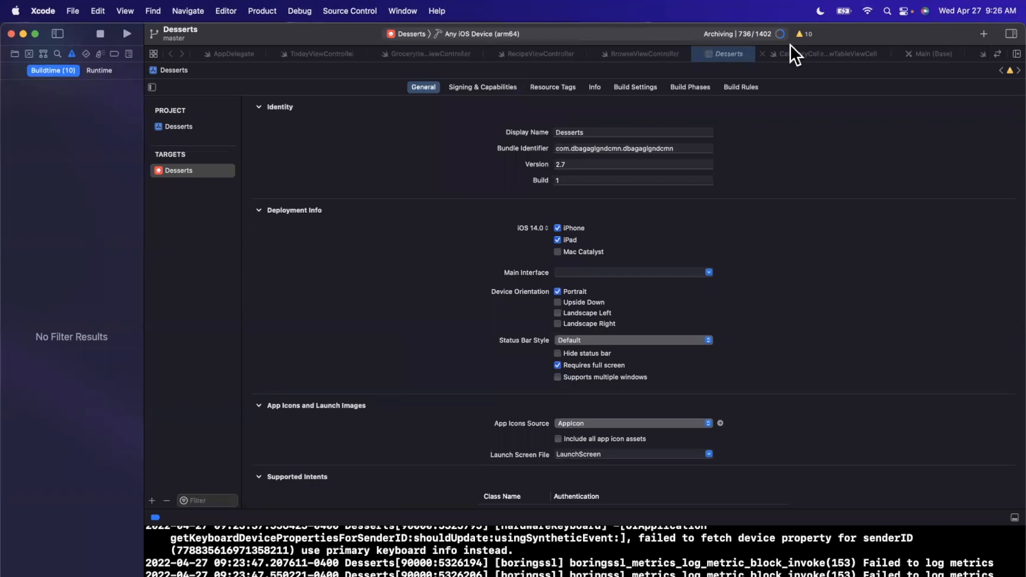
{"action": "mouse_move", "coordinate": [989, 440]}
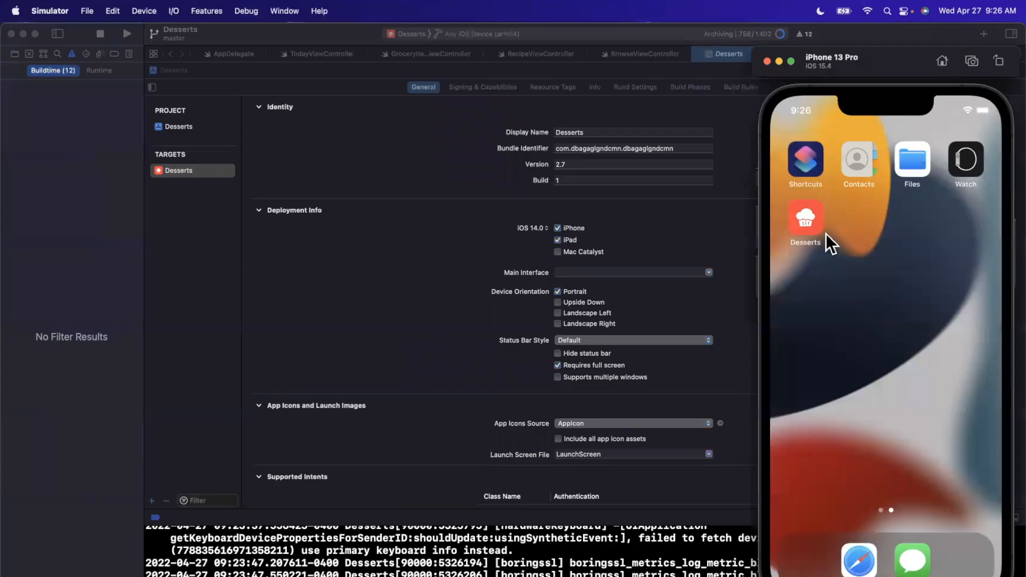
Launch Desserts and browse to the Amazing Slow Cooker Chocolate Cake recipe, scrolling through it.
{"action": "left_click", "coordinate": [806, 217]}
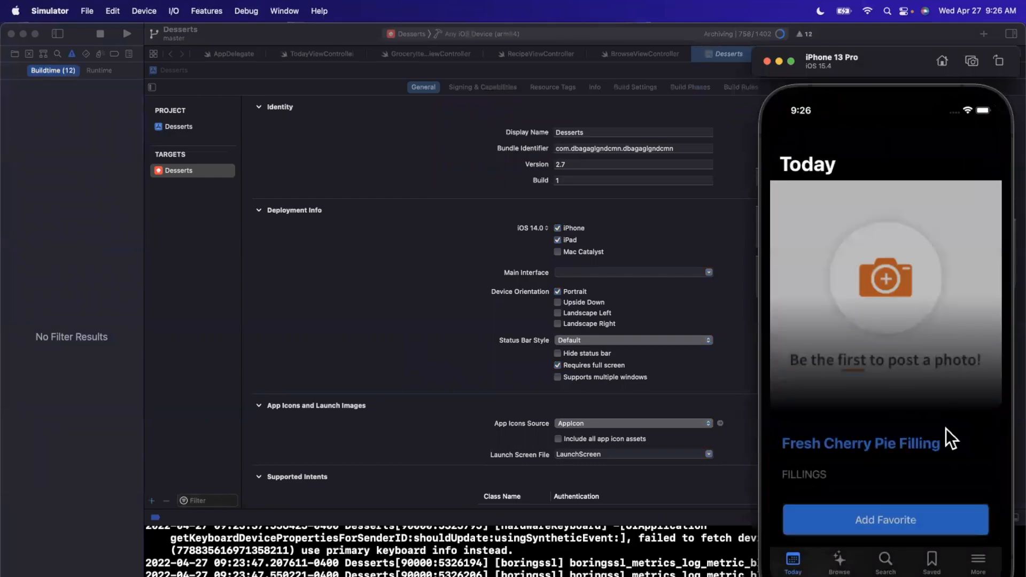
{"action": "left_click", "coordinate": [839, 560]}
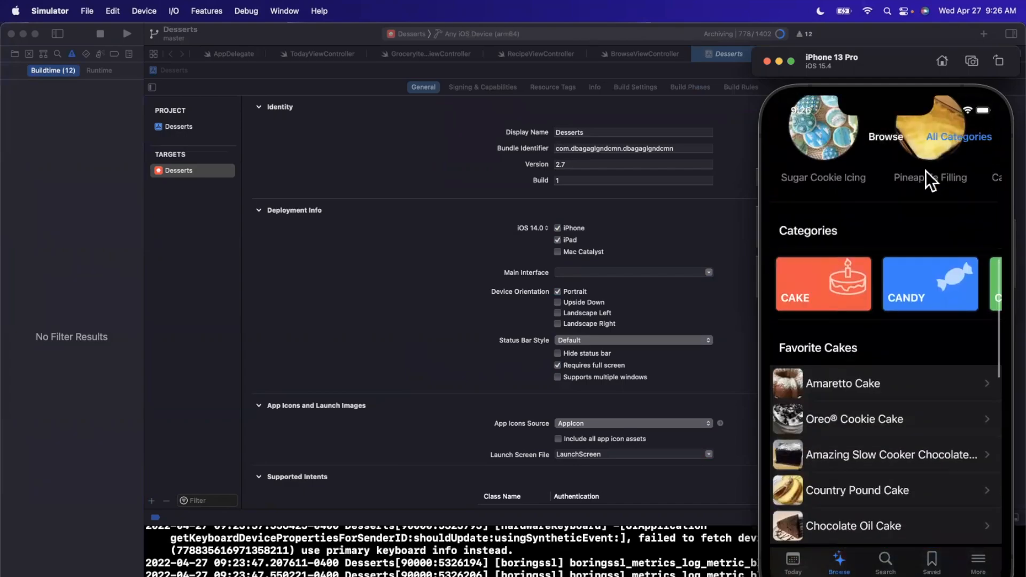
{"action": "scroll", "scroll_direction": "down", "scroll_amount": 3}
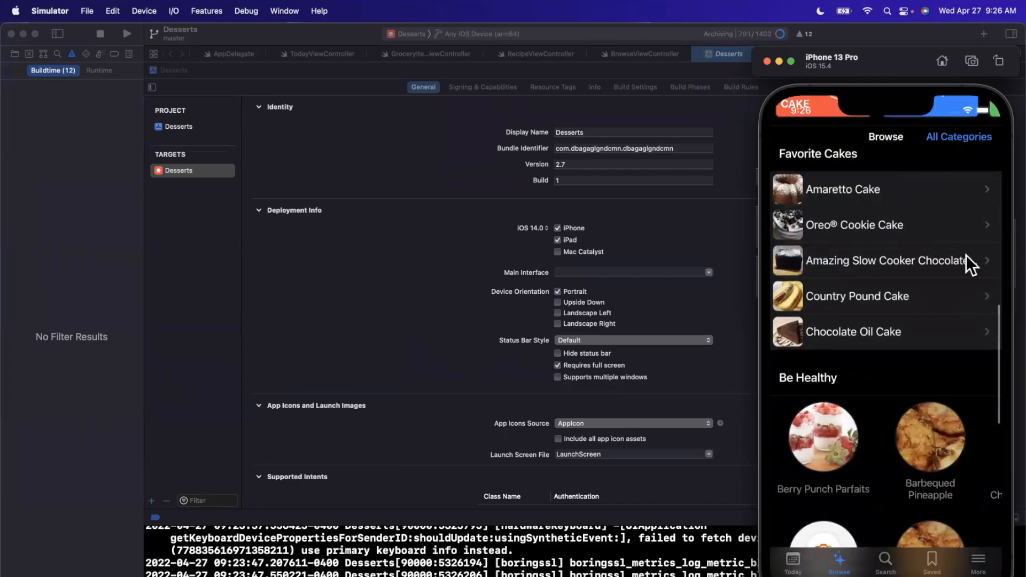
{"action": "left_click", "coordinate": [886, 260]}
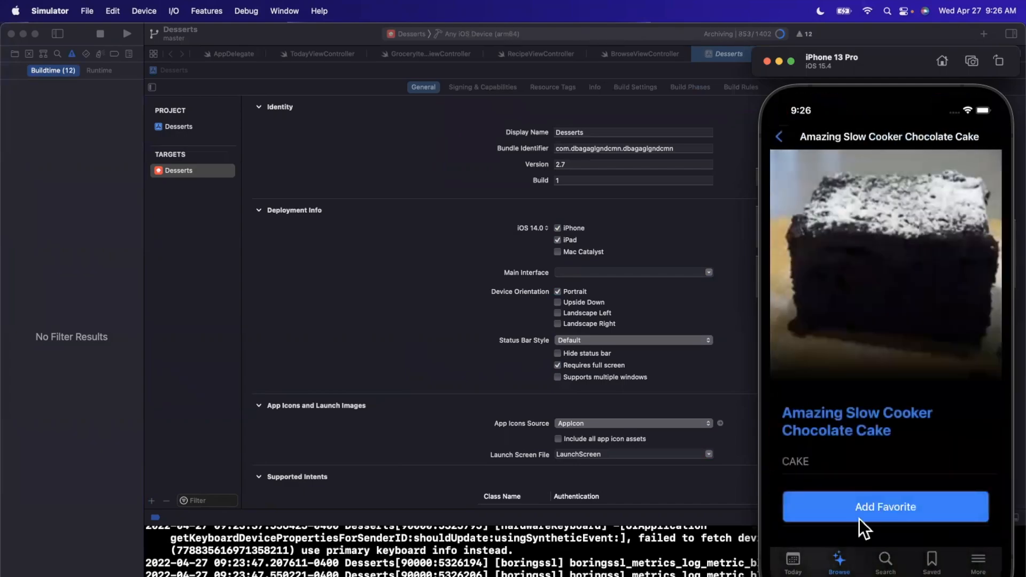
{"action": "scroll", "scroll_direction": "down", "scroll_amount": 3}
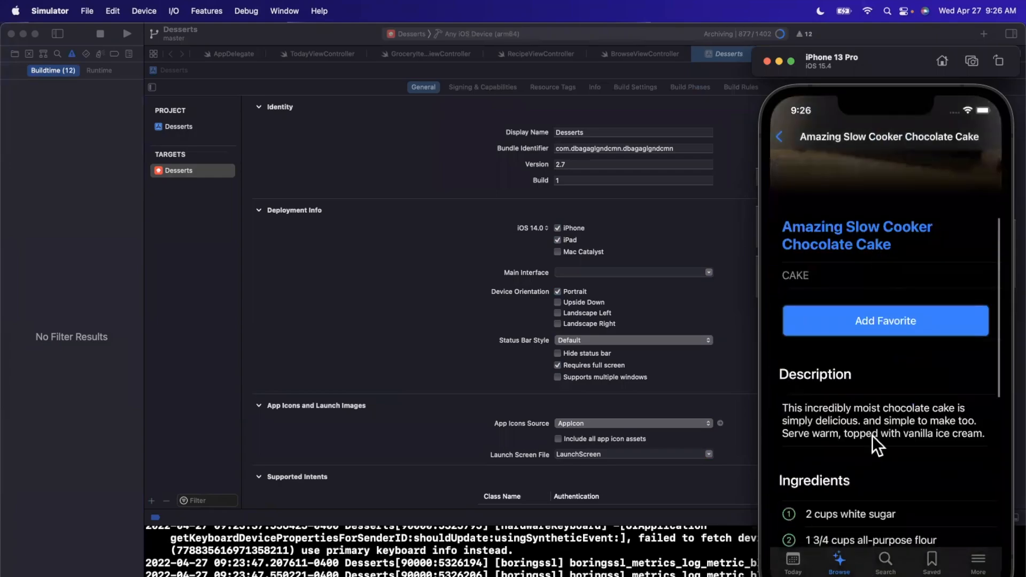
{"action": "scroll", "scroll_direction": "down", "scroll_amount": 3}
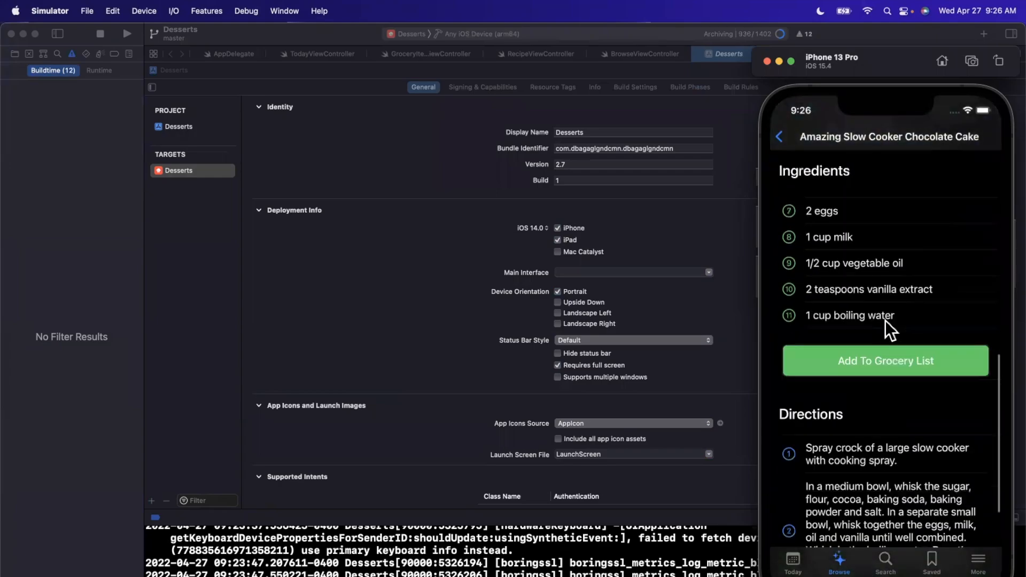
{"action": "scroll", "scroll_direction": "down", "scroll_amount": 3}
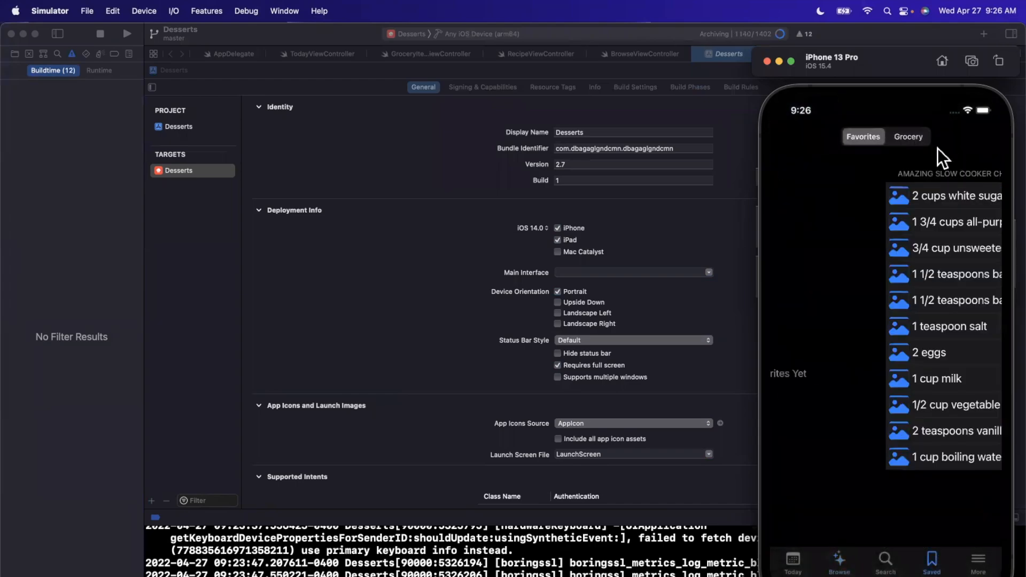
View the cake's ingredients in the Saved tab's Grocery list.
{"action": "left_click", "coordinate": [909, 137]}
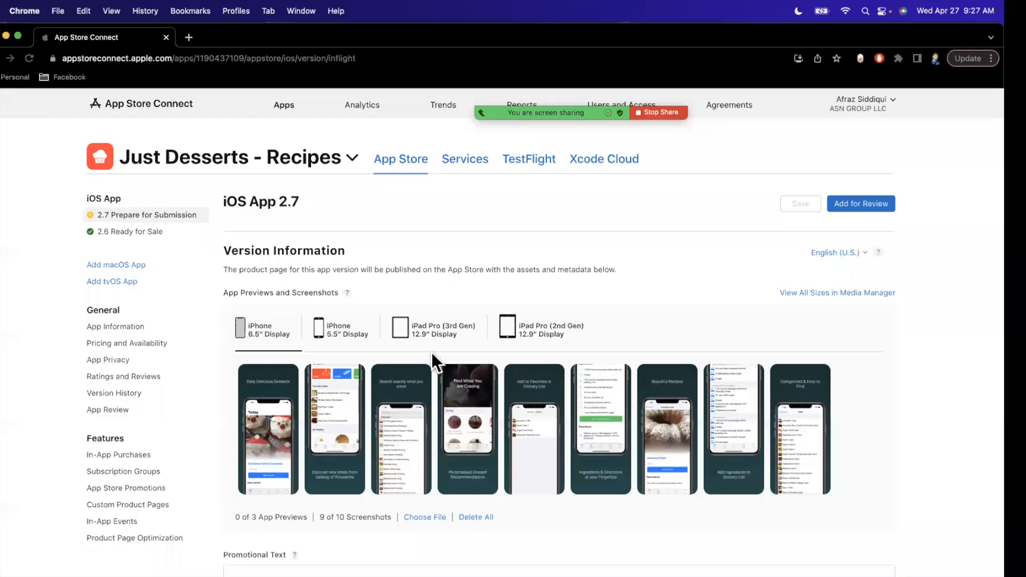
Enter '- Bug fixes & stability' in What's New in This Version for 2.7.
{"action": "scroll", "scroll_direction": "down", "scroll_amount": 3}
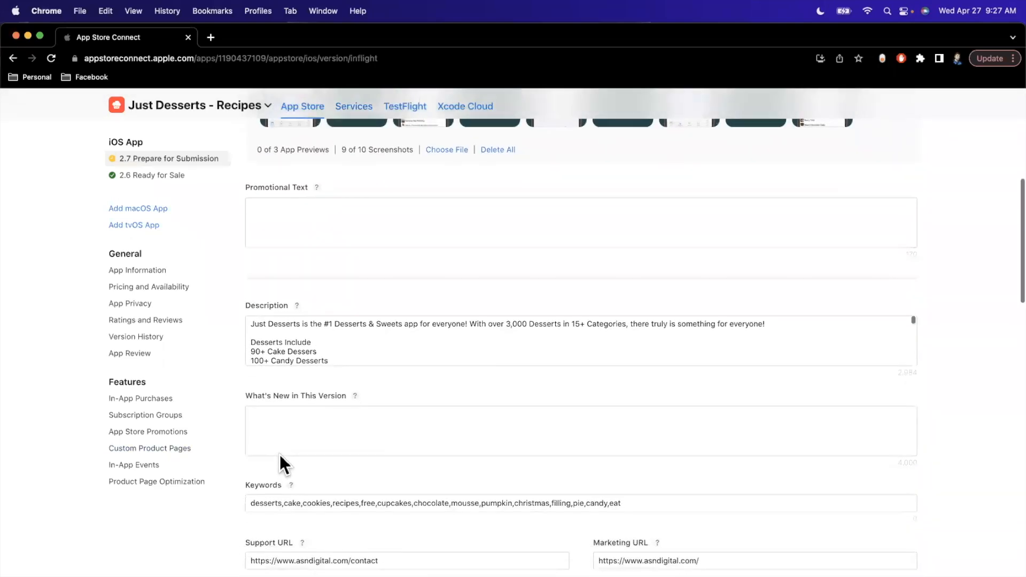
{"action": "type", "text": "- Bug"}
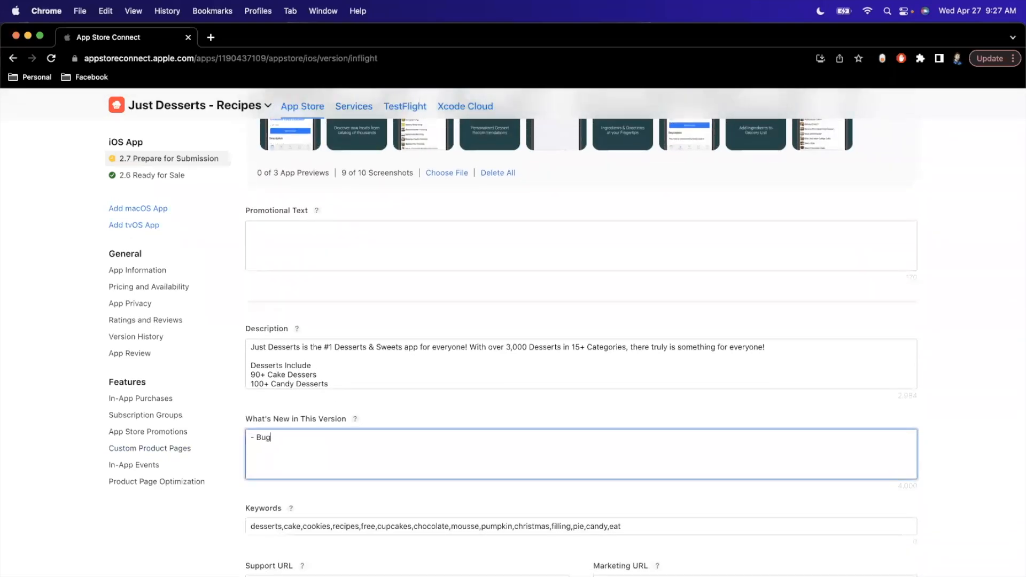
{"action": "type", "text": "fixe"}
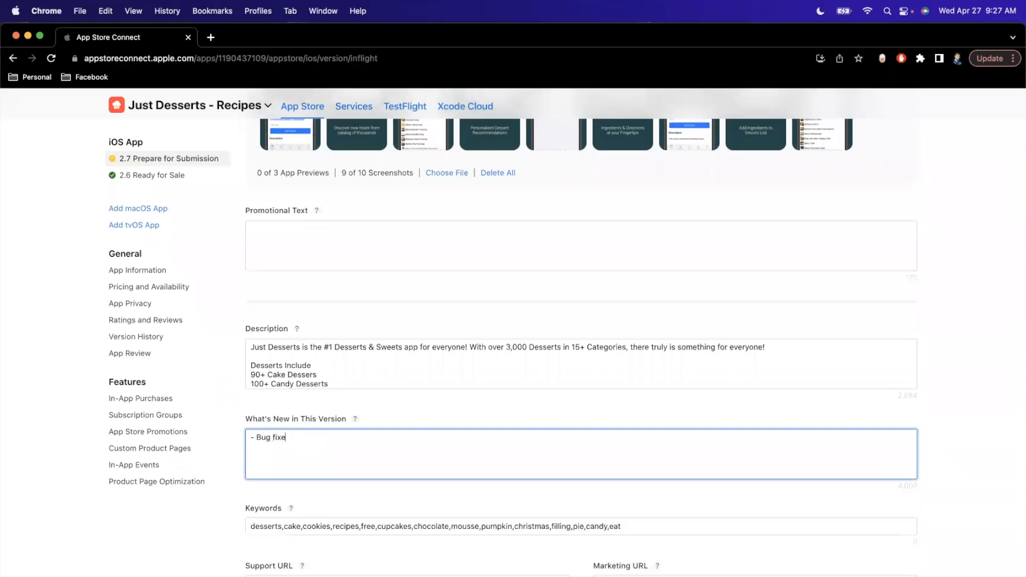
{"action": "type", "text": "s & stabilit"}
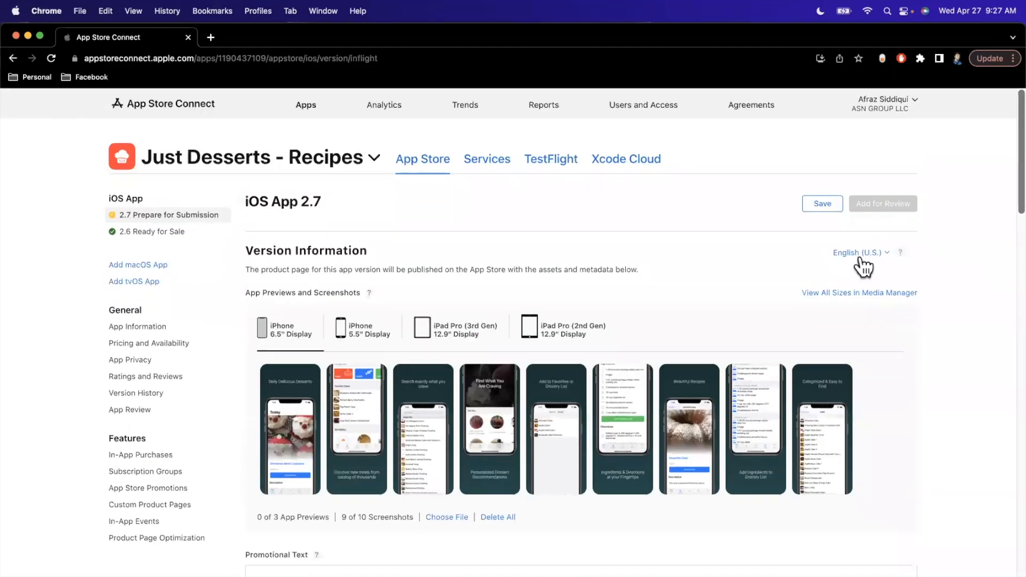
Select Arabic from the localization languages and scroll through its description, keywords and empty What's New.
{"action": "left_click", "coordinate": [859, 252]}
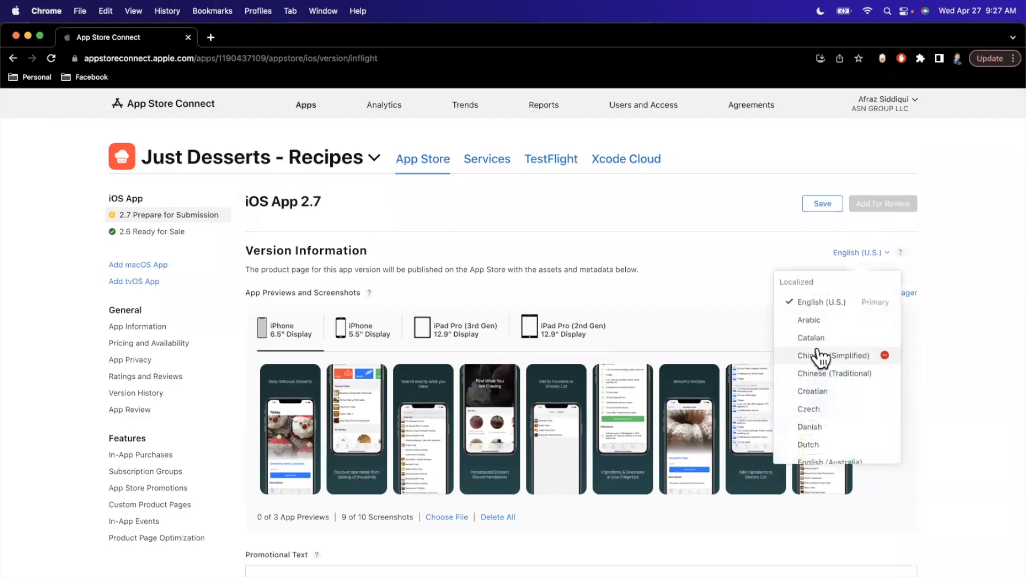
{"action": "mouse_move", "coordinate": [834, 327]}
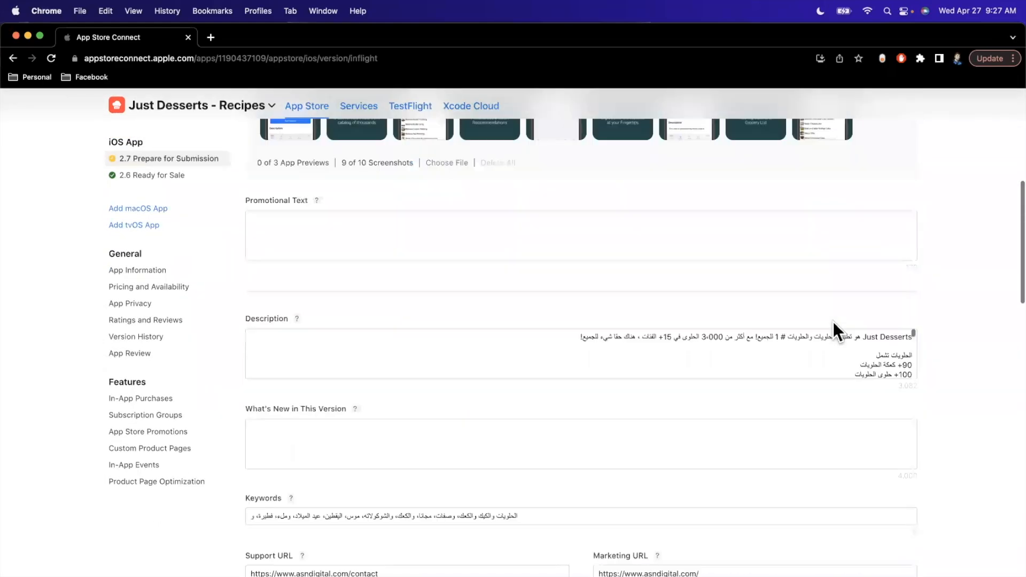
{"action": "scroll", "scroll_direction": "down", "scroll_amount": 3}
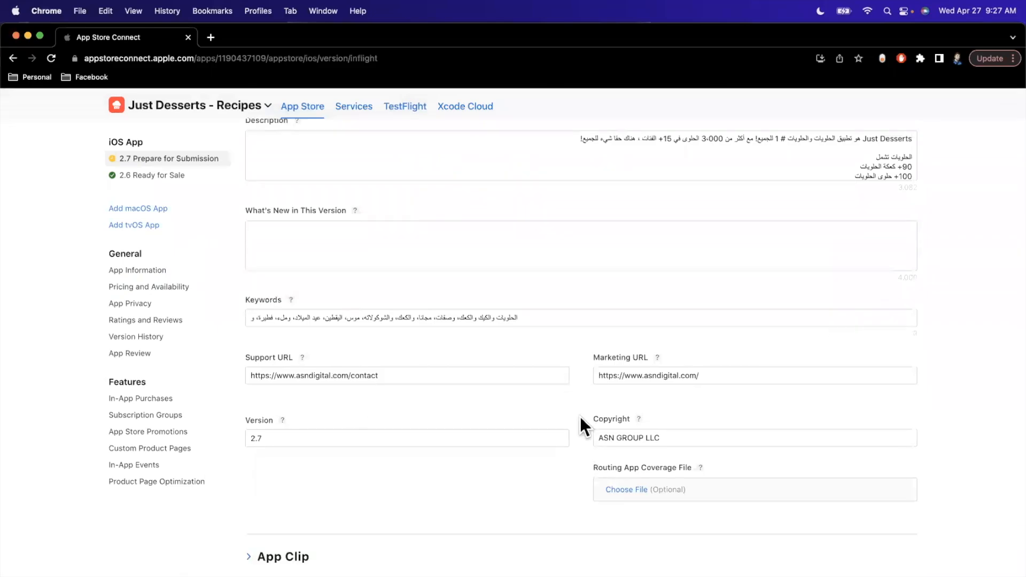
{"action": "mouse_move", "coordinate": [637, 410]}
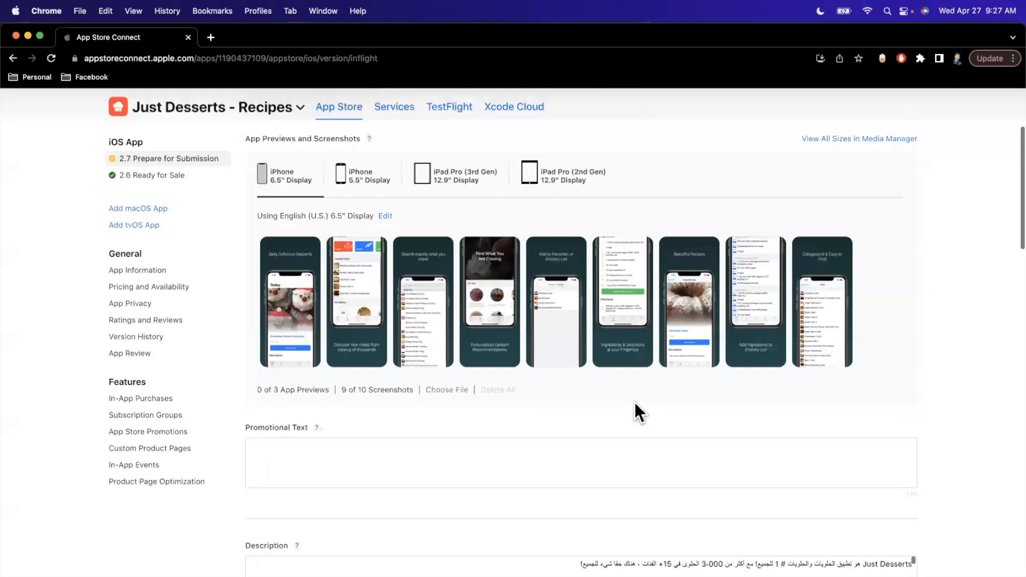
{"action": "scroll", "scroll_direction": "down", "scroll_amount": 3}
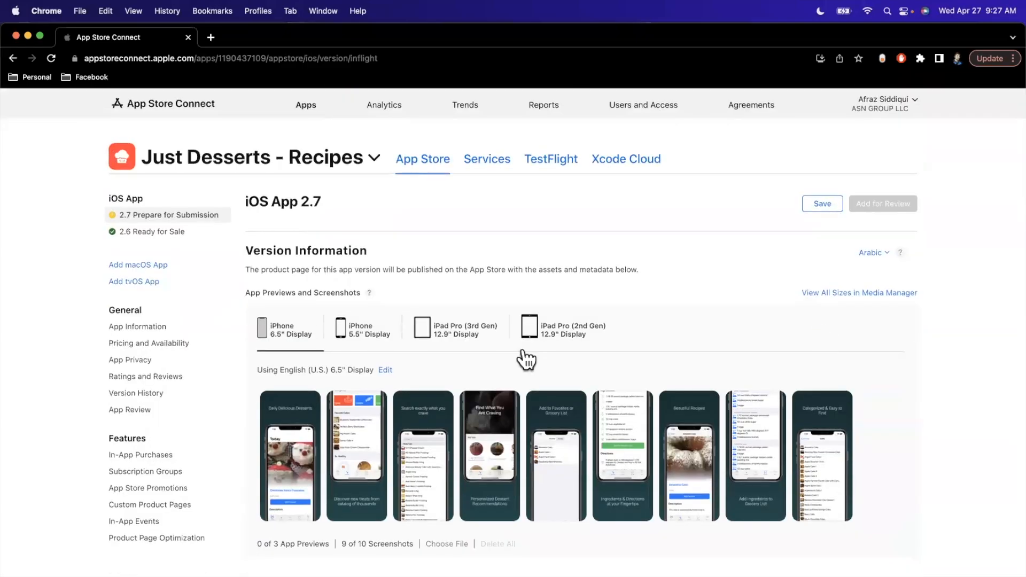
{"action": "scroll", "scroll_direction": "down", "scroll_amount": 3}
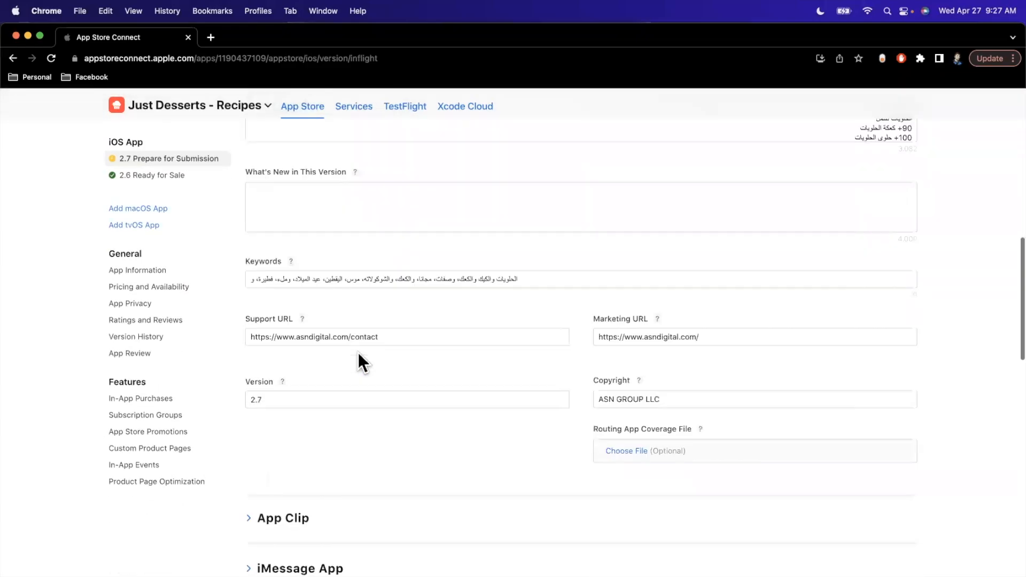
{"action": "scroll", "scroll_direction": "up", "scroll_amount": 3}
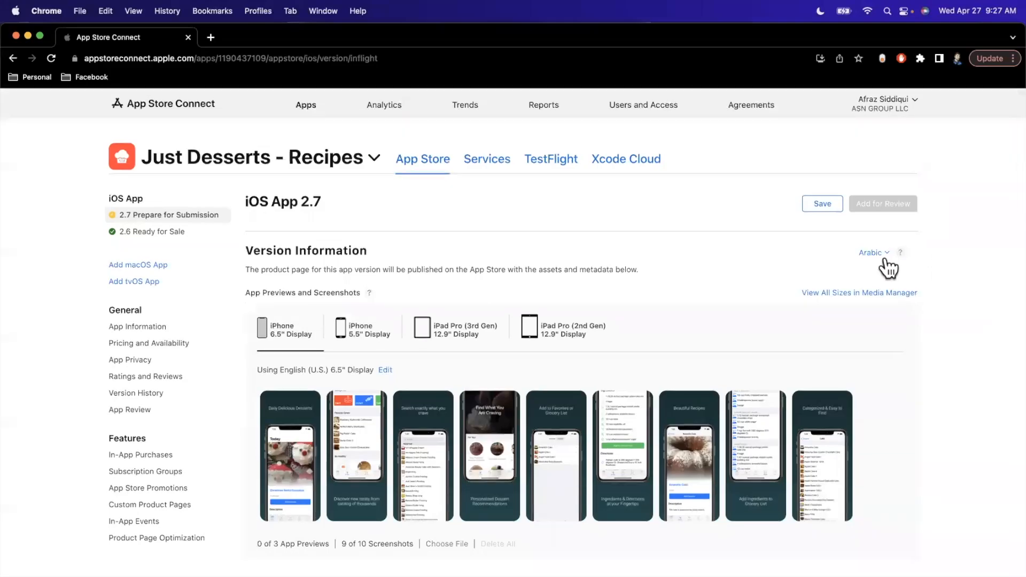
Switch back to English (U.S.) and flip through the 5.5-inch, iPad Pro and 6.5-inch screenshot sets.
{"action": "left_click", "coordinate": [871, 252]}
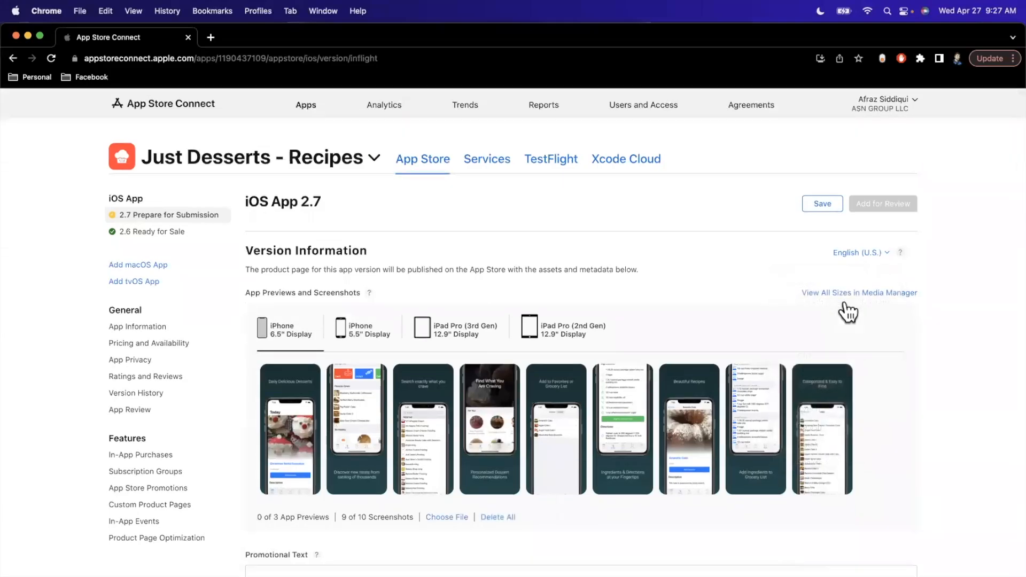
{"action": "scroll", "scroll_direction": "down", "scroll_amount": 3}
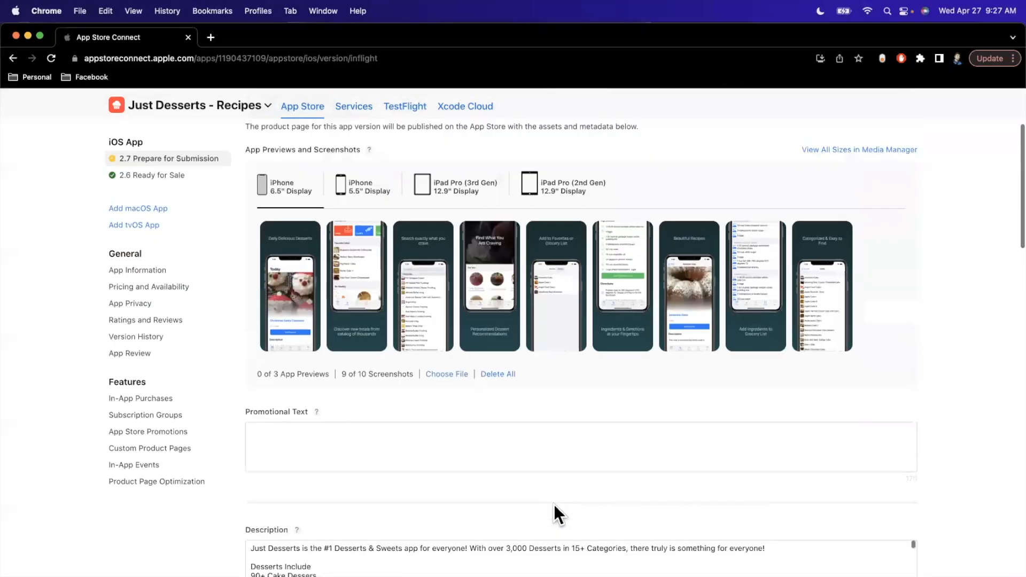
{"action": "left_click", "coordinate": [358, 187]}
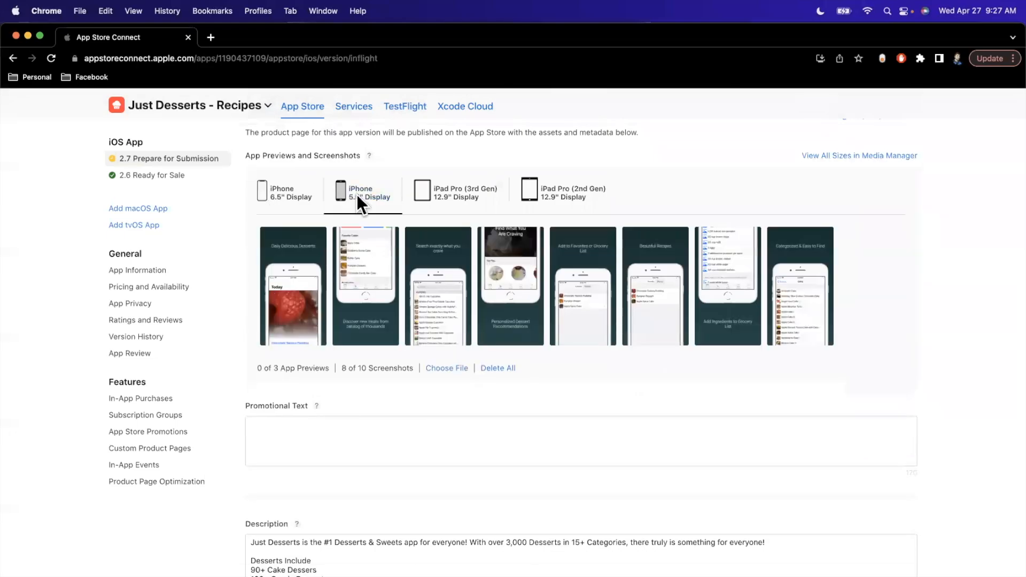
{"action": "left_click", "coordinate": [455, 193]}
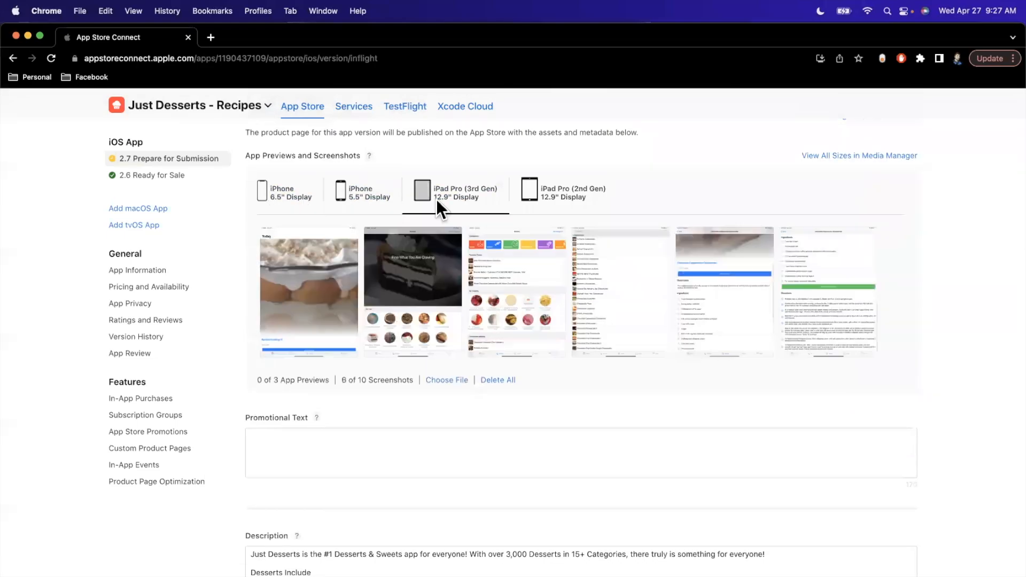
{"action": "left_click", "coordinate": [285, 192]}
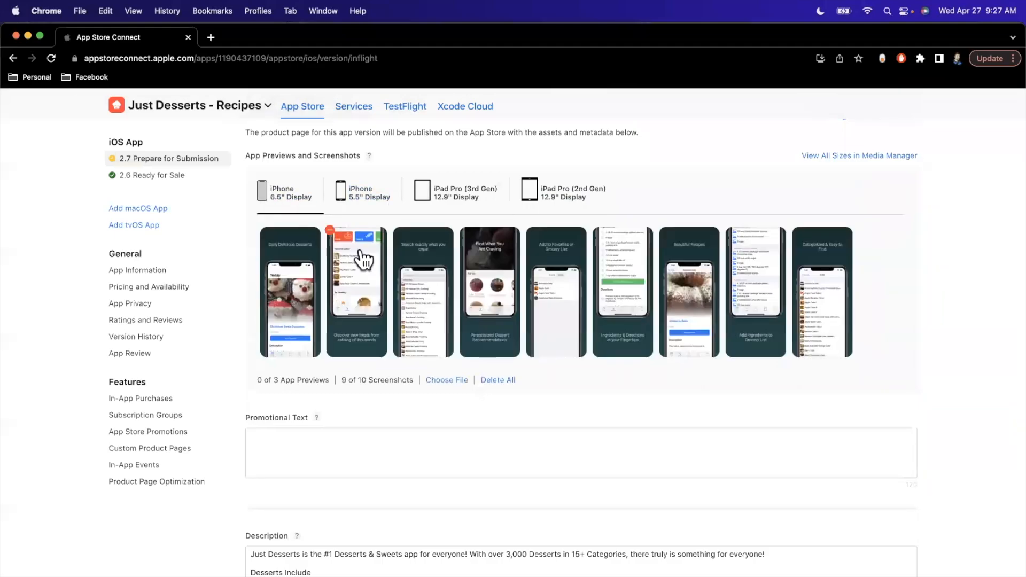
Scroll to the Build section, head toward App Information, then cancel the unsaved-changes alert to stay.
{"action": "scroll", "scroll_direction": "down", "scroll_amount": 3}
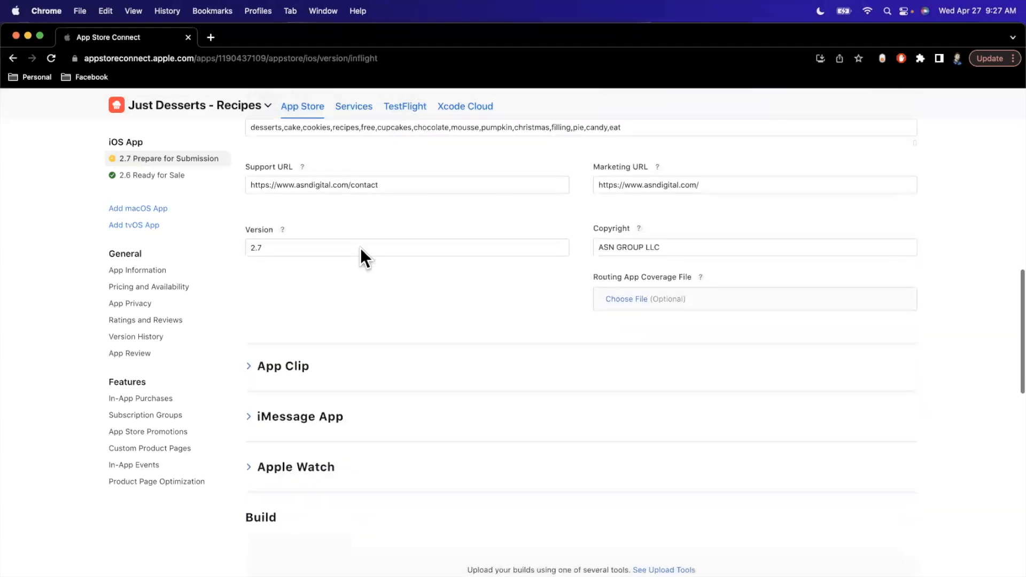
{"action": "scroll", "scroll_direction": "down", "scroll_amount": 3}
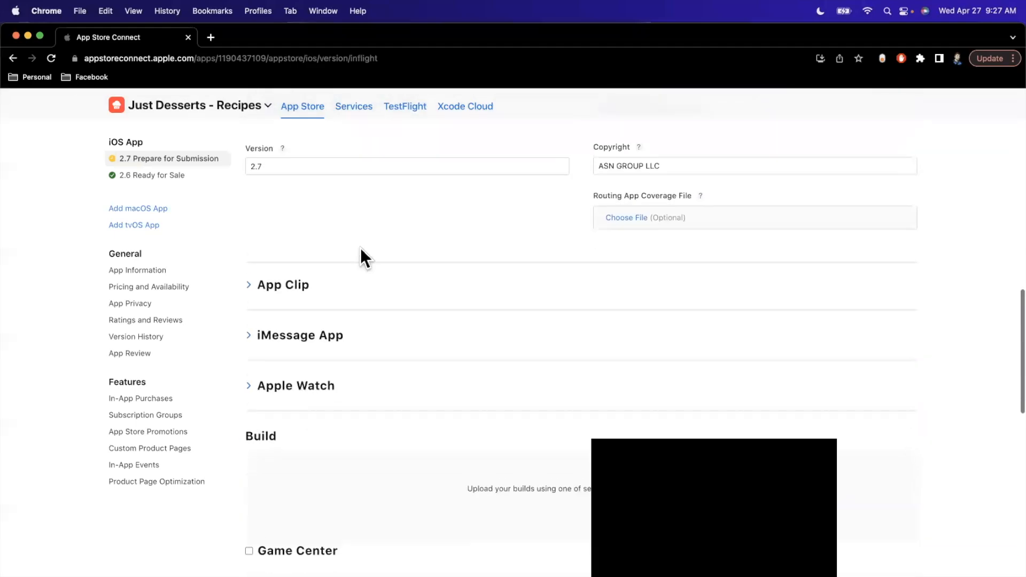
{"action": "scroll", "scroll_direction": "down", "scroll_amount": 3}
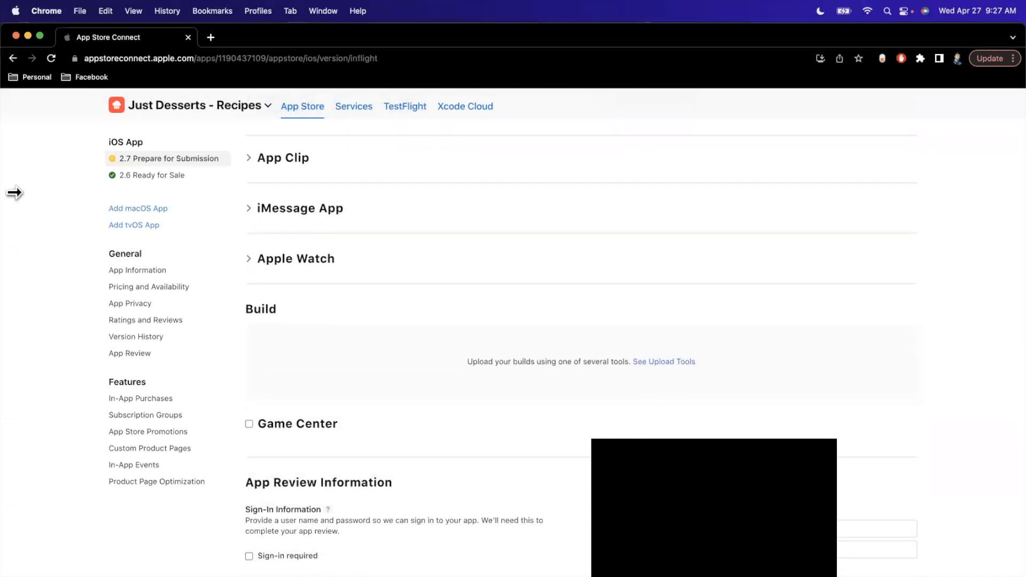
{"action": "left_click", "coordinate": [137, 270]}
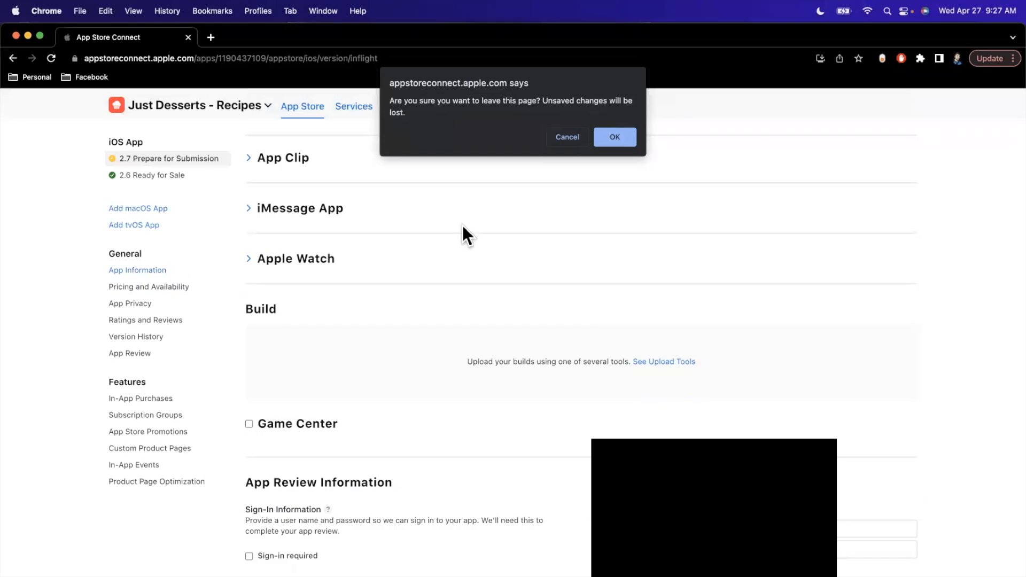
{"action": "left_click", "coordinate": [616, 137]}
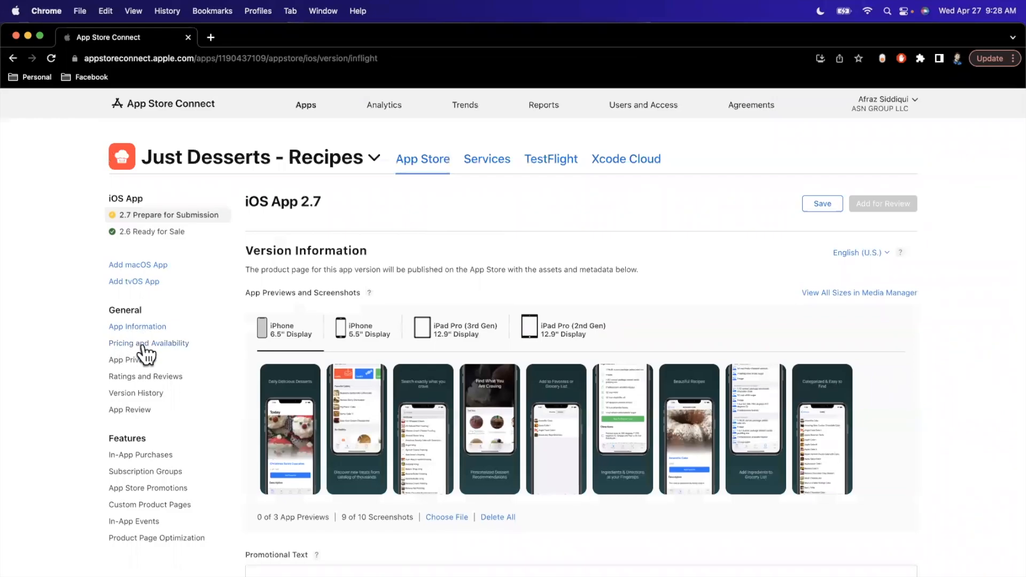
{"action": "mouse_move", "coordinate": [155, 367]}
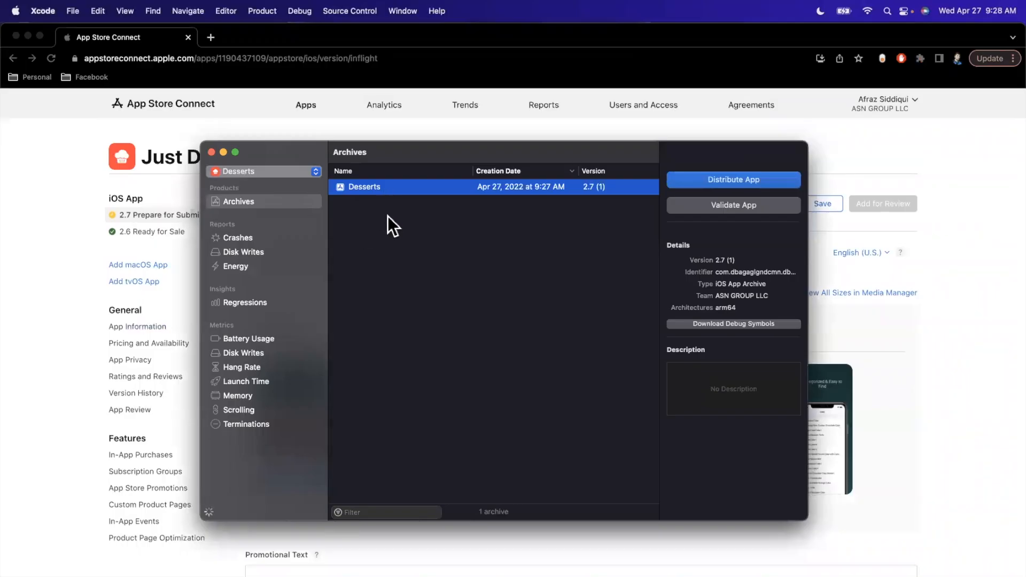
{"action": "mouse_move", "coordinate": [635, 190]}
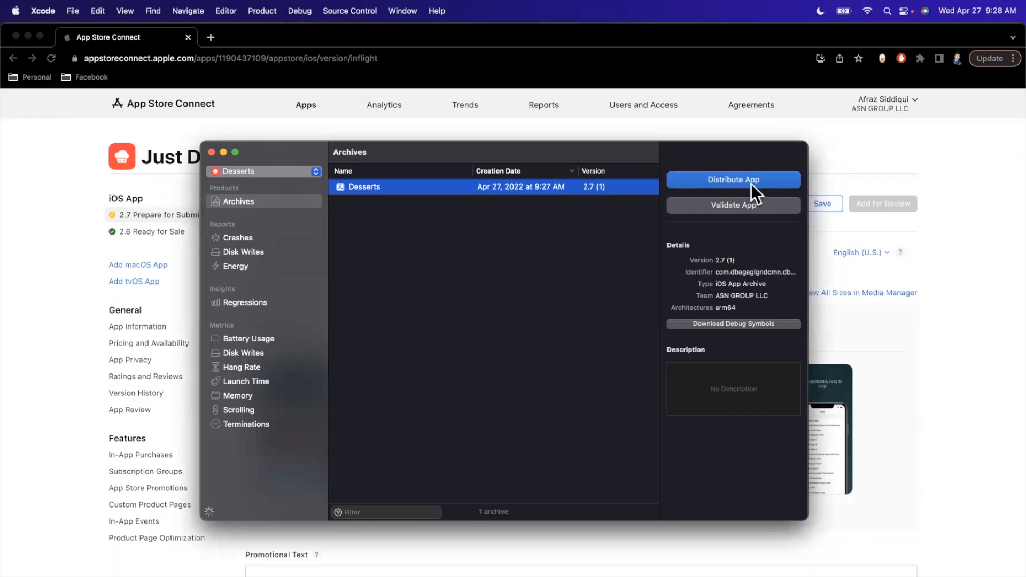
Start distributing the 2.7 archive through App Store Connect with the upload option.
{"action": "left_click", "coordinate": [734, 180]}
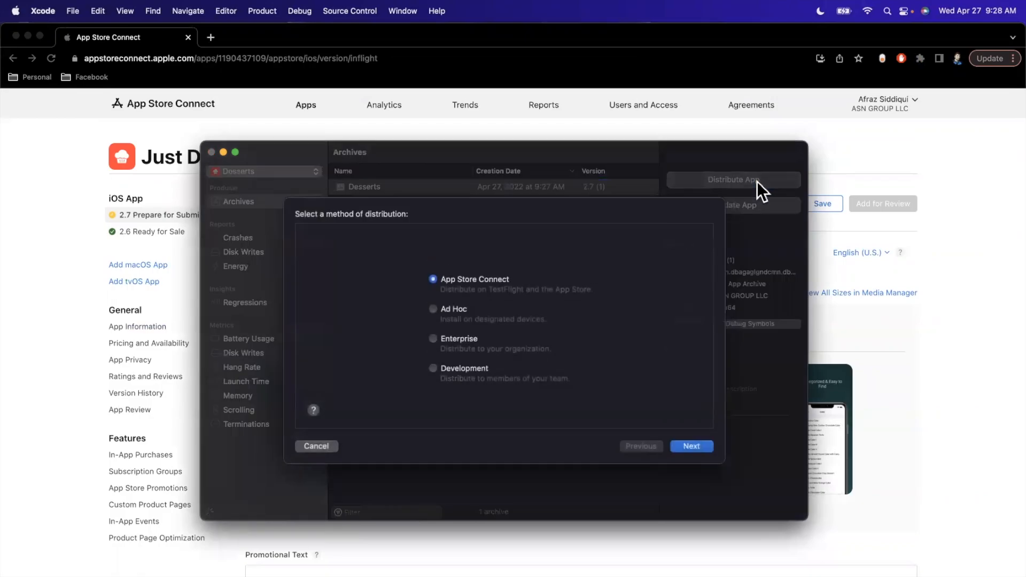
{"action": "mouse_move", "coordinate": [494, 312]}
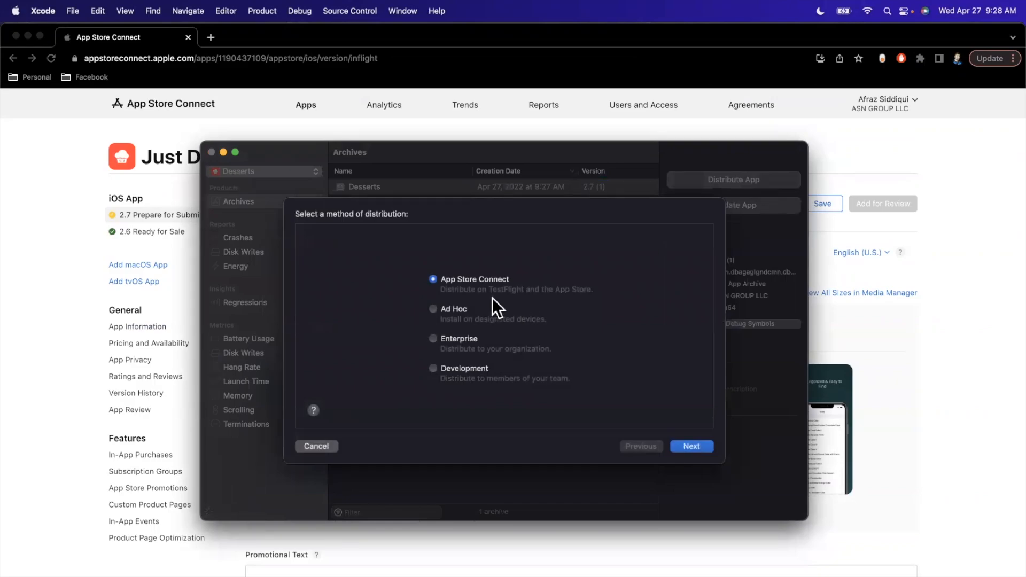
{"action": "mouse_move", "coordinate": [456, 304]}
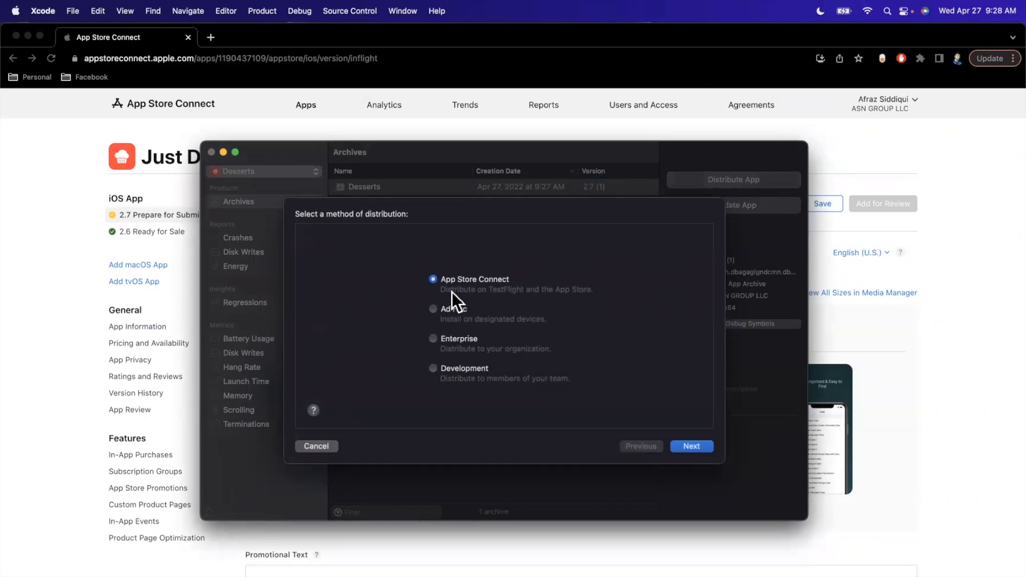
{"action": "left_click", "coordinate": [692, 446]}
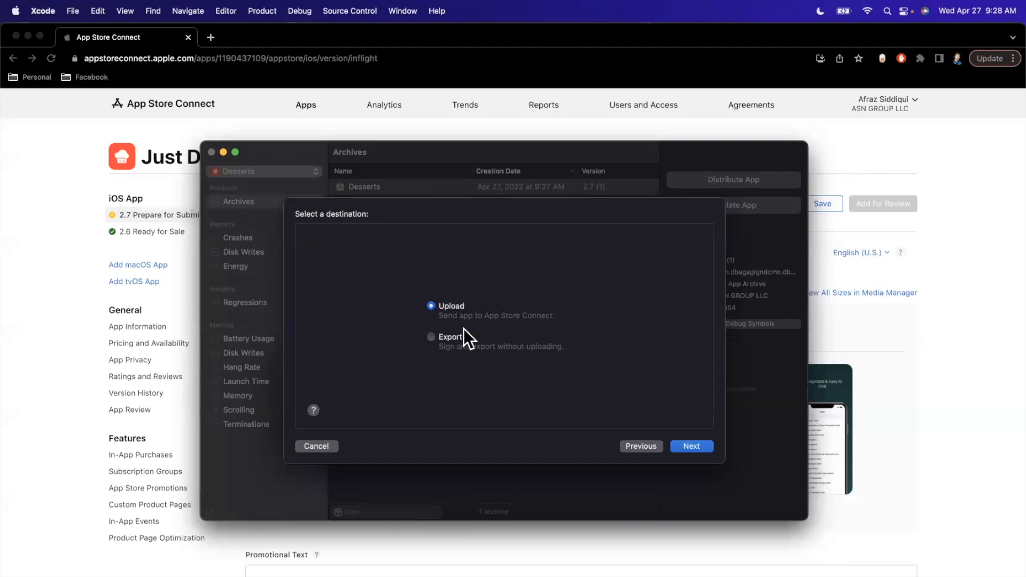
{"action": "left_click", "coordinate": [692, 447]}
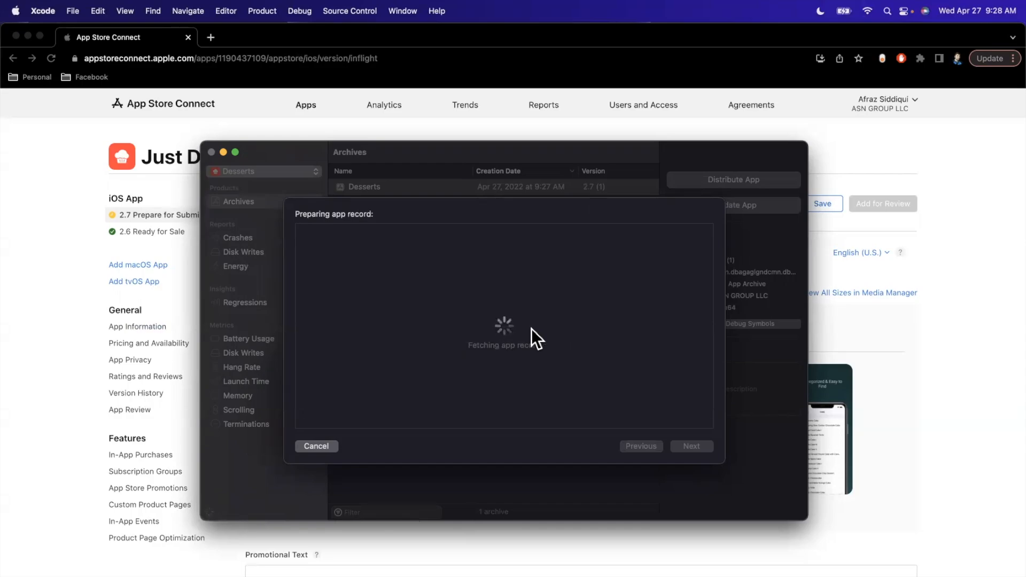
{"action": "mouse_move", "coordinate": [519, 378]}
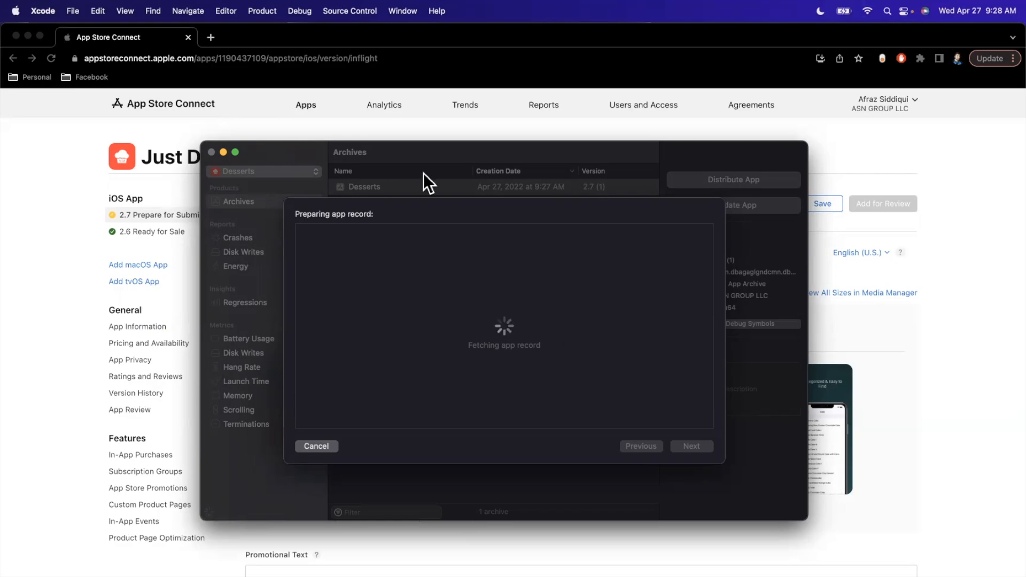
Launch Transporter from Spotlight and cancel its Apple ID sign-in prompt.
{"action": "type", "text": "tr"}
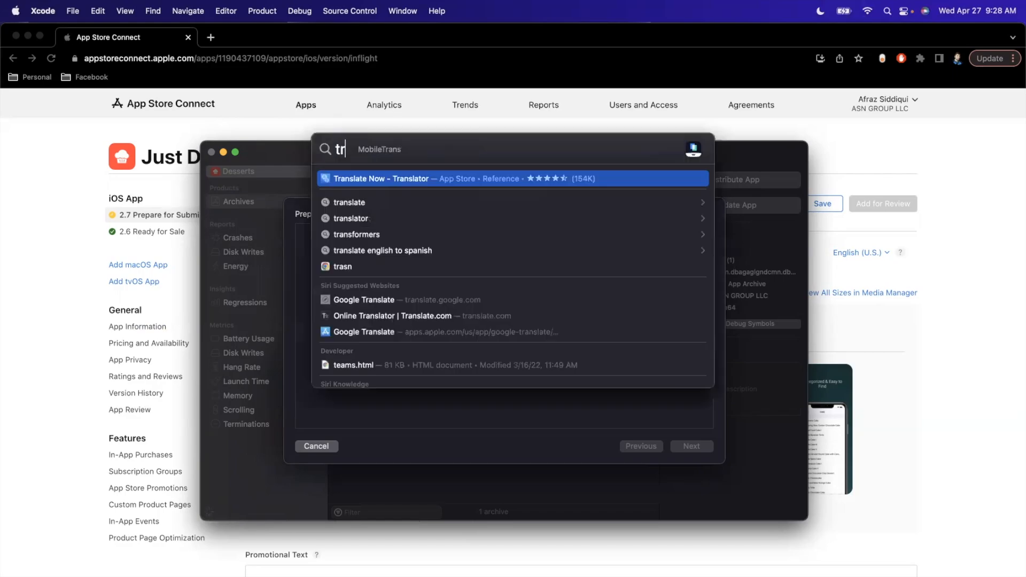
{"action": "type", "text": "Transporter"}
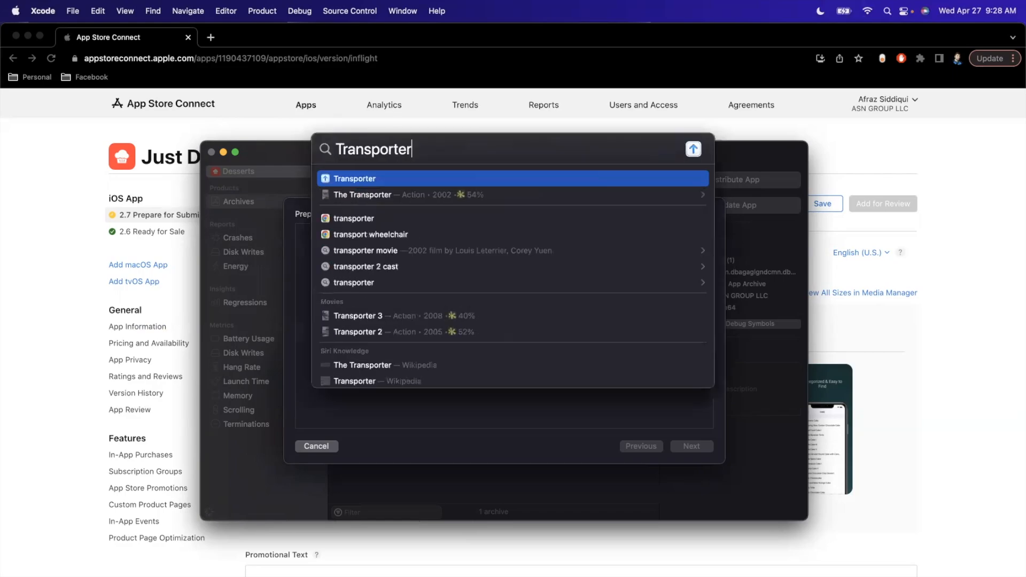
{"action": "left_click", "coordinate": [354, 178]}
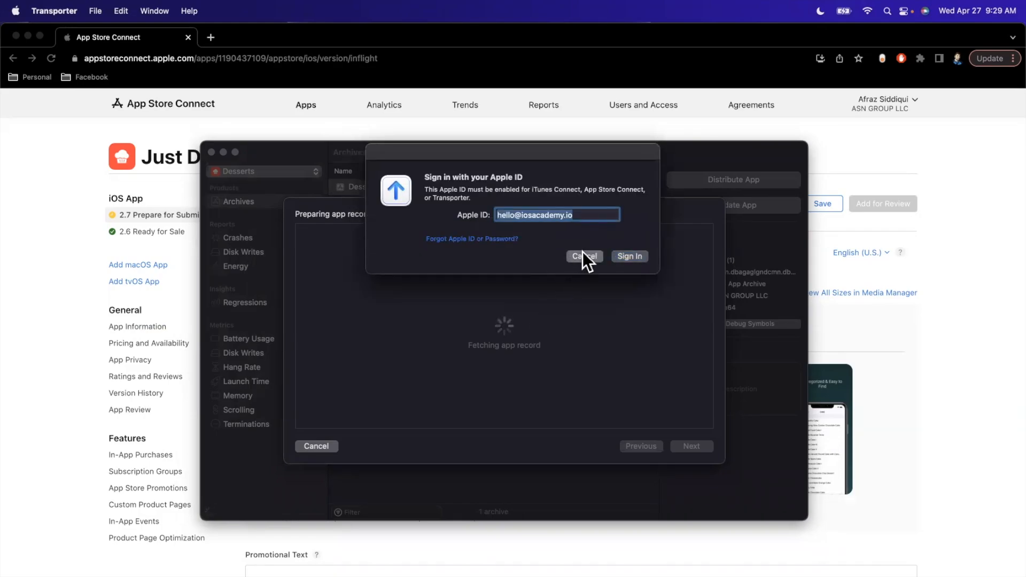
{"action": "left_click", "coordinate": [583, 256]}
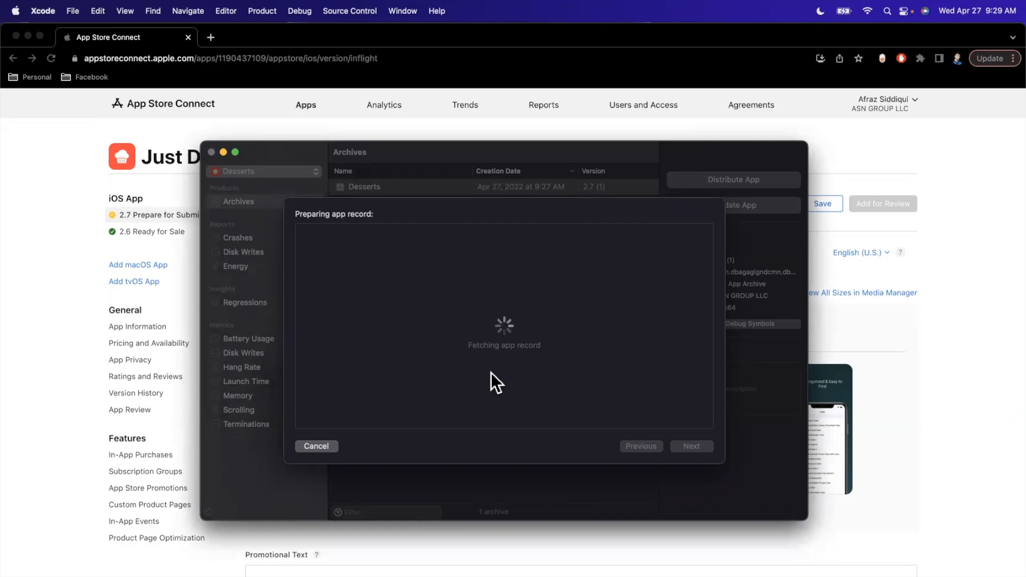
{"action": "mouse_move", "coordinate": [512, 372]}
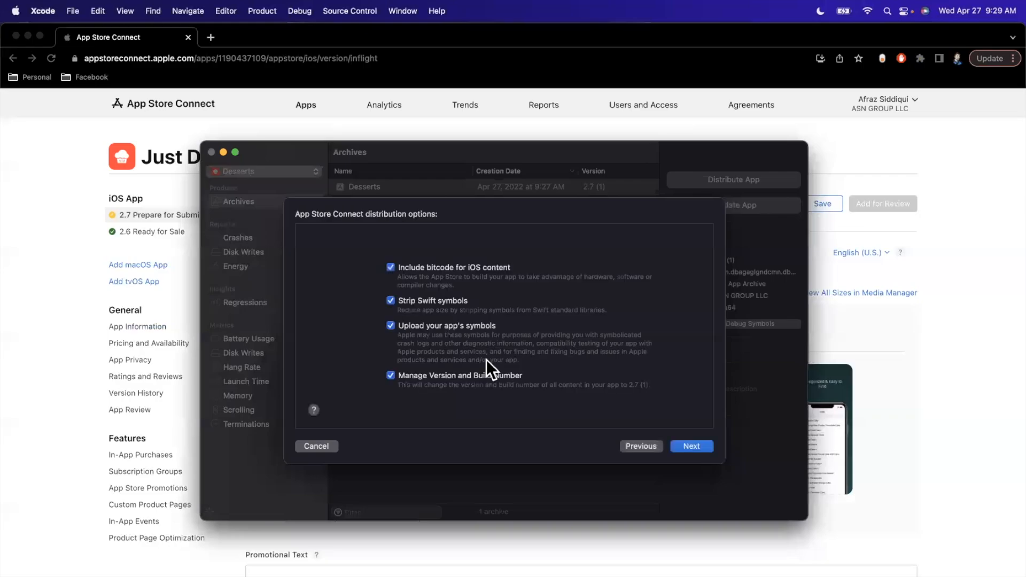
{"action": "mouse_move", "coordinate": [654, 477]}
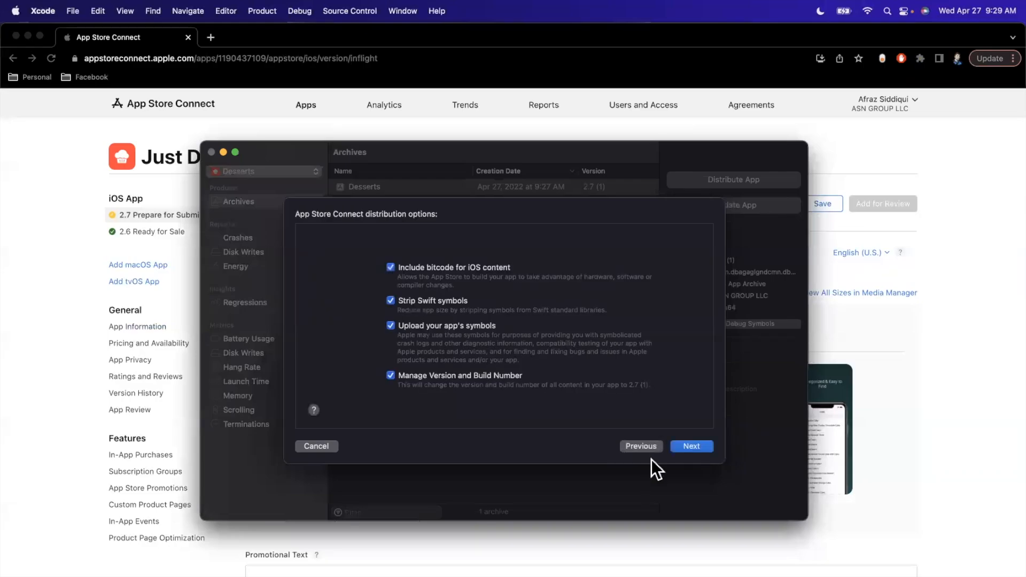
Accept the default App Store Connect distribution options and keep automatic signing.
{"action": "left_click", "coordinate": [690, 447]}
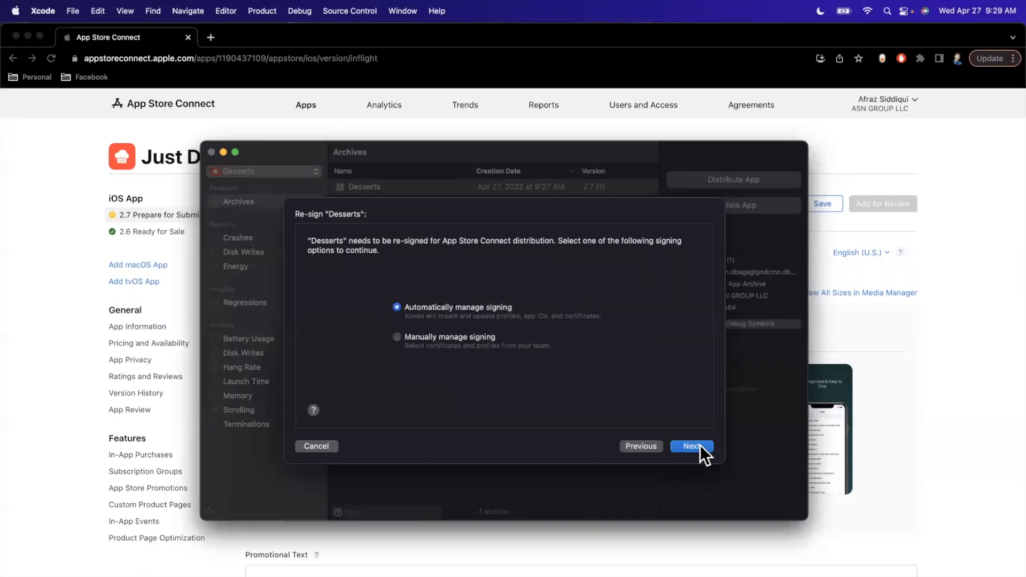
{"action": "left_click", "coordinate": [692, 447]}
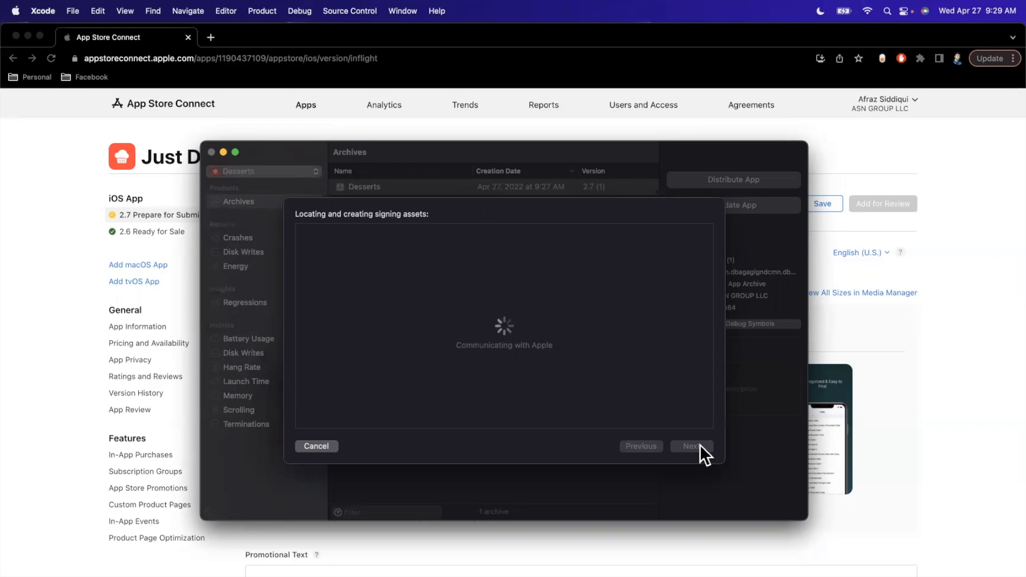
{"action": "mouse_move", "coordinate": [659, 359]}
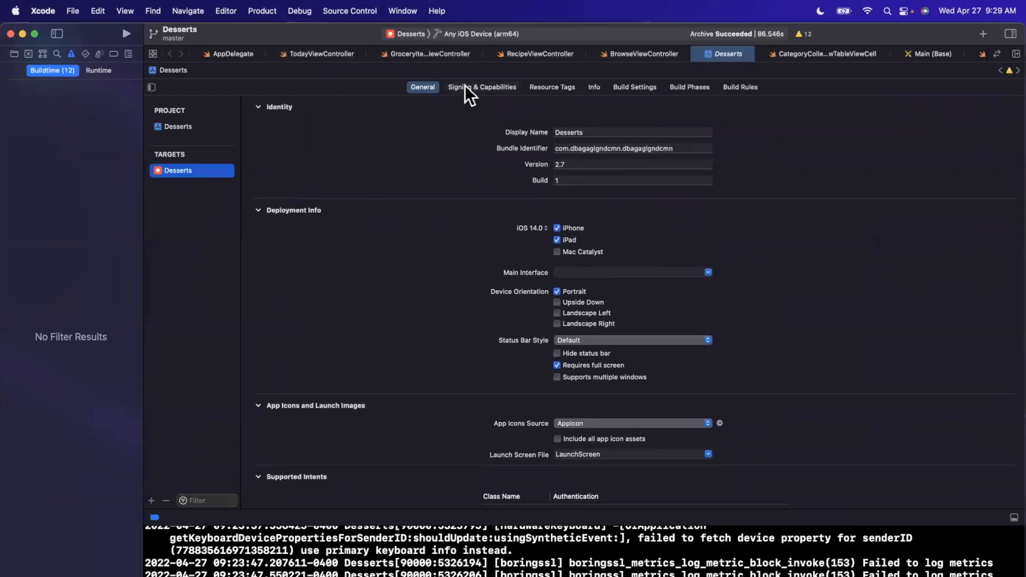
Show the Desserts target's Signing & Capabilities and check the ASN GROUP LLC team.
{"action": "left_click", "coordinate": [482, 87]}
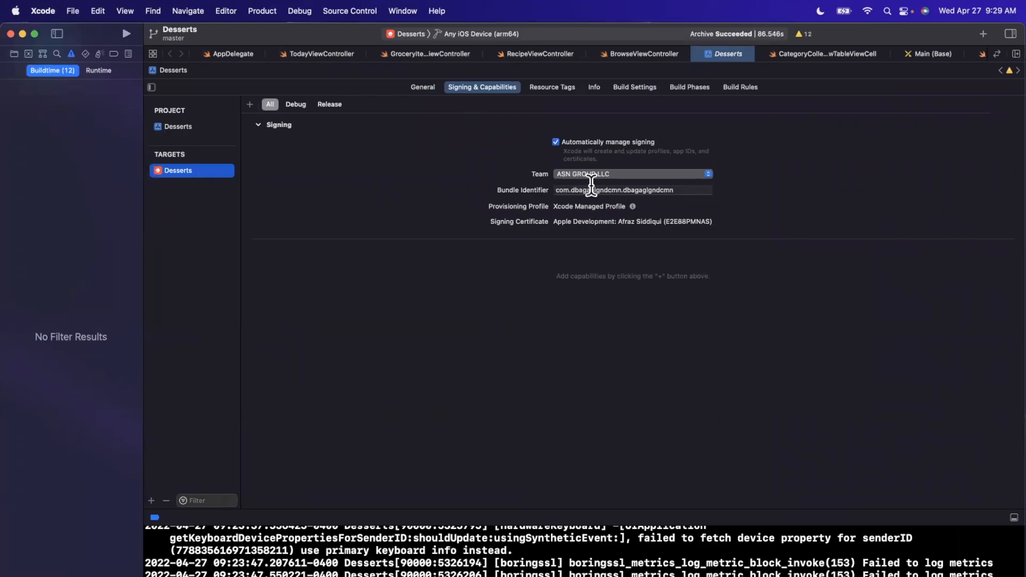
{"action": "left_click", "coordinate": [424, 87]}
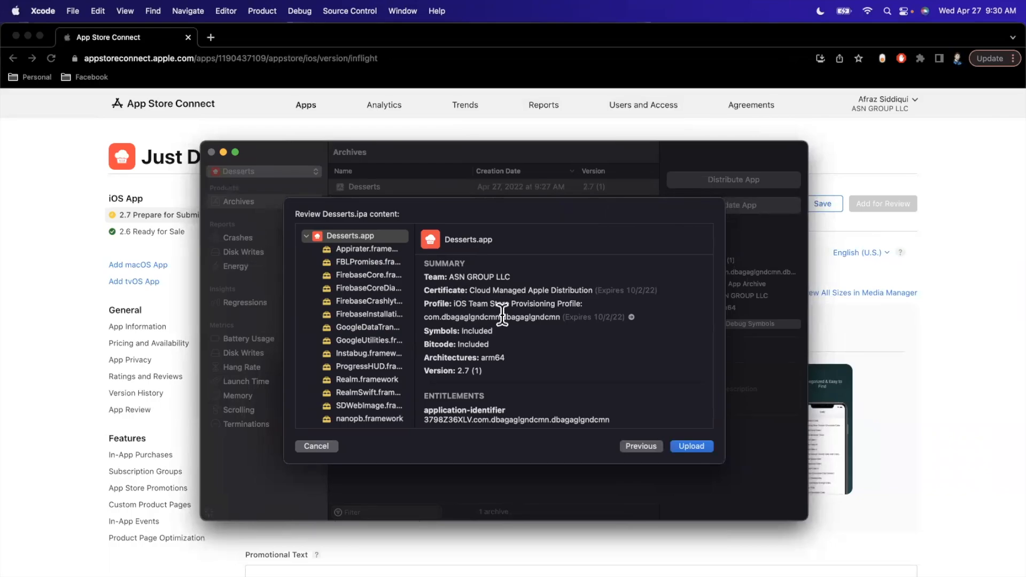
{"action": "mouse_move", "coordinate": [540, 287]}
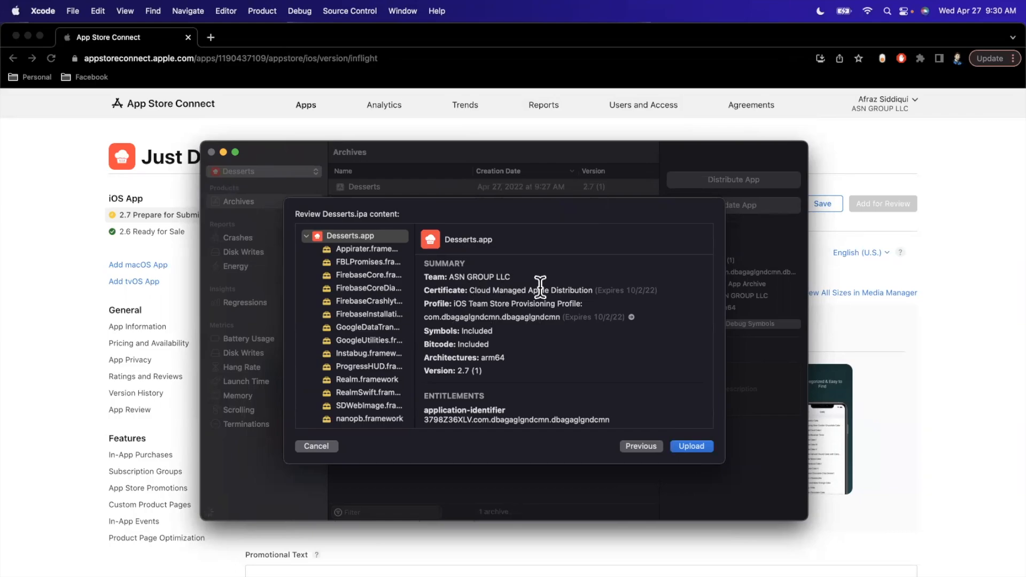
{"action": "mouse_move", "coordinate": [490, 384]}
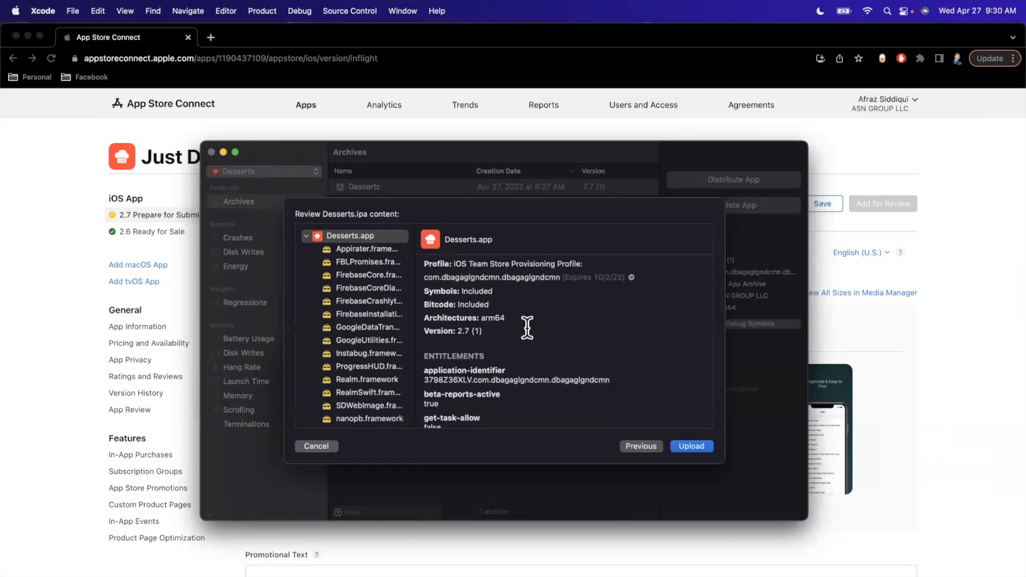
Upload the reviewed Desserts.ipa 2.7 (1) to App Store Connect.
{"action": "left_click", "coordinate": [692, 447]}
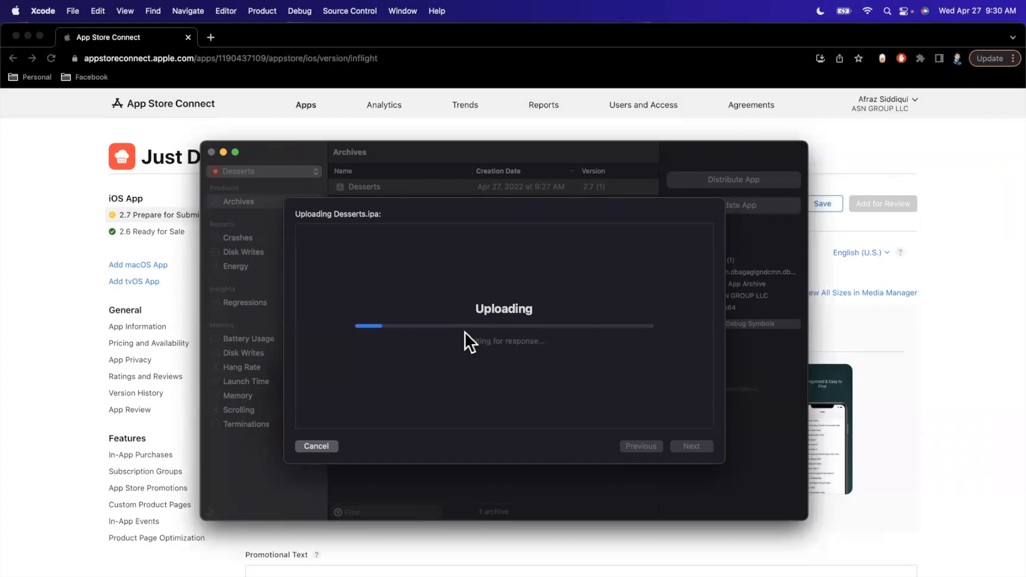
{"action": "mouse_move", "coordinate": [498, 366]}
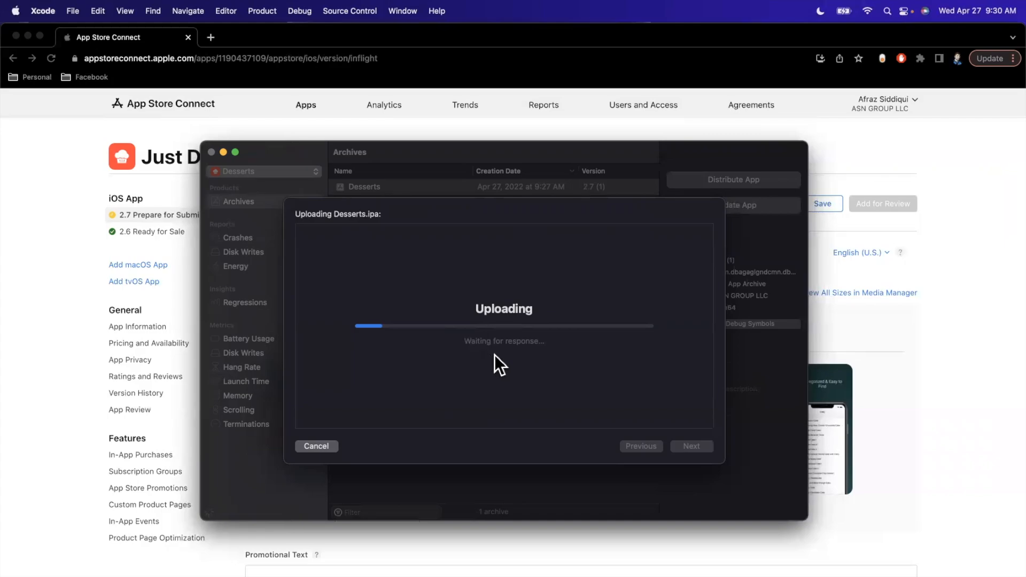
{"action": "mouse_move", "coordinate": [530, 362]}
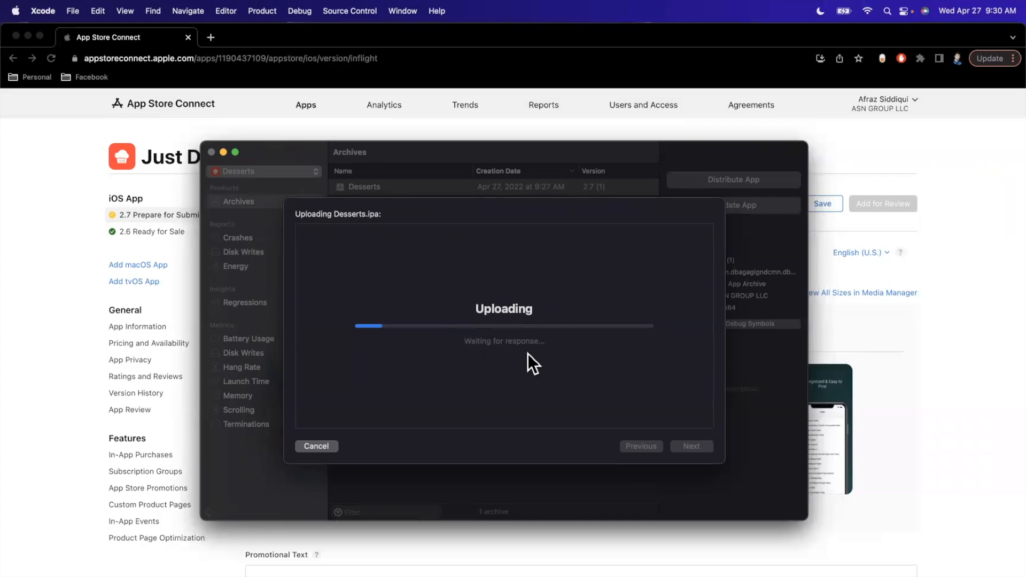
{"action": "mouse_move", "coordinate": [367, 324]}
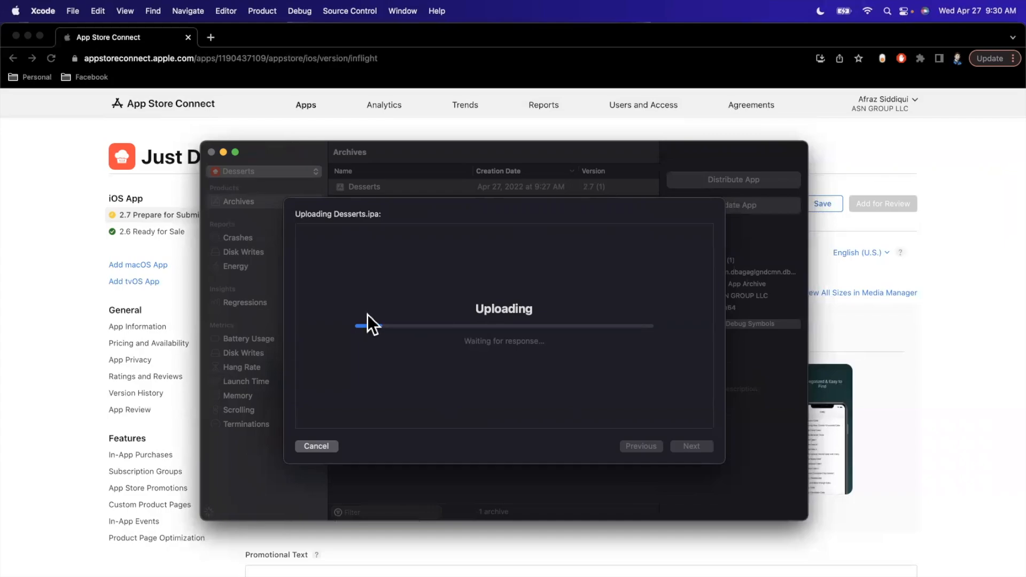
{"action": "mouse_move", "coordinate": [473, 359]}
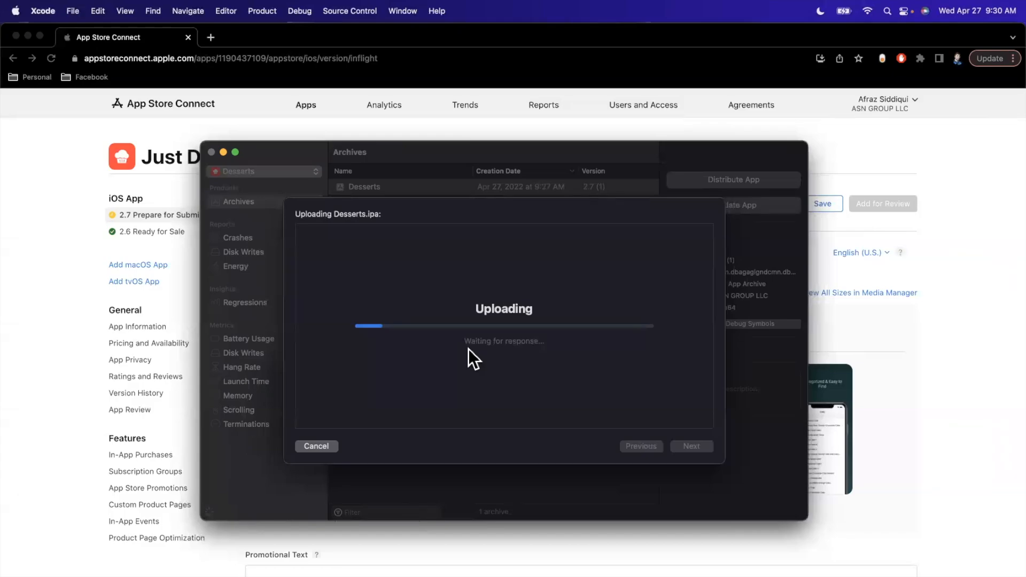
{"action": "mouse_move", "coordinate": [460, 351]}
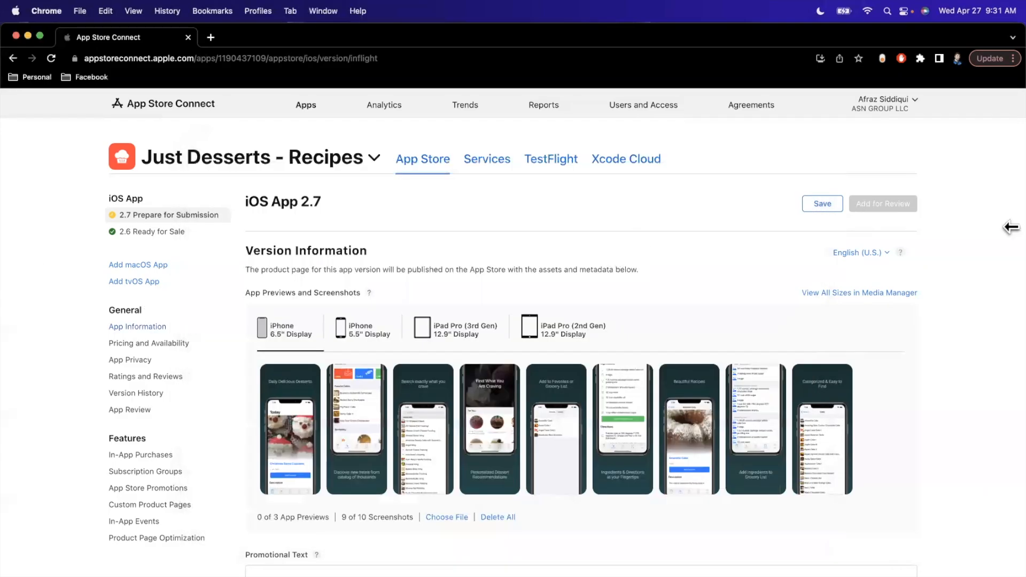
Reload App Store Connect, visit the 2.6 Ready for Sale page, then return to 2.7 Prepare for Submission.
{"action": "left_click", "coordinate": [822, 203]}
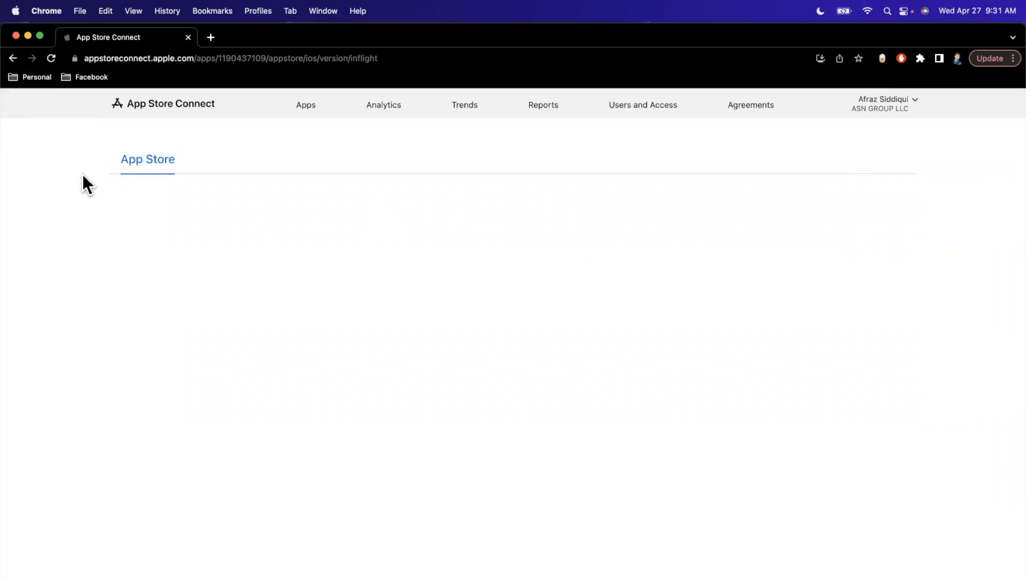
{"action": "left_click", "coordinate": [51, 59]}
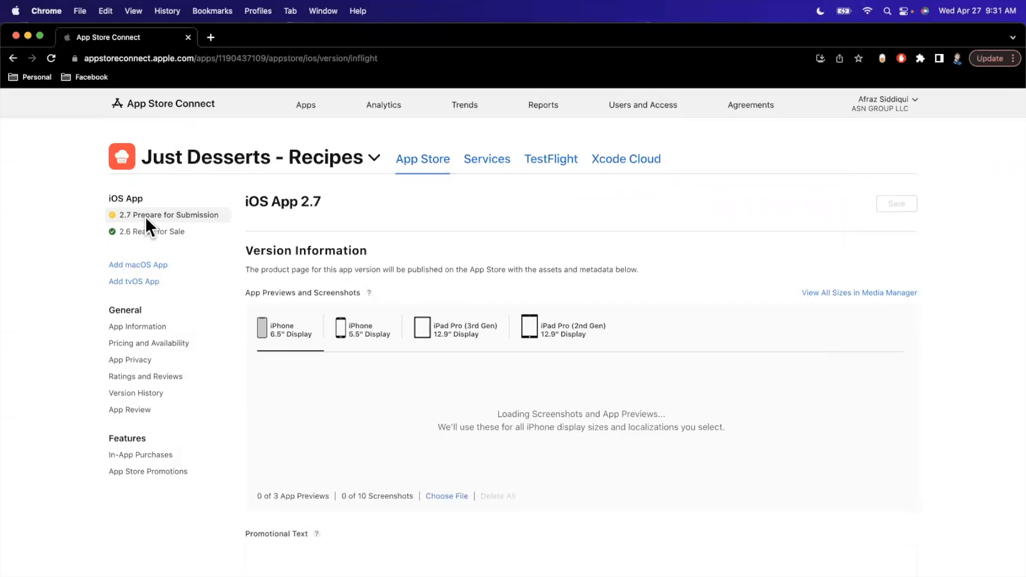
{"action": "left_click", "coordinate": [144, 232]}
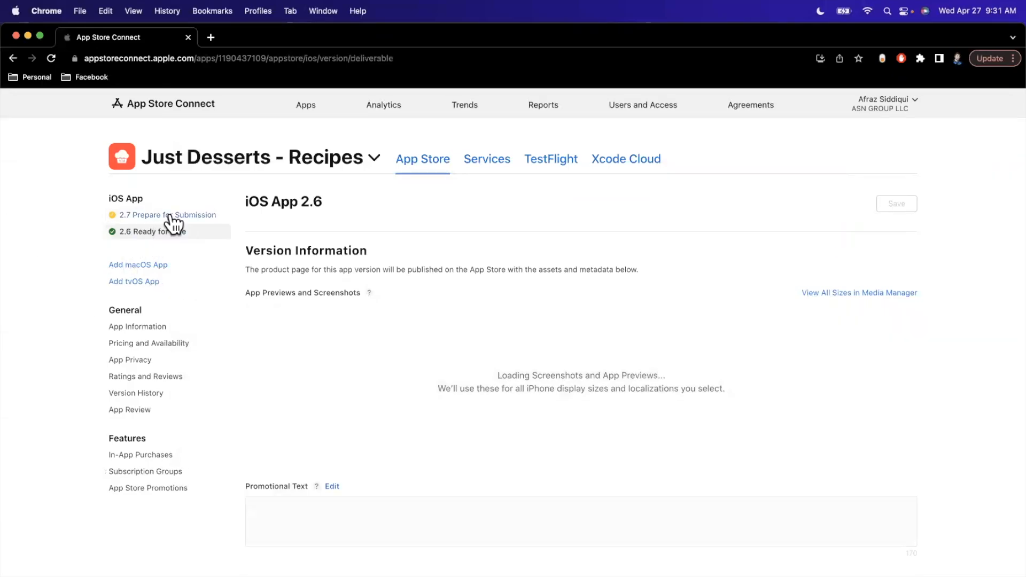
{"action": "left_click", "coordinate": [167, 215]}
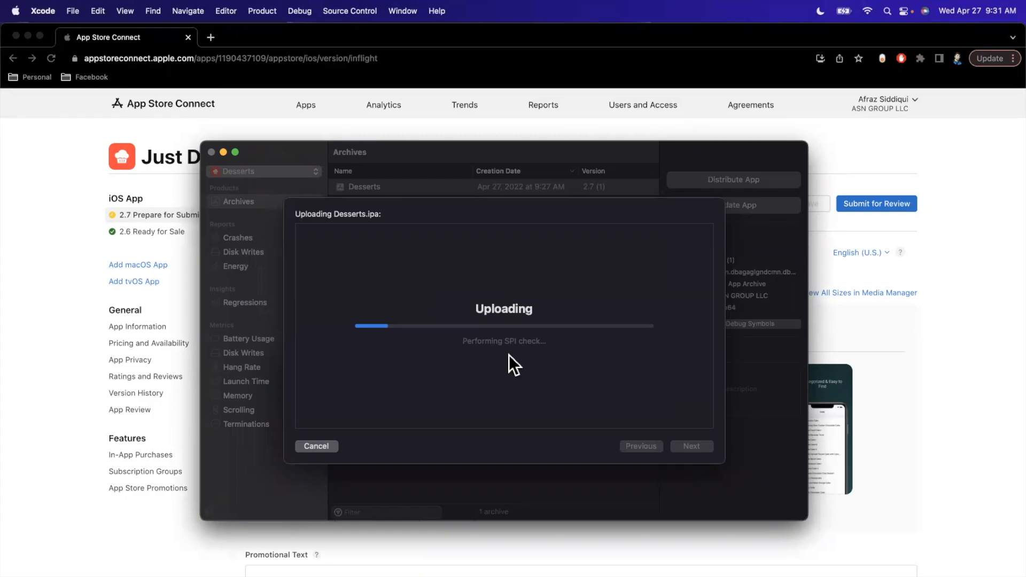
{"action": "mouse_move", "coordinate": [526, 349]}
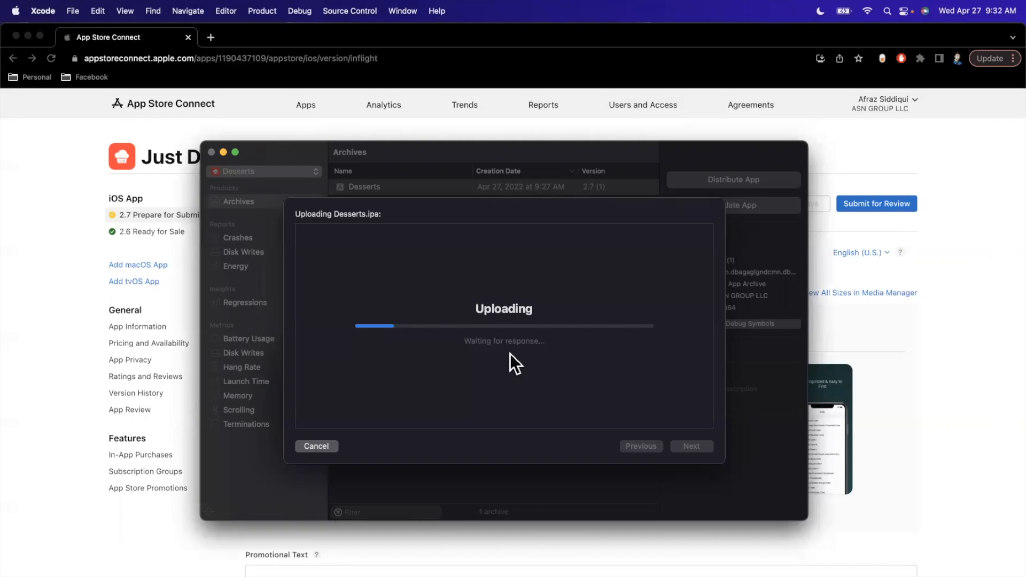
{"action": "mouse_move", "coordinate": [491, 290]}
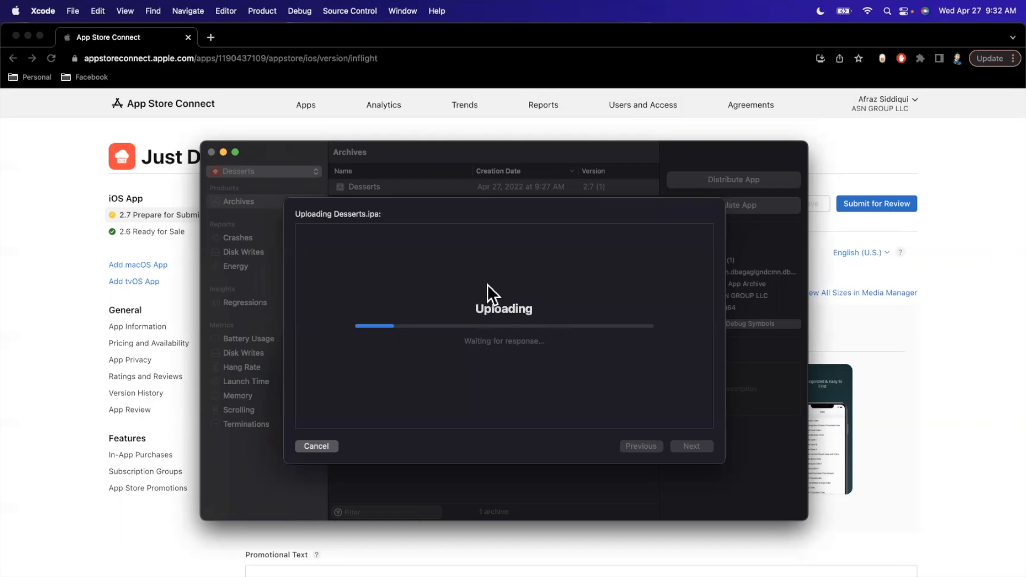
{"action": "mouse_move", "coordinate": [514, 350]}
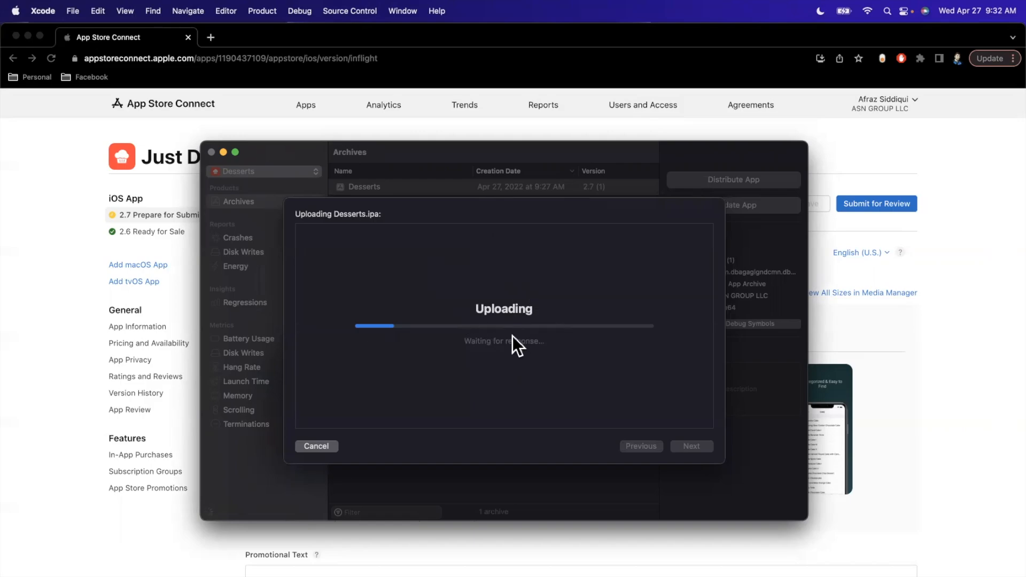
{"action": "mouse_move", "coordinate": [487, 295]}
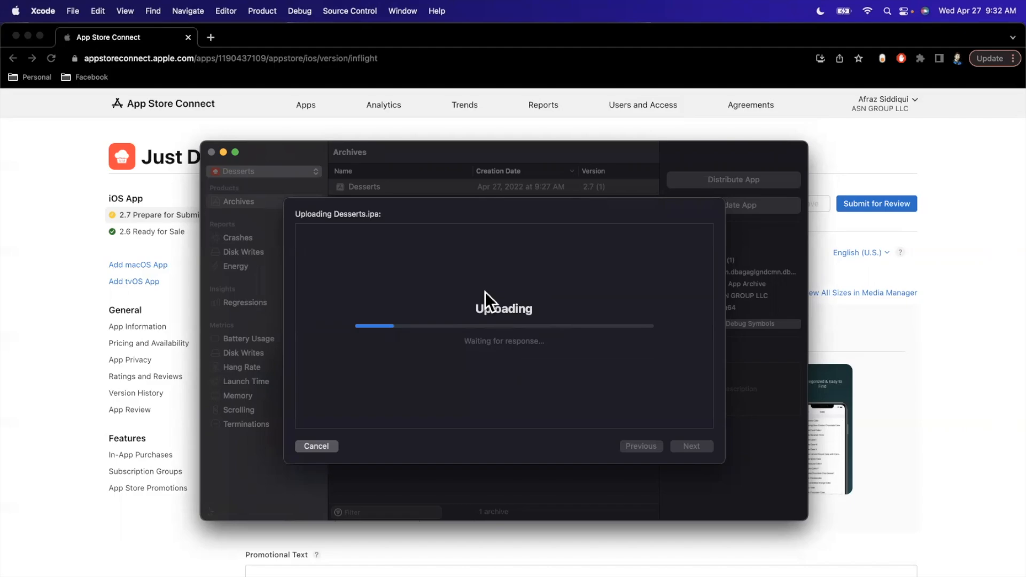
{"action": "mouse_move", "coordinate": [584, 322]}
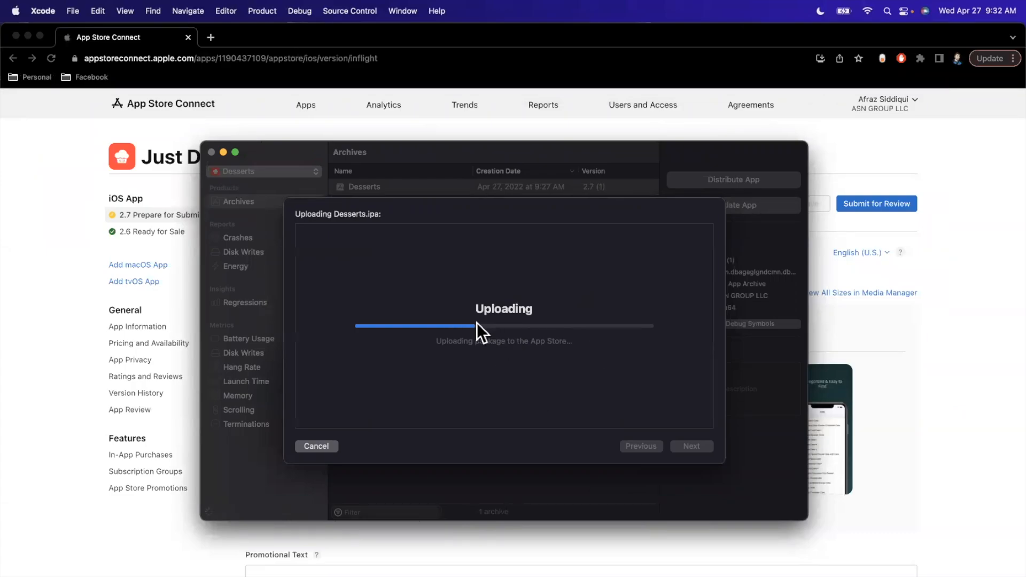
{"action": "mouse_move", "coordinate": [530, 376]}
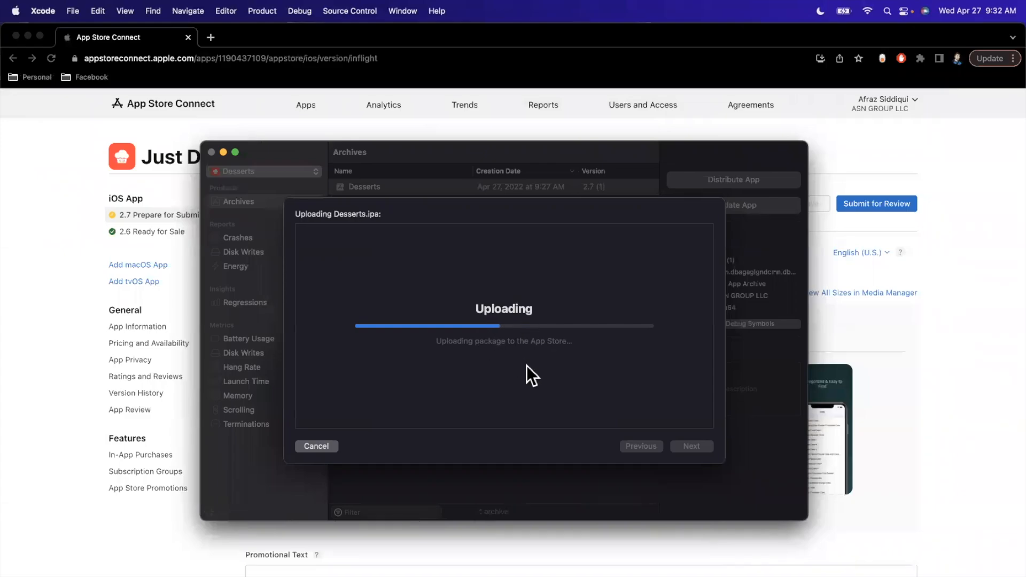
{"action": "mouse_move", "coordinate": [583, 372]}
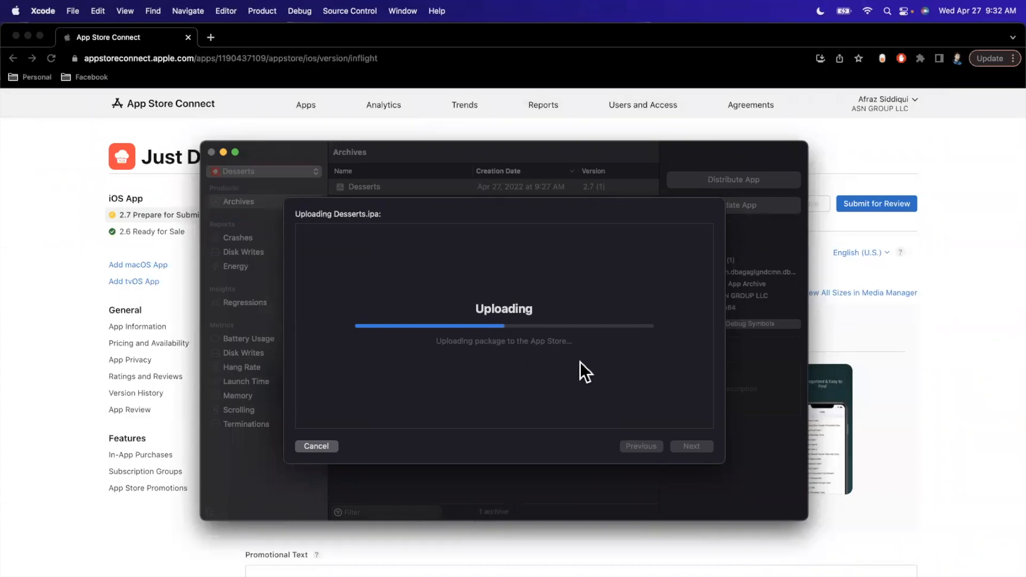
{"action": "mouse_move", "coordinate": [522, 352]}
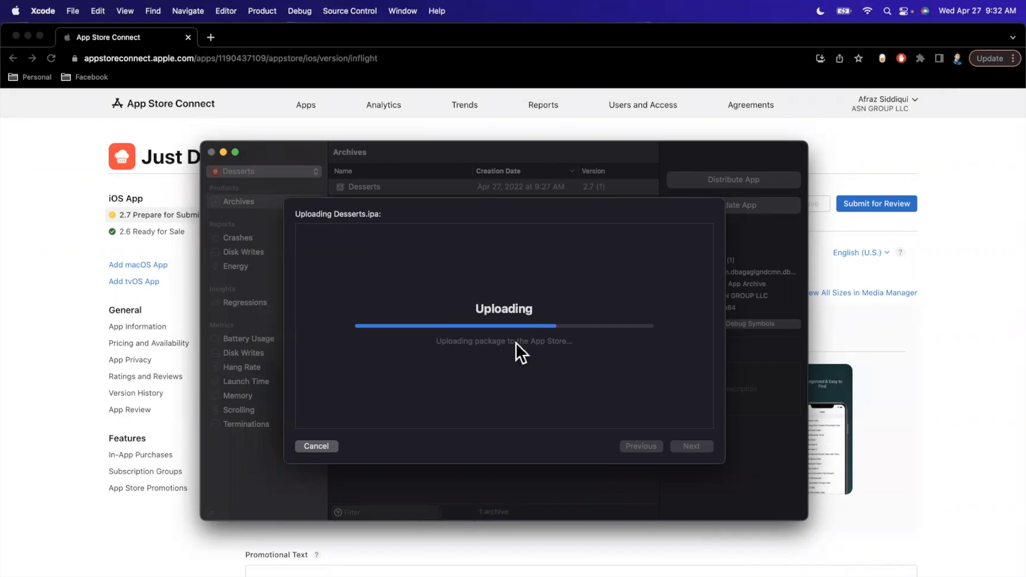
{"action": "mouse_move", "coordinate": [527, 376]}
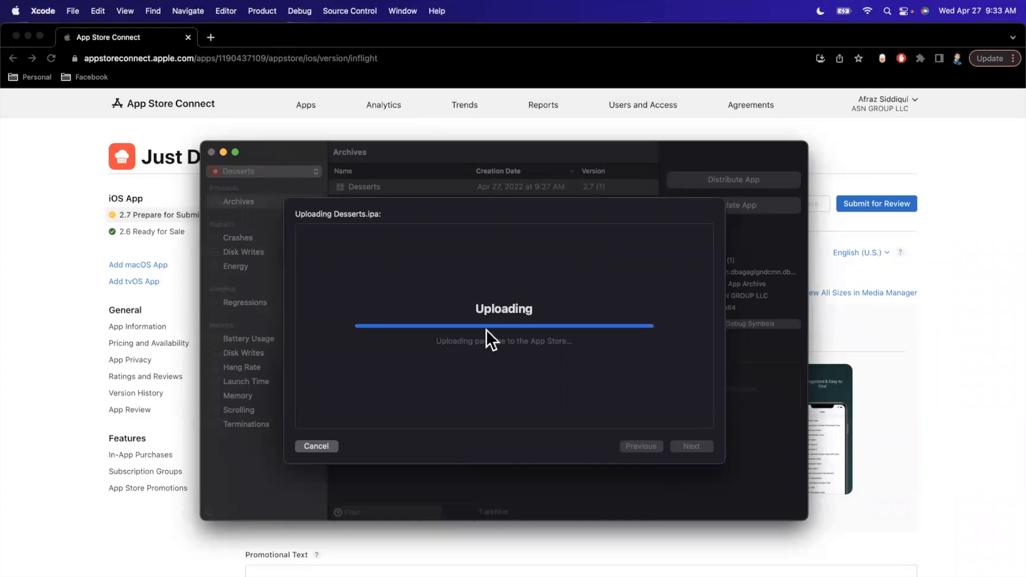
{"action": "mouse_move", "coordinate": [10, 244]}
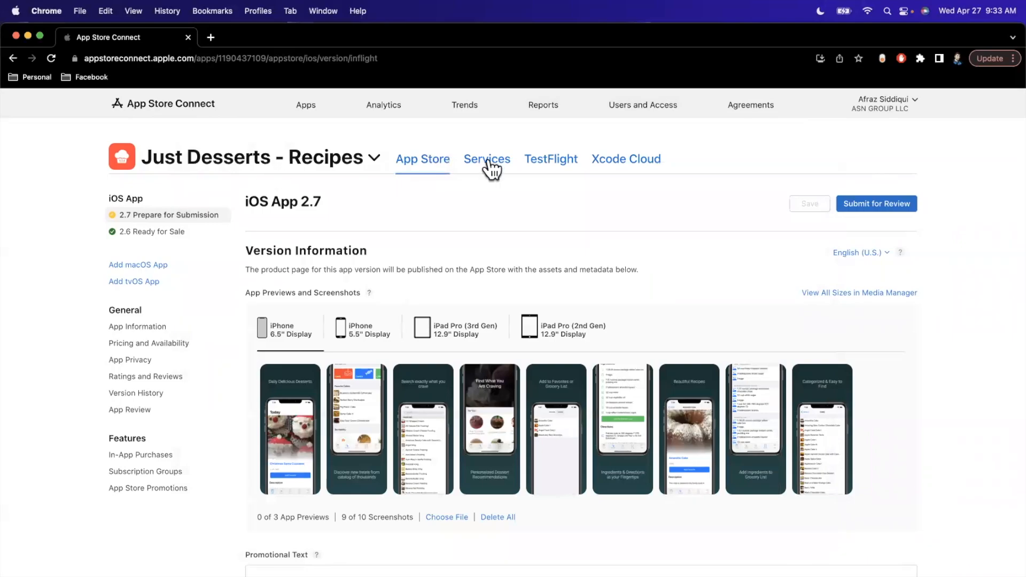
Go to the TestFlight section and list the iOS builds for Just Desserts.
{"action": "left_click", "coordinate": [551, 158]}
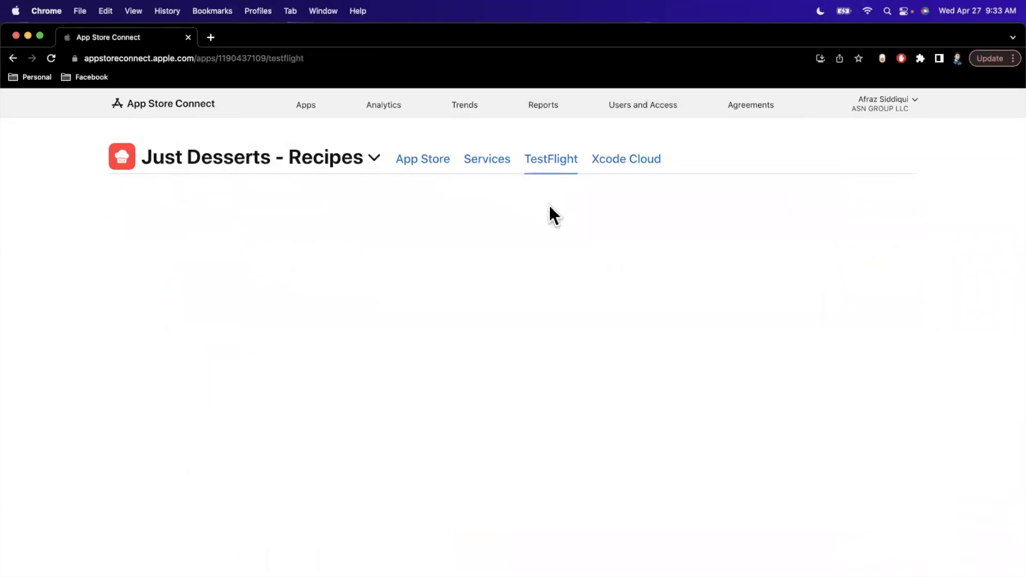
{"action": "left_click", "coordinate": [550, 159]}
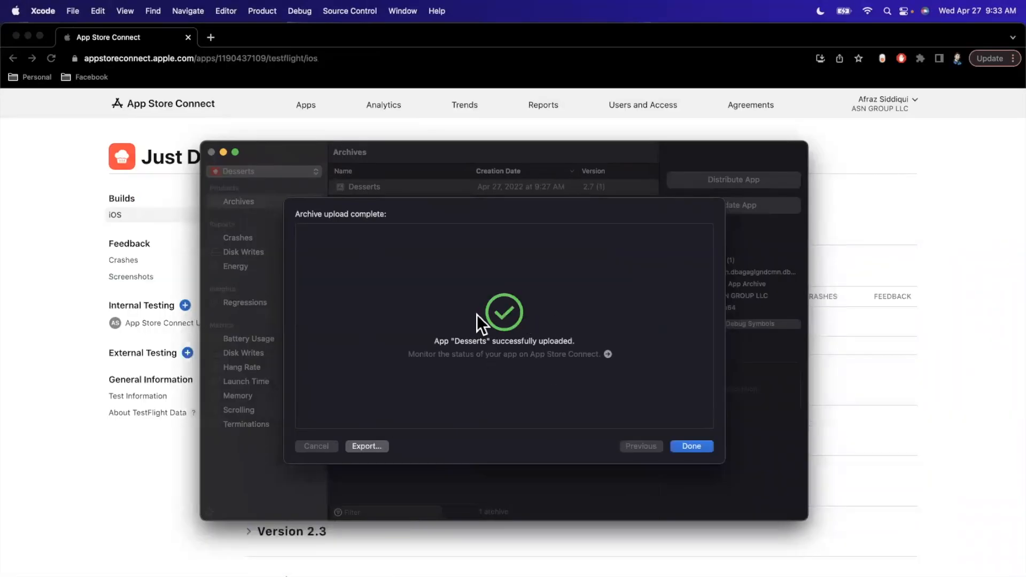
Dismiss Xcode's successful upload confirmation with Done.
{"action": "left_click", "coordinate": [691, 447]}
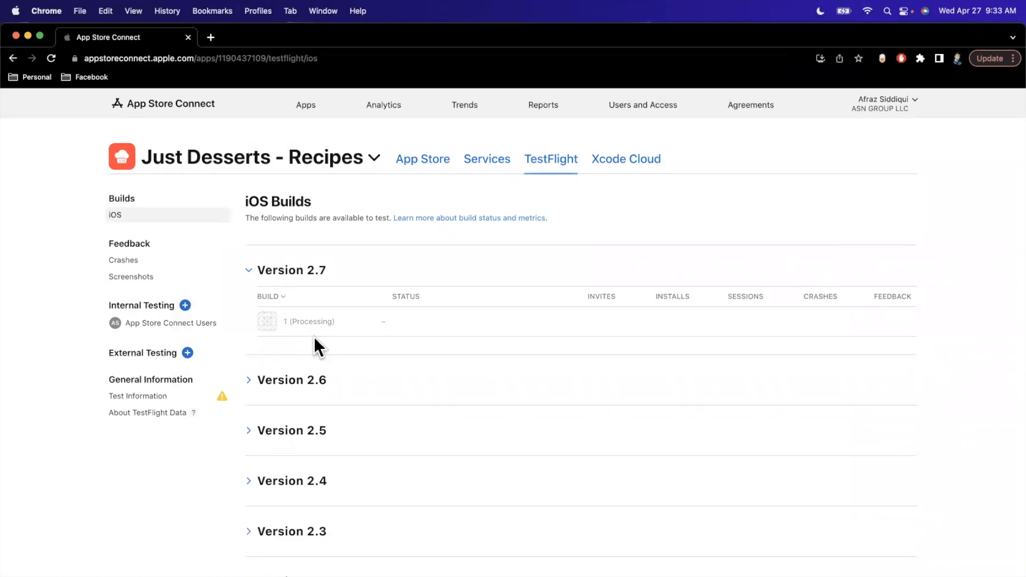
{"action": "mouse_move", "coordinate": [340, 357]}
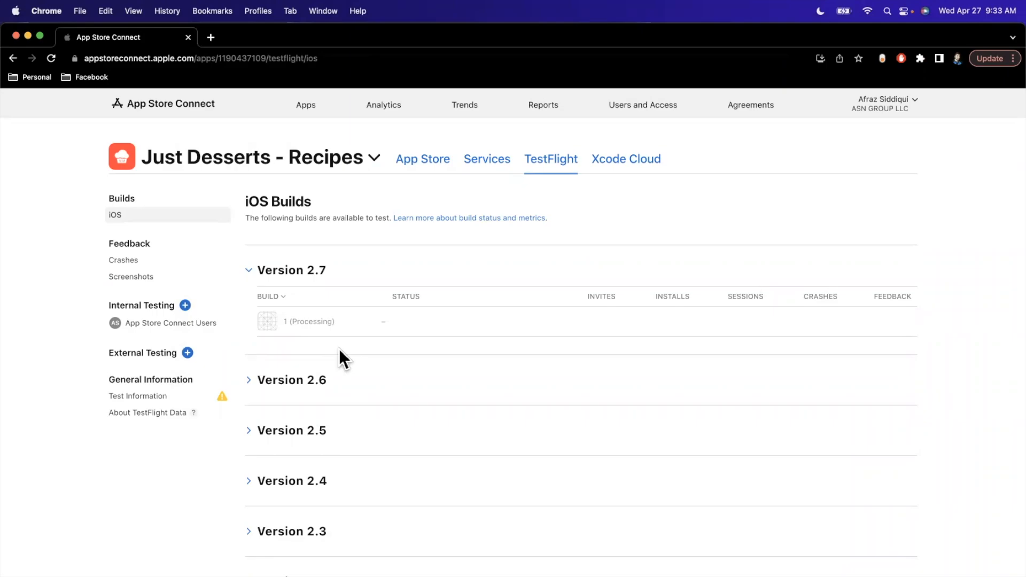
{"action": "mouse_move", "coordinate": [487, 366]}
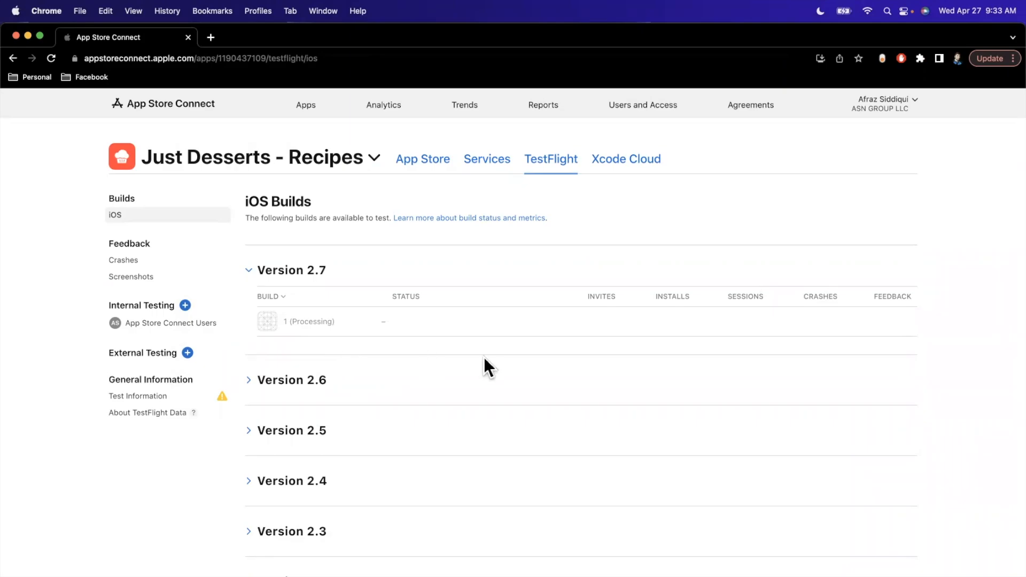
{"action": "mouse_move", "coordinate": [541, 353]}
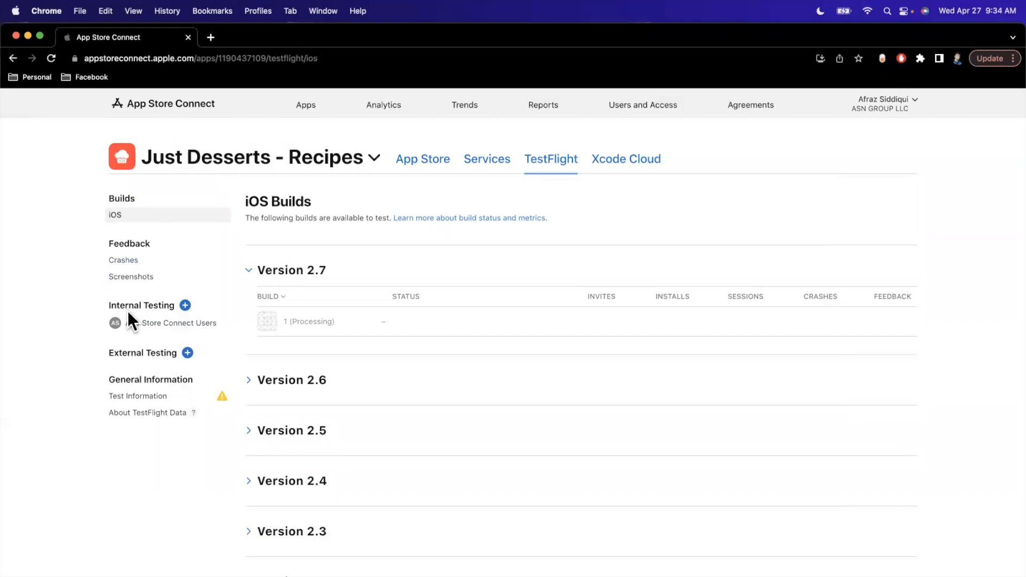
{"action": "mouse_move", "coordinate": [348, 319]}
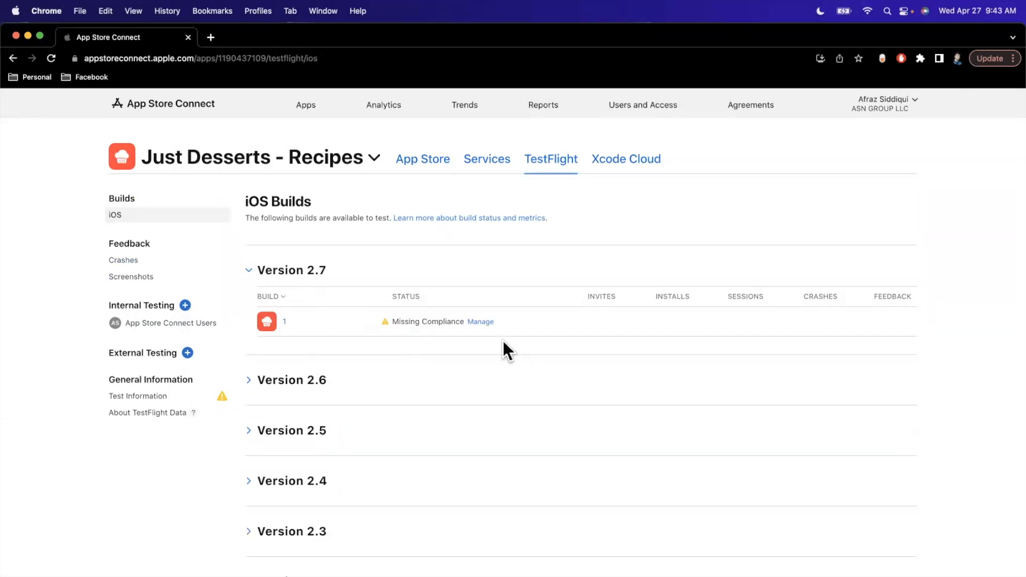
{"action": "mouse_move", "coordinate": [317, 319]}
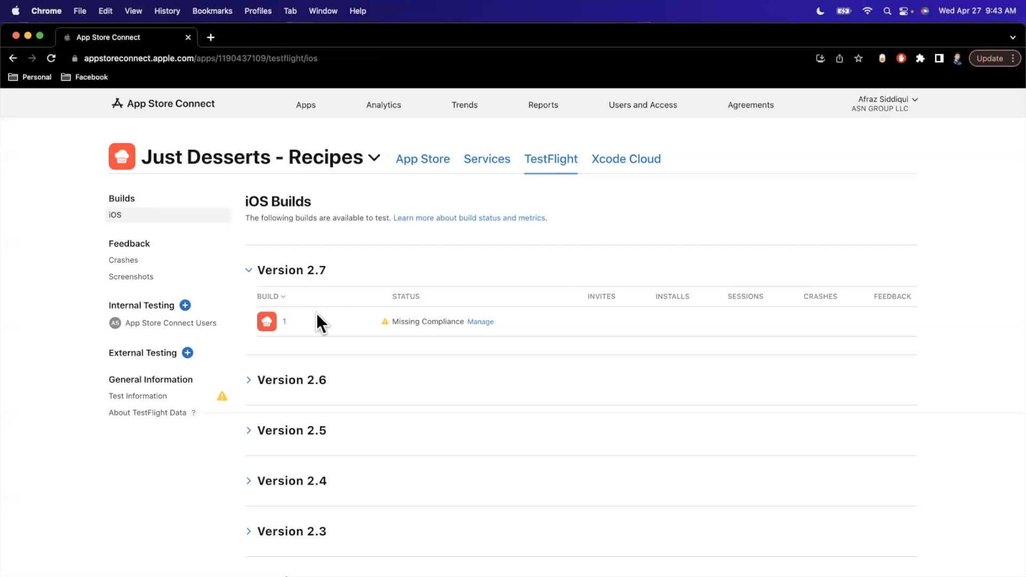
{"action": "mouse_move", "coordinate": [424, 327]}
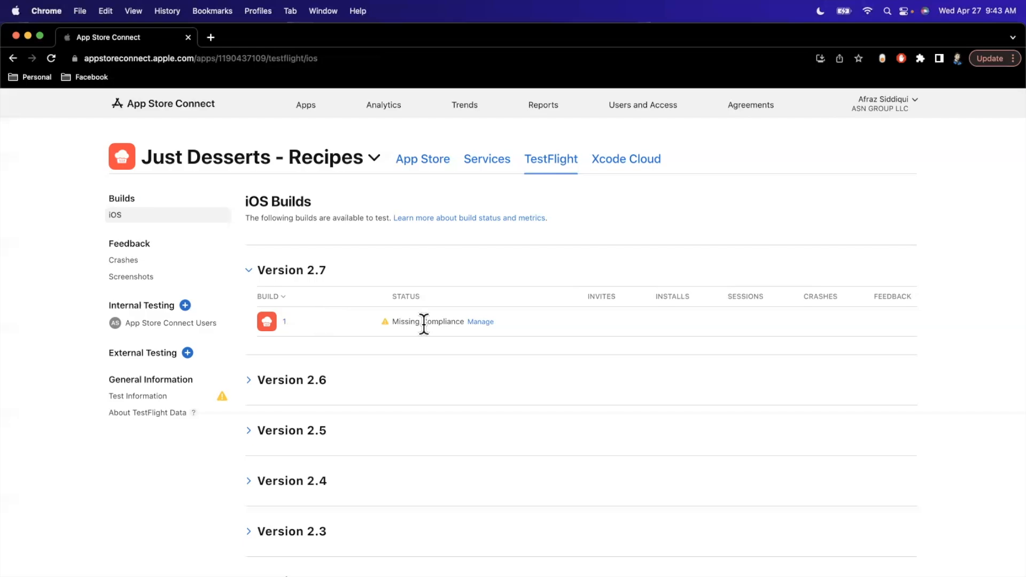
{"action": "mouse_move", "coordinate": [468, 349]}
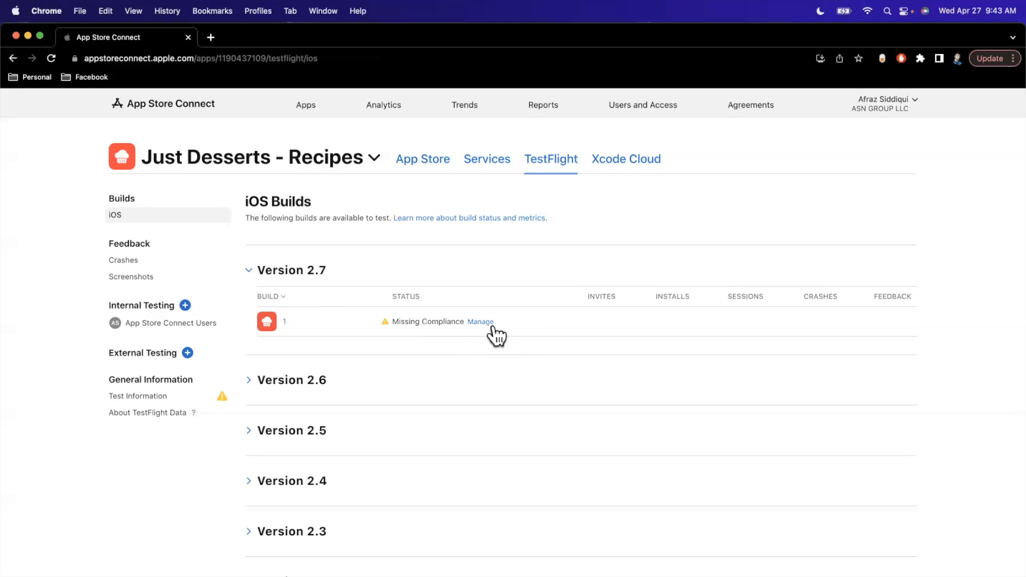
Answer No to non-exempt encryption for build 1 and confirm, making it Ready to Submit.
{"action": "left_click", "coordinate": [480, 322]}
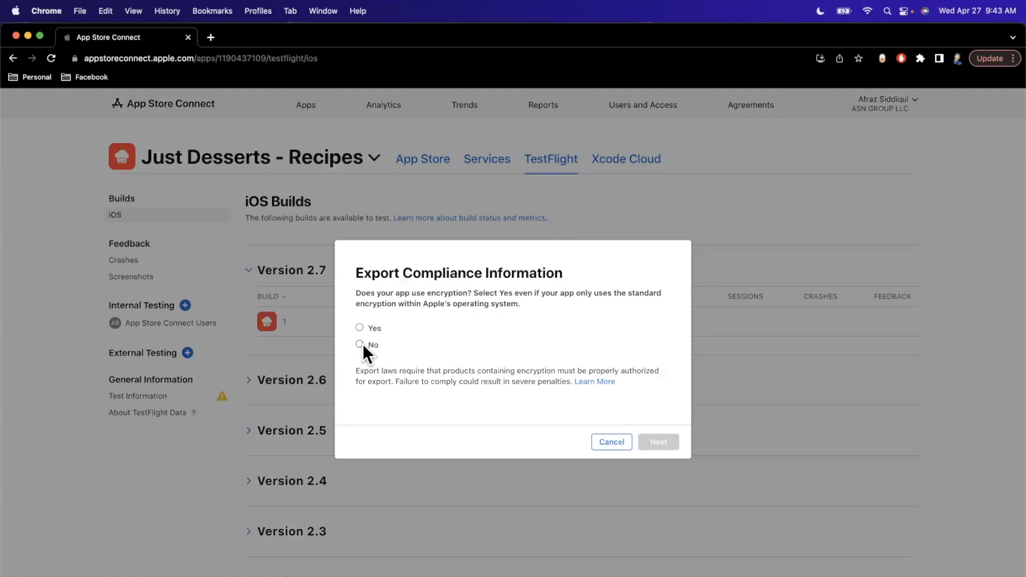
{"action": "left_click", "coordinate": [359, 344]}
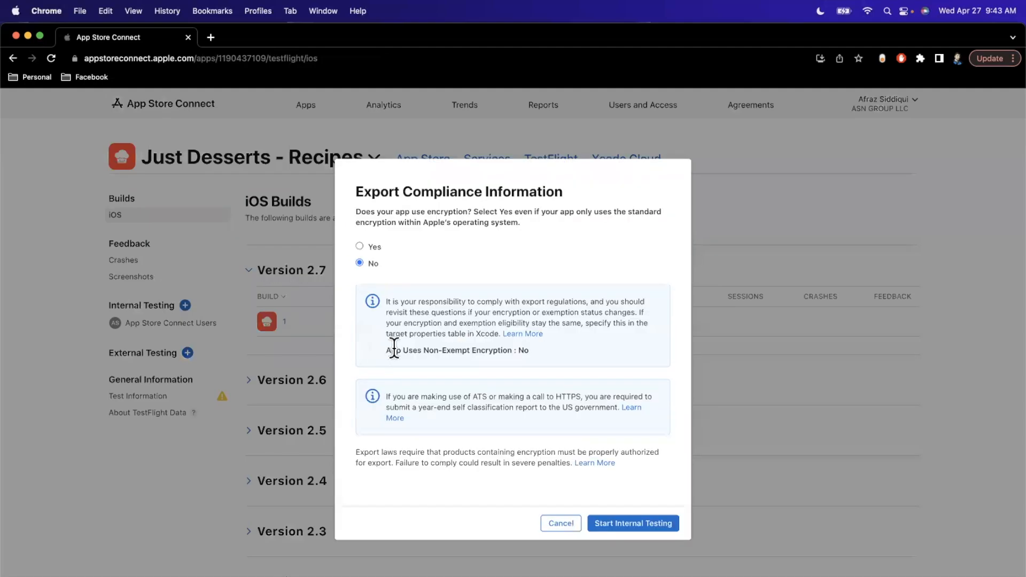
{"action": "mouse_move", "coordinate": [618, 548]}
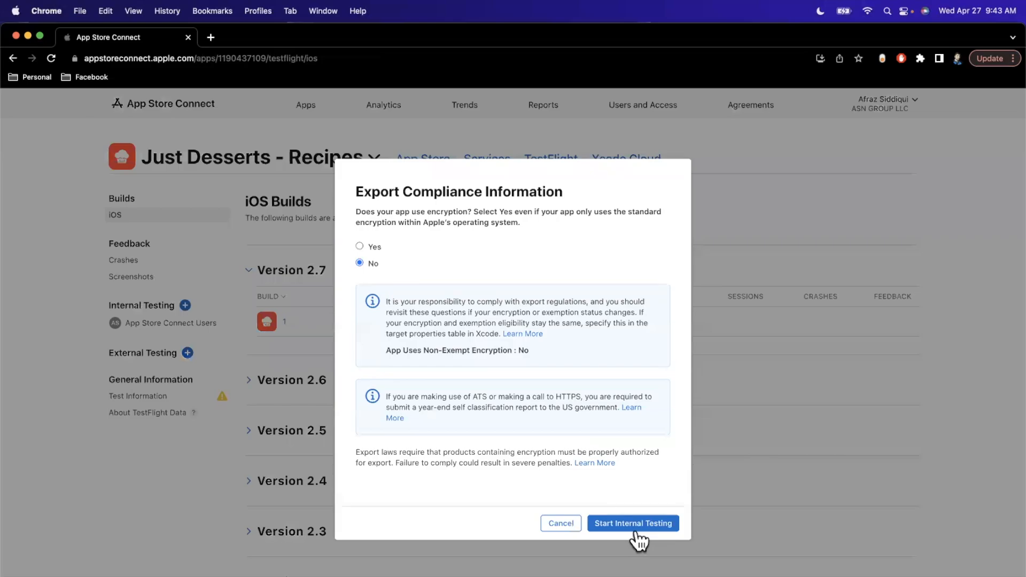
{"action": "left_click", "coordinate": [633, 523]}
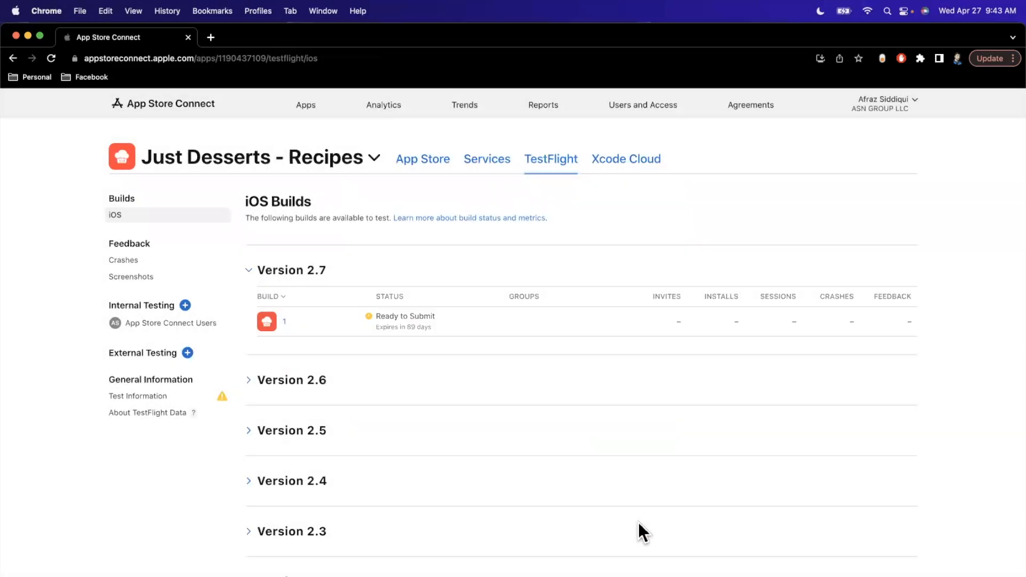
{"action": "mouse_move", "coordinate": [410, 158]}
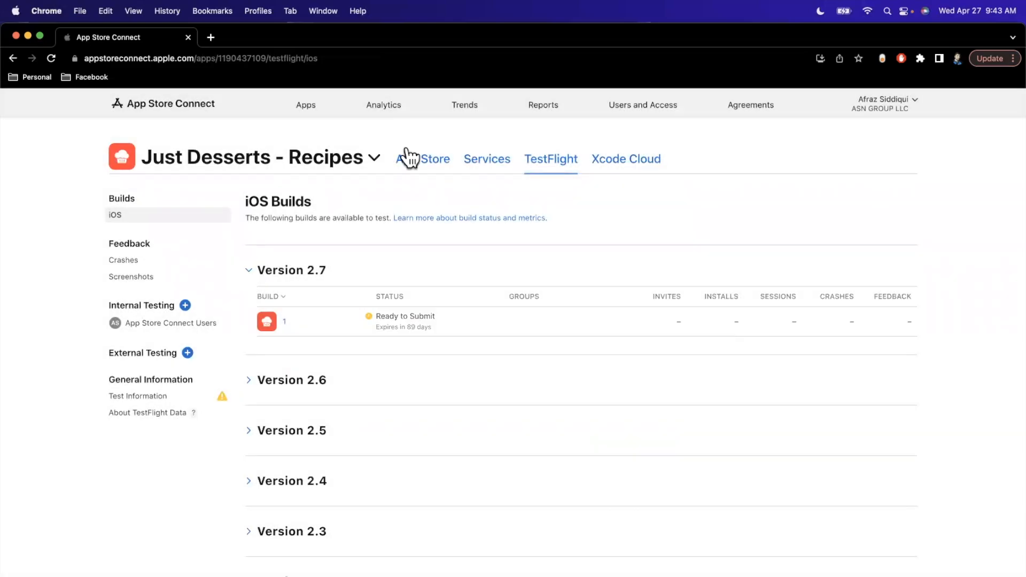
Reach the Build section of the Just Desserts iOS App 2.7 version page.
{"action": "left_click", "coordinate": [422, 158]}
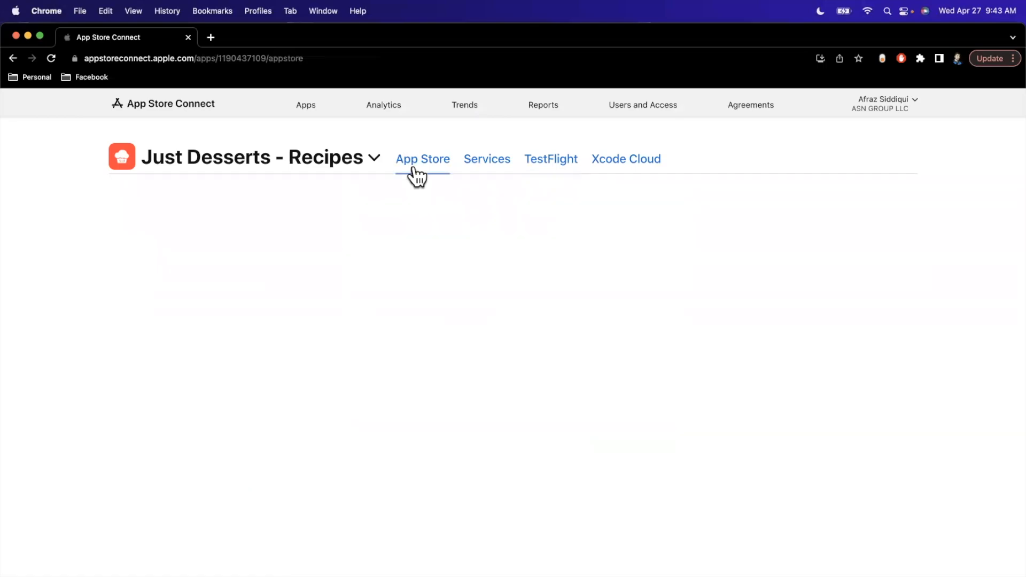
{"action": "left_click", "coordinate": [423, 158]}
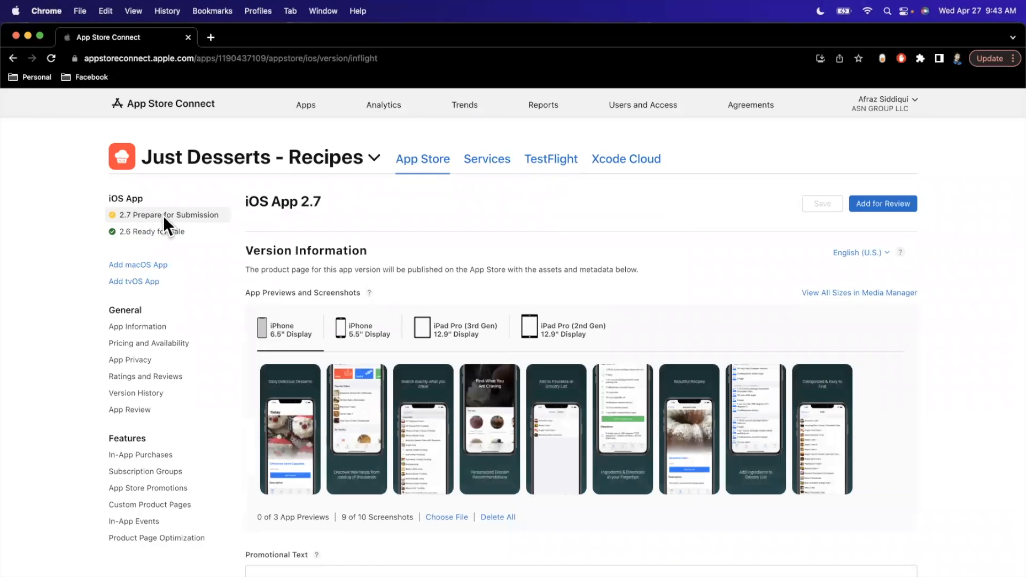
{"action": "scroll", "scroll_direction": "down", "scroll_amount": 3}
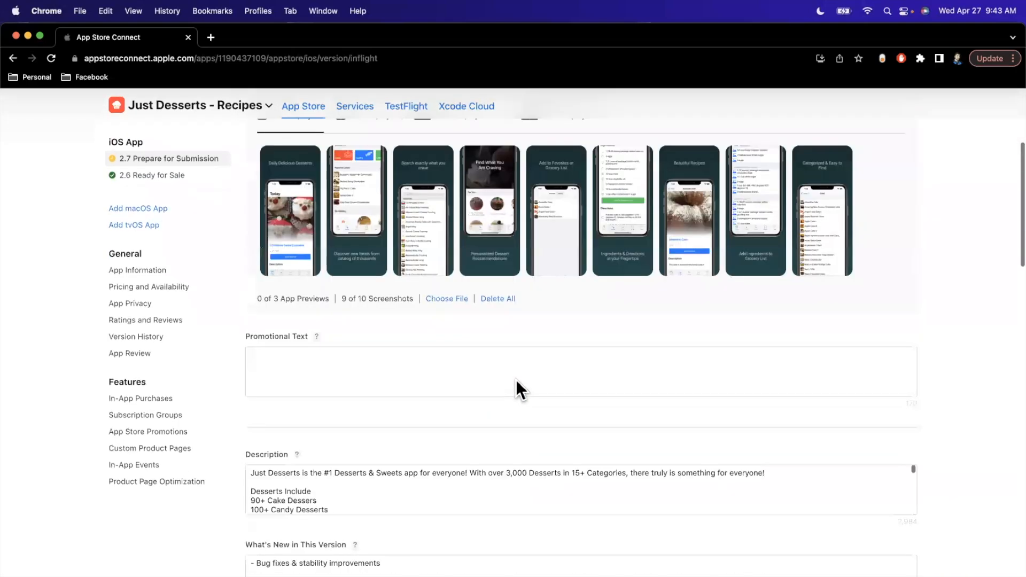
{"action": "scroll", "scroll_direction": "down", "scroll_amount": 3}
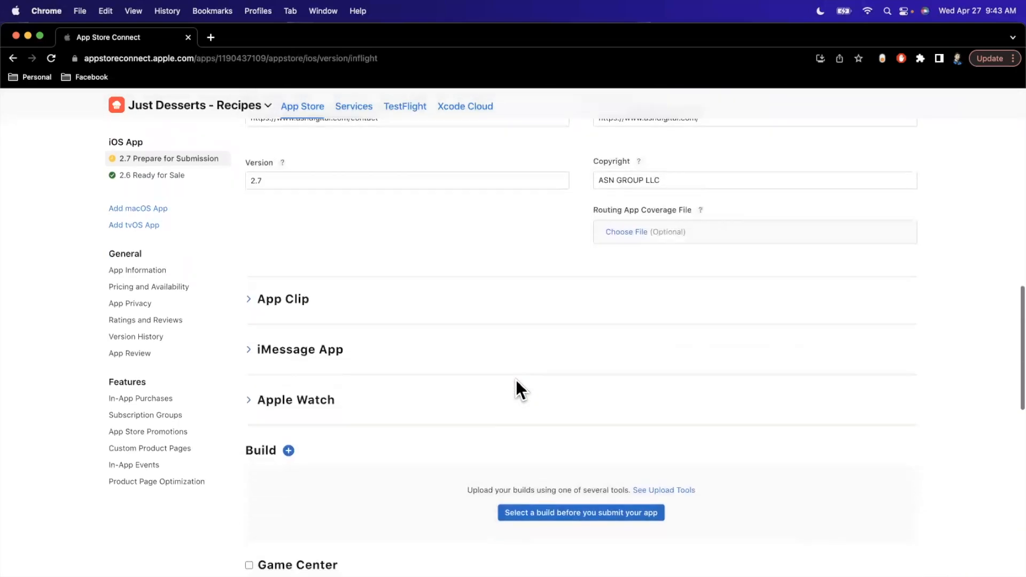
{"action": "scroll", "scroll_direction": "down", "scroll_amount": 3}
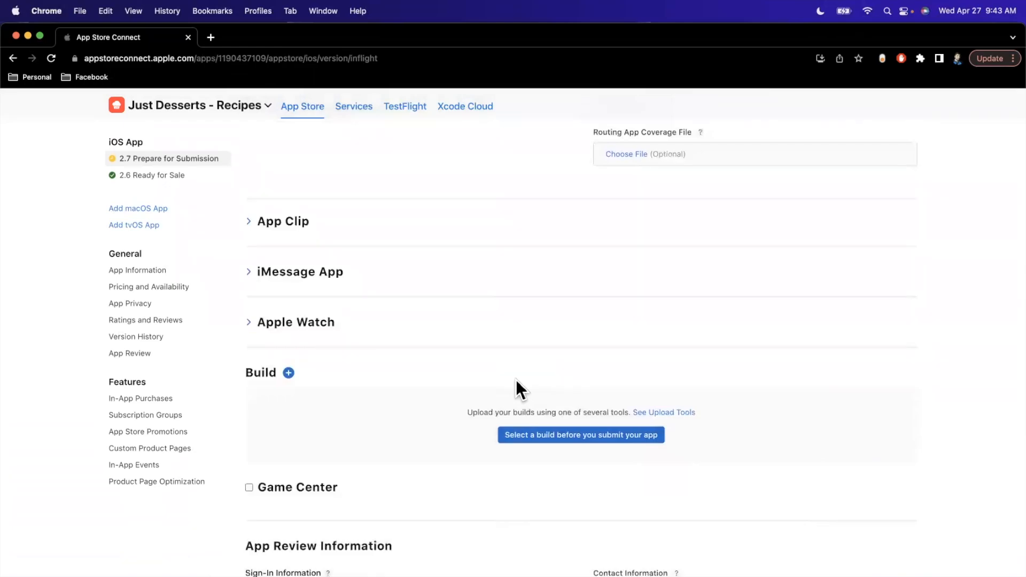
{"action": "mouse_move", "coordinate": [347, 407]}
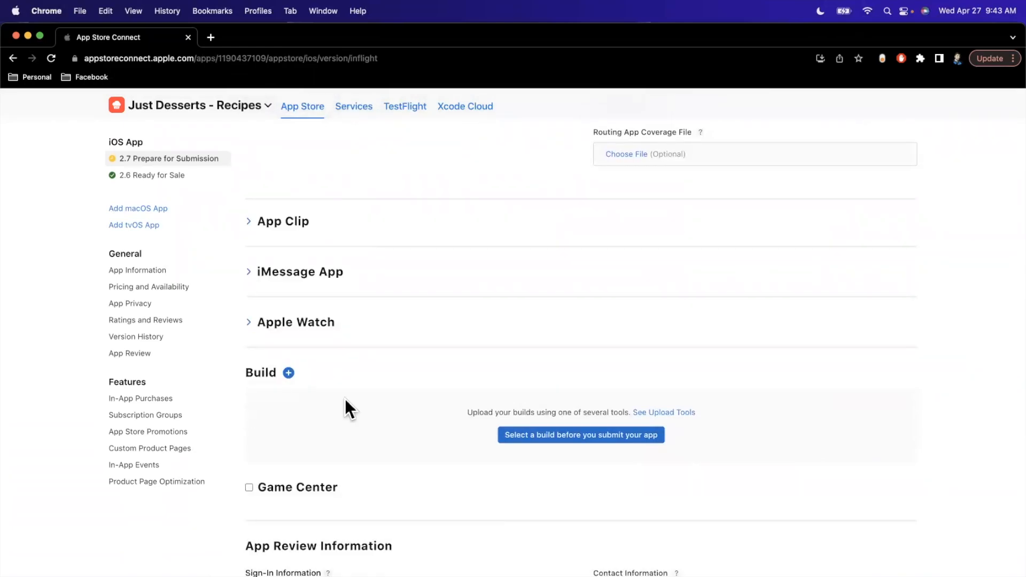
{"action": "mouse_move", "coordinate": [568, 451]}
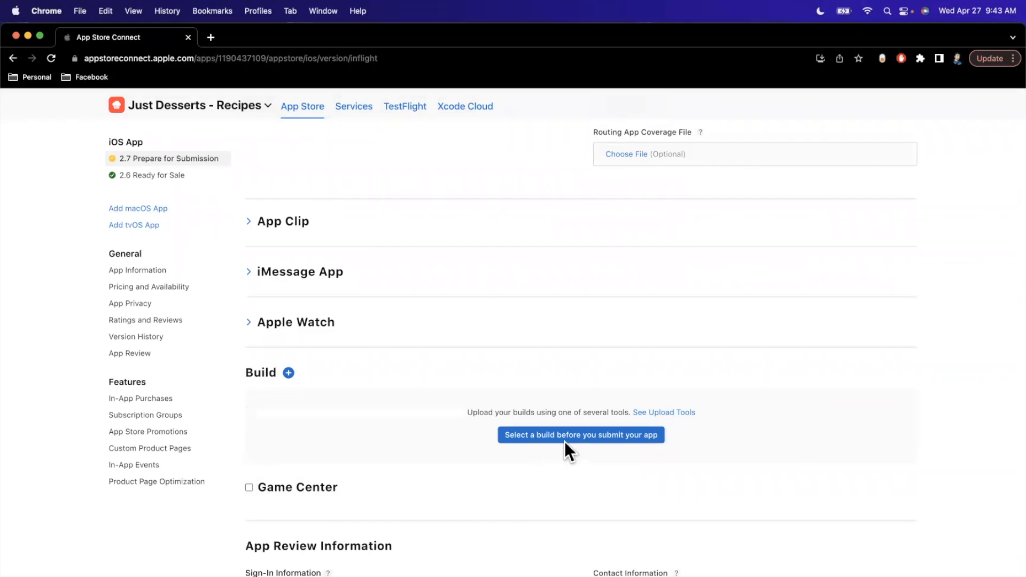
Attach build 1 of version 2.7 as the version's build.
{"action": "left_click", "coordinate": [582, 434]}
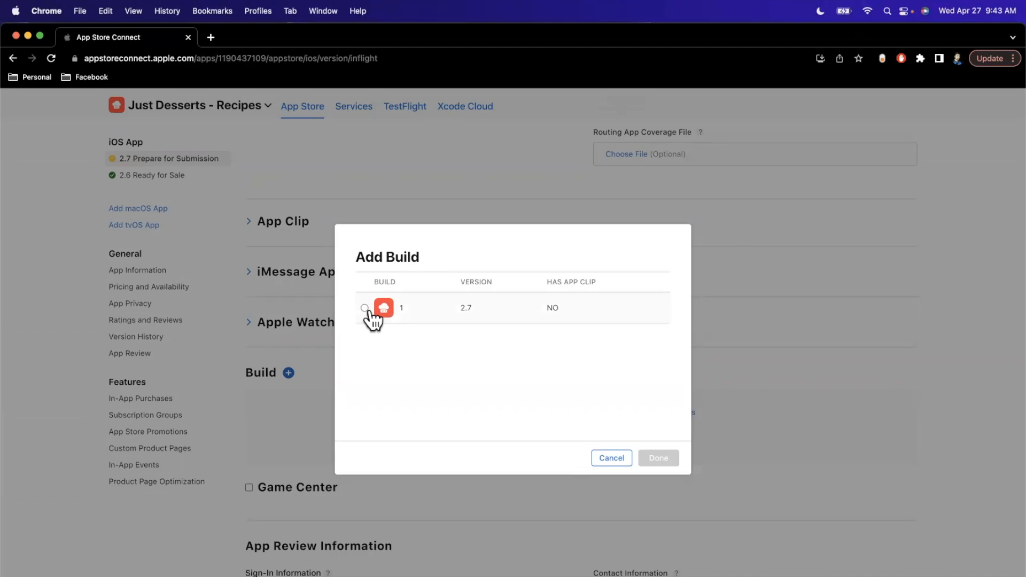
{"action": "left_click", "coordinate": [365, 308]}
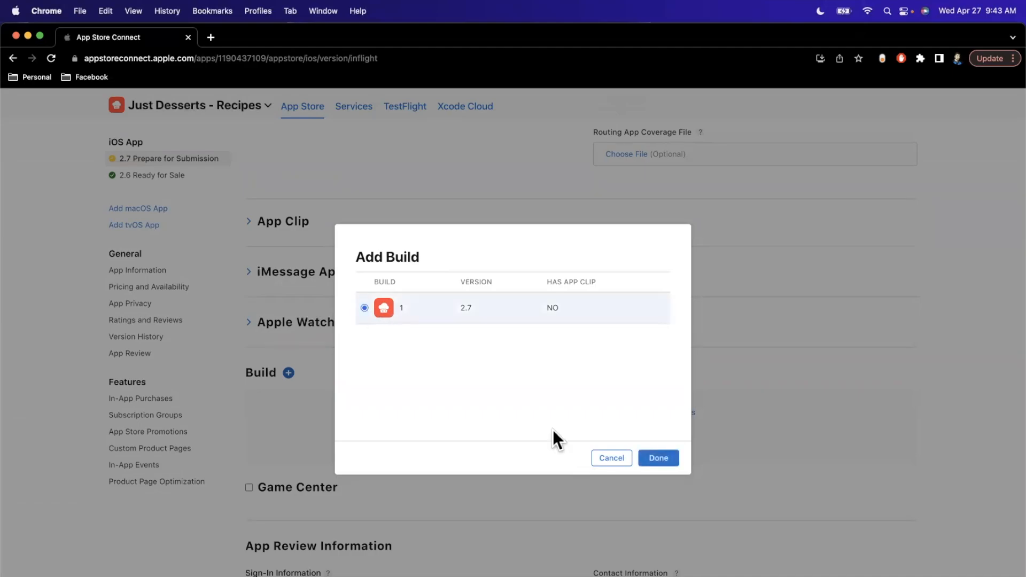
{"action": "left_click", "coordinate": [658, 458]}
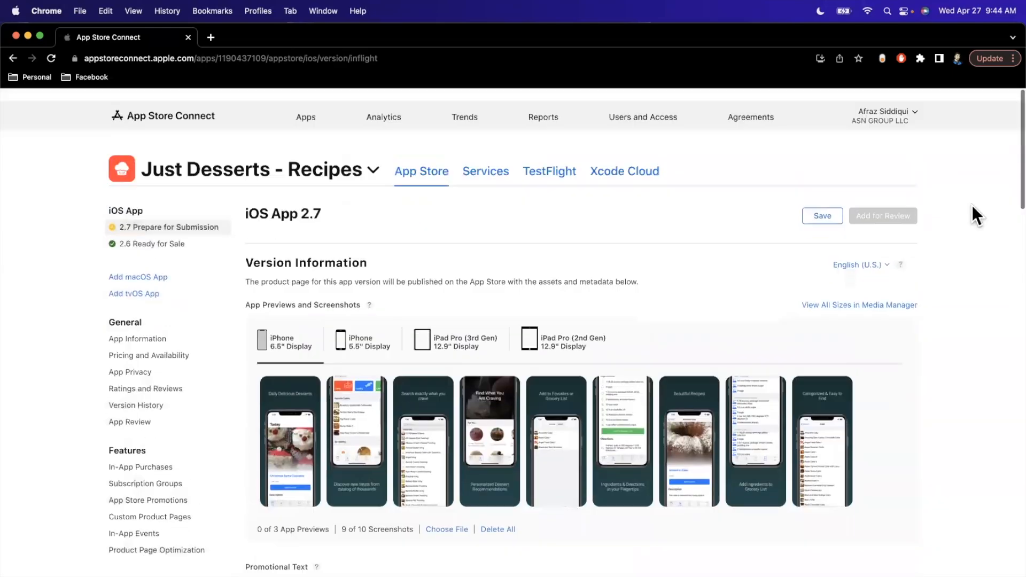
Save version 2.7 and add it to a review submission, reaching the Confirm Submission page.
{"action": "left_click", "coordinate": [822, 216]}
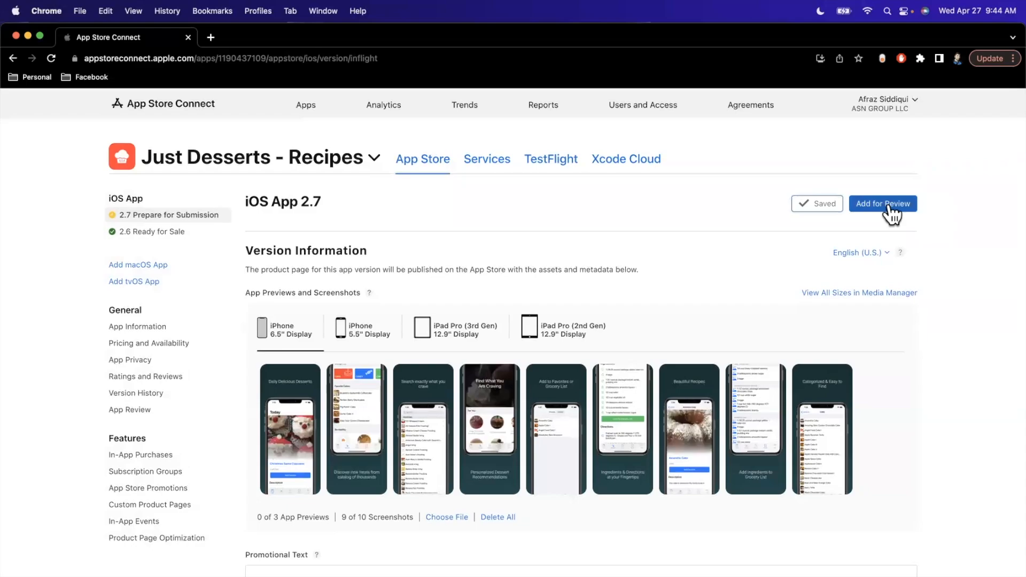
{"action": "left_click", "coordinate": [883, 203]}
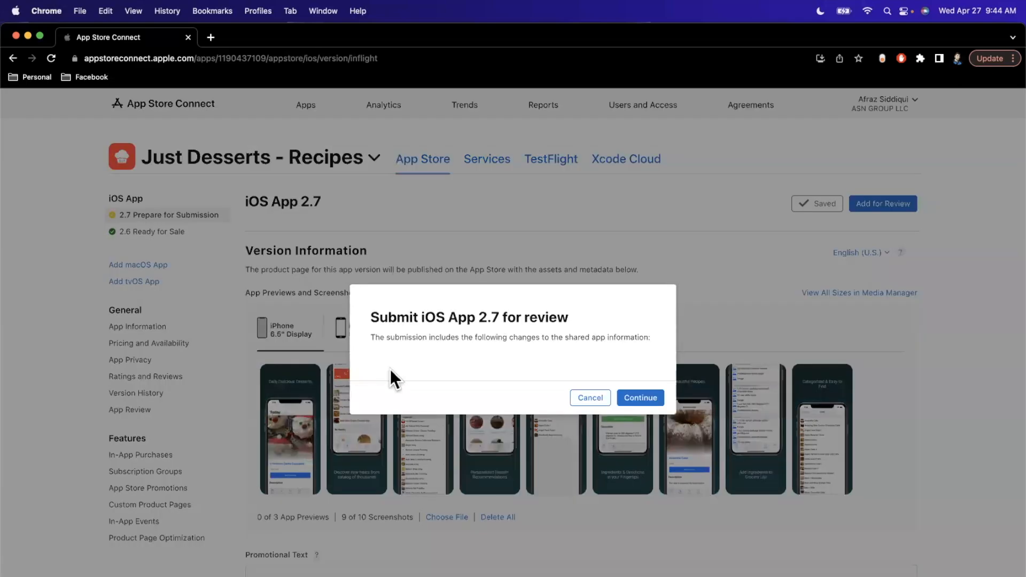
{"action": "mouse_move", "coordinate": [535, 400]}
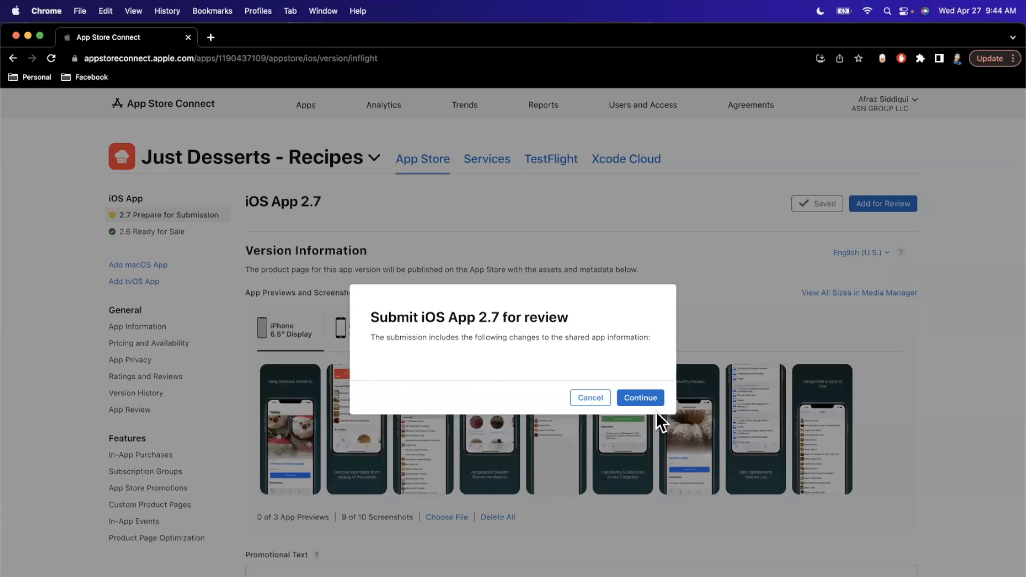
{"action": "left_click", "coordinate": [640, 398]}
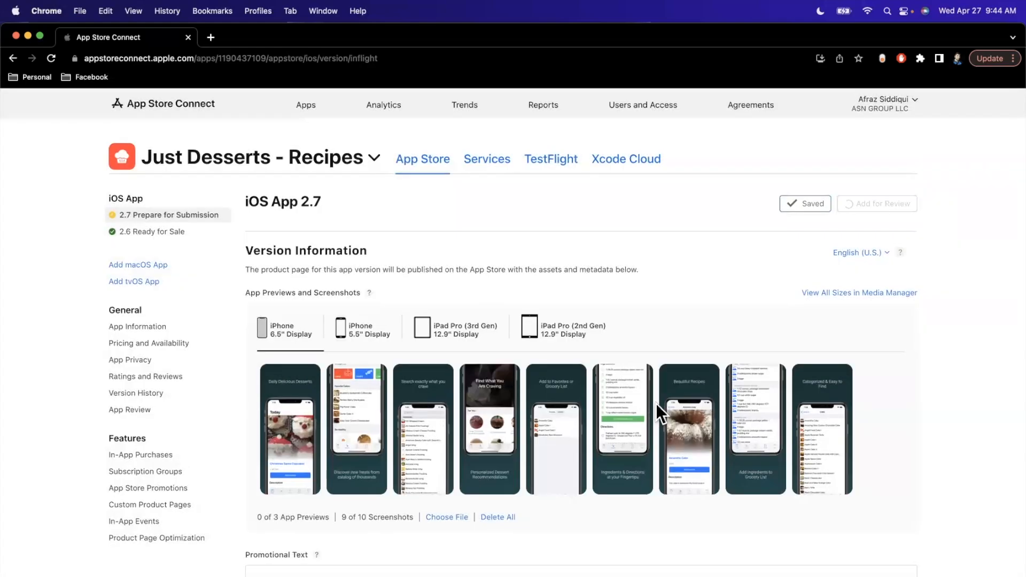
{"action": "mouse_move", "coordinate": [599, 310]}
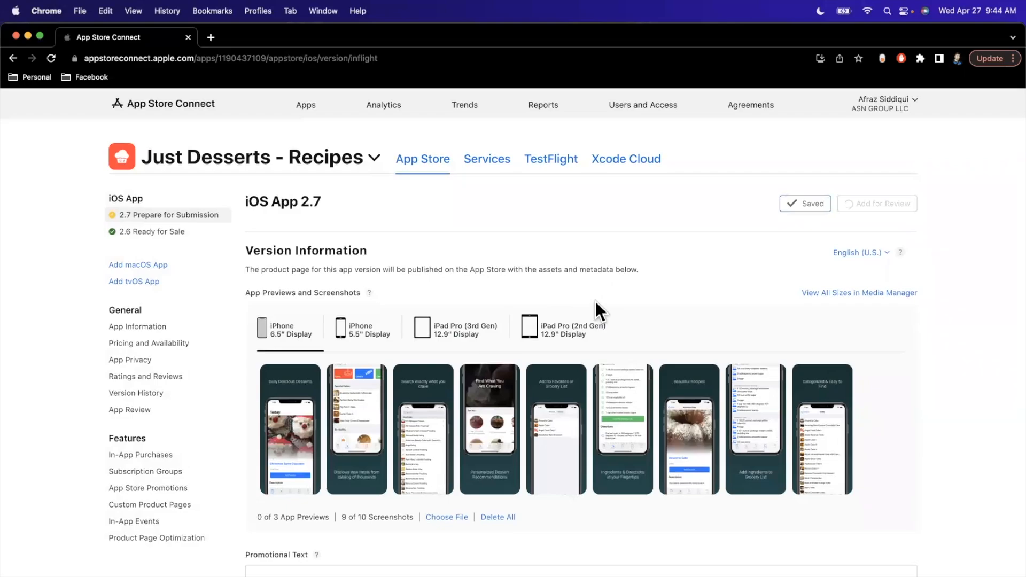
{"action": "mouse_move", "coordinate": [812, 139]}
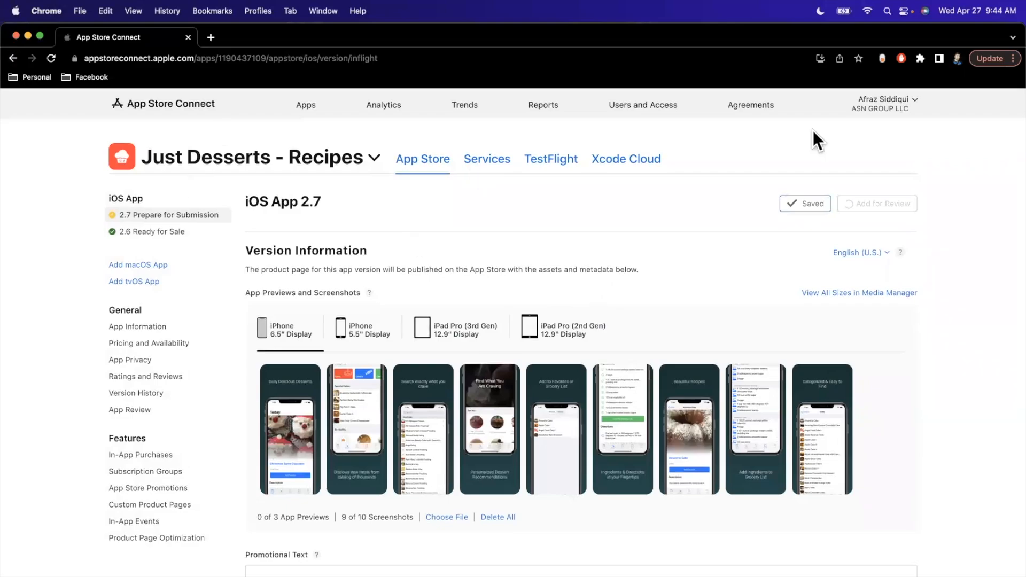
{"action": "mouse_move", "coordinate": [930, 227]}
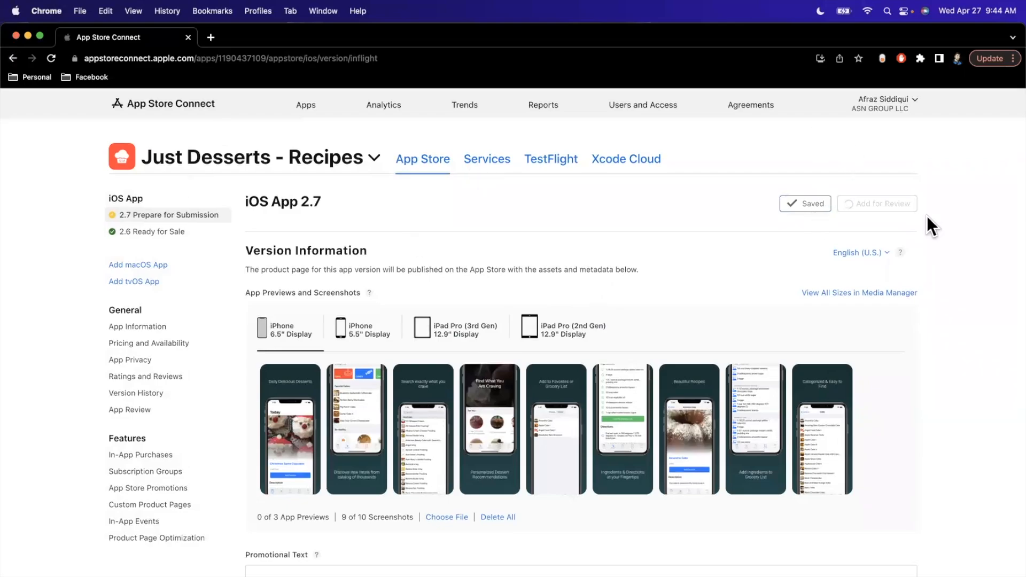
{"action": "scroll", "scroll_direction": "down", "scroll_amount": 3}
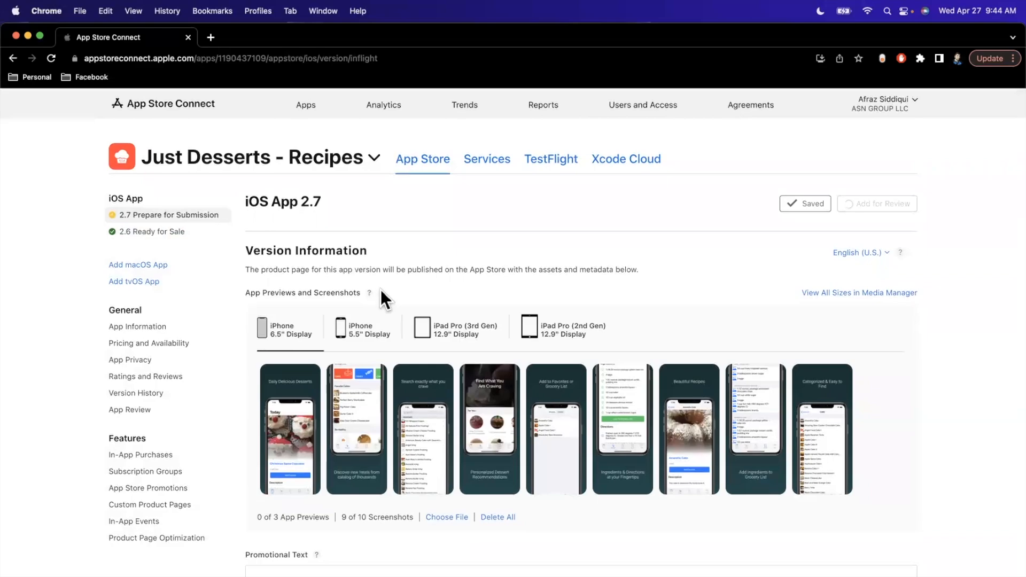
{"action": "scroll", "scroll_direction": "down", "scroll_amount": 3}
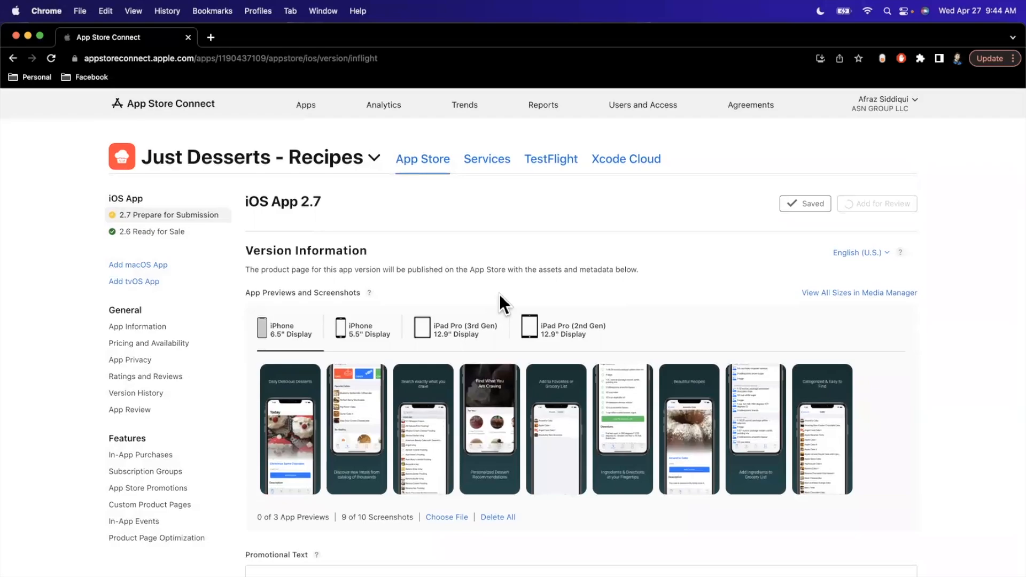
{"action": "mouse_move", "coordinate": [492, 295]}
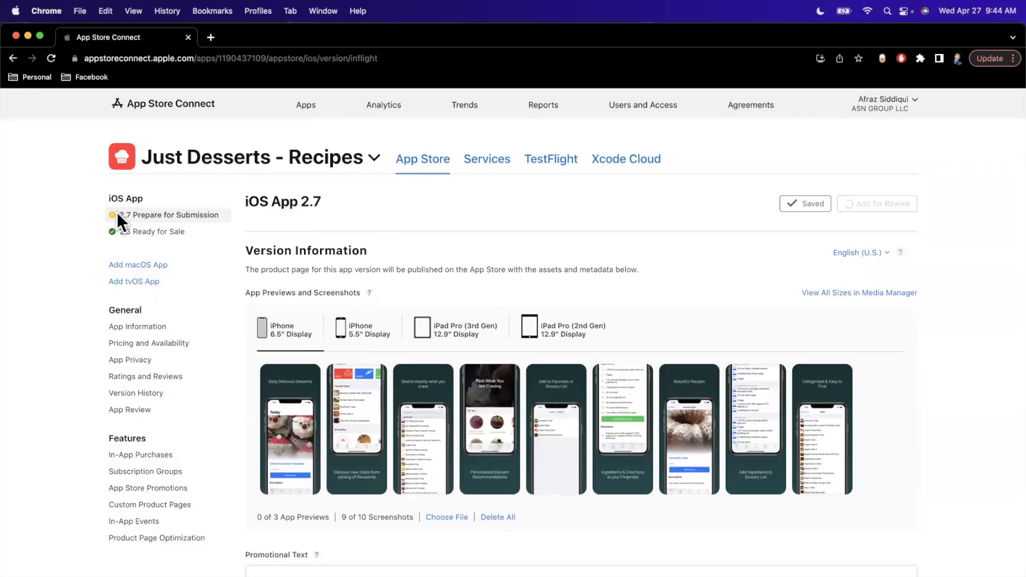
{"action": "scroll", "scroll_direction": "down", "scroll_amount": 3}
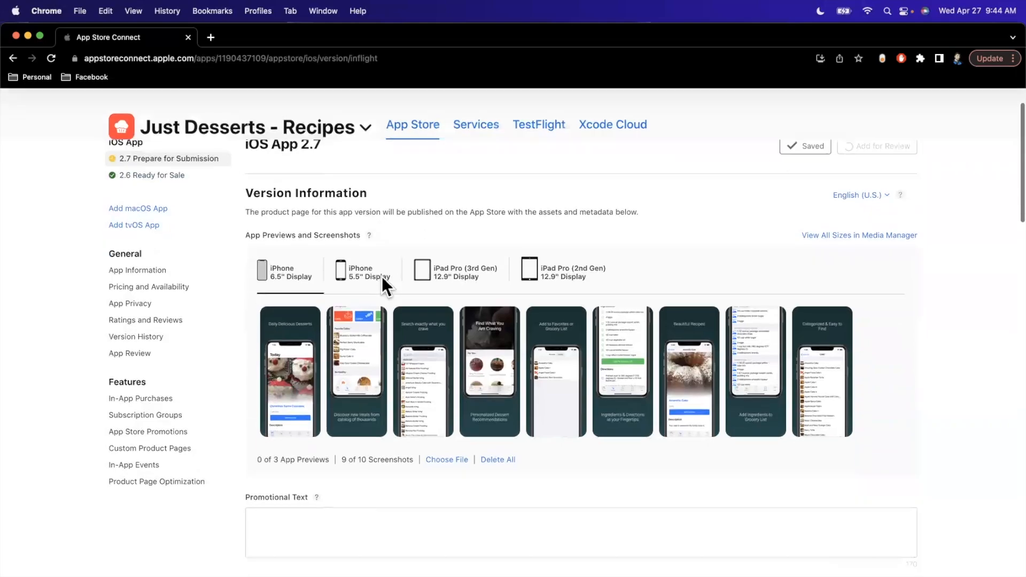
{"action": "scroll", "scroll_direction": "up", "scroll_amount": 3}
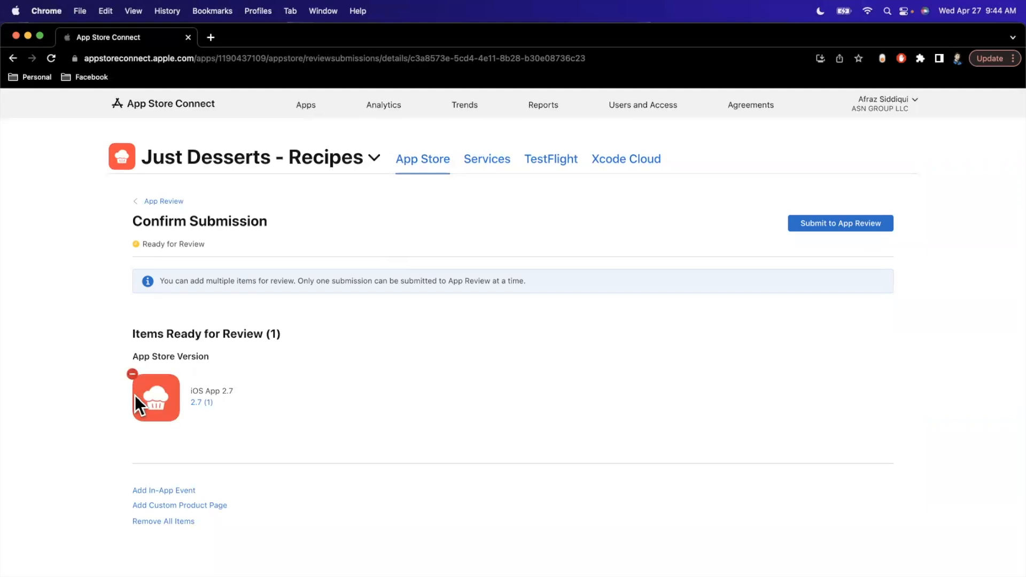
{"action": "mouse_move", "coordinate": [148, 449]}
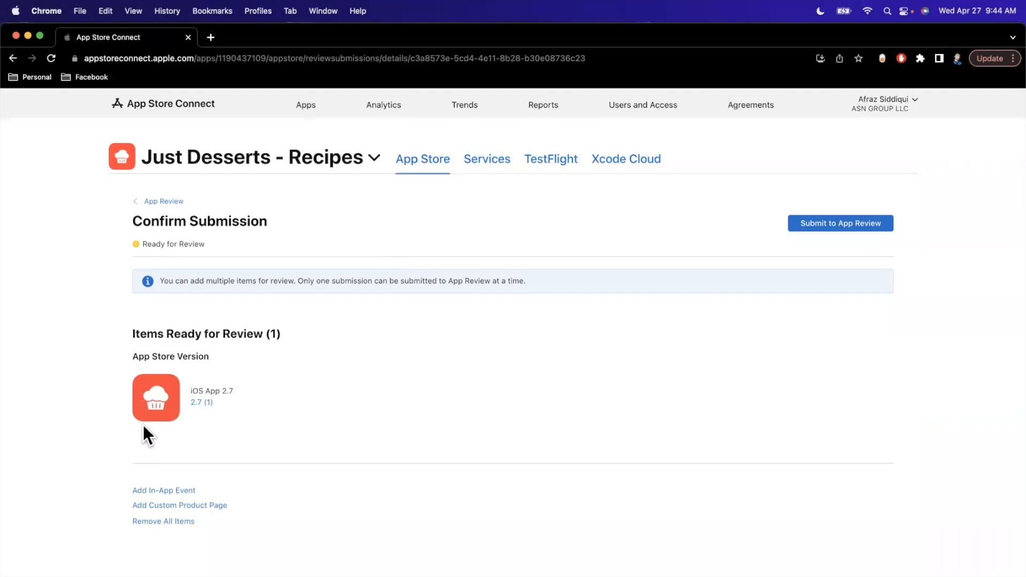
Submit the iOS App 2.7 (1) submission to App Review.
{"action": "scroll", "scroll_direction": "down", "scroll_amount": 3}
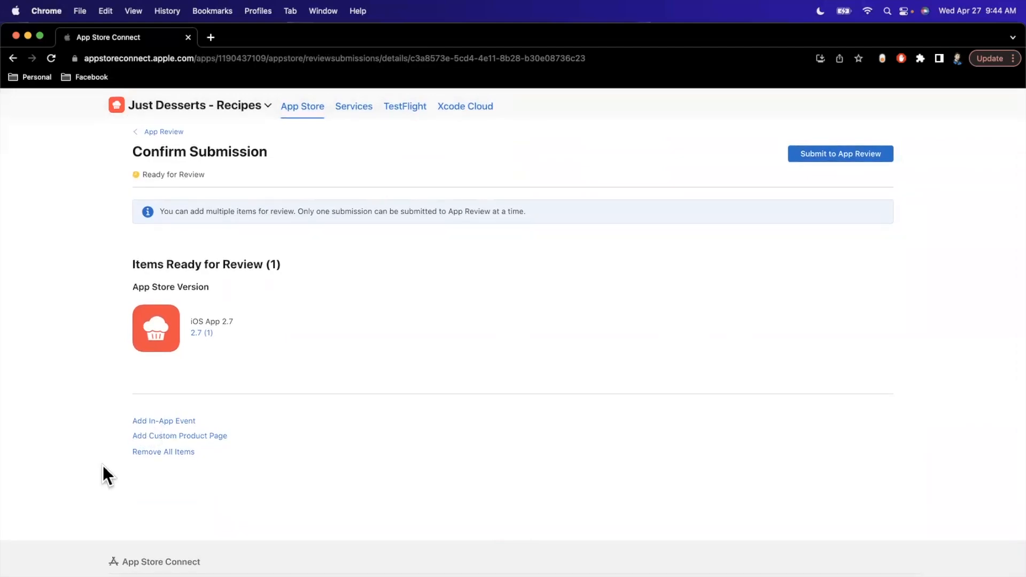
{"action": "mouse_move", "coordinate": [443, 396]}
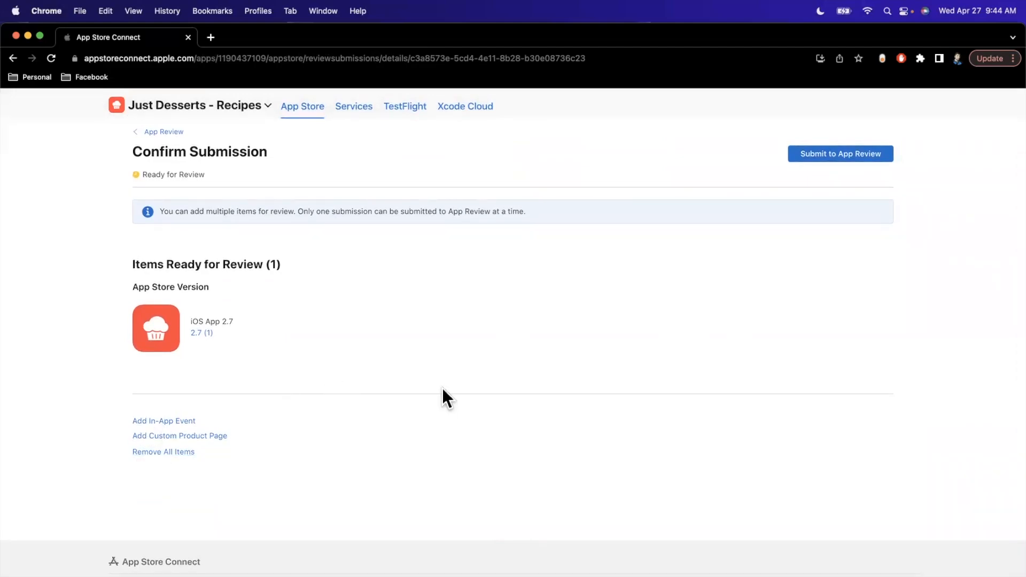
{"action": "mouse_move", "coordinate": [381, 429]}
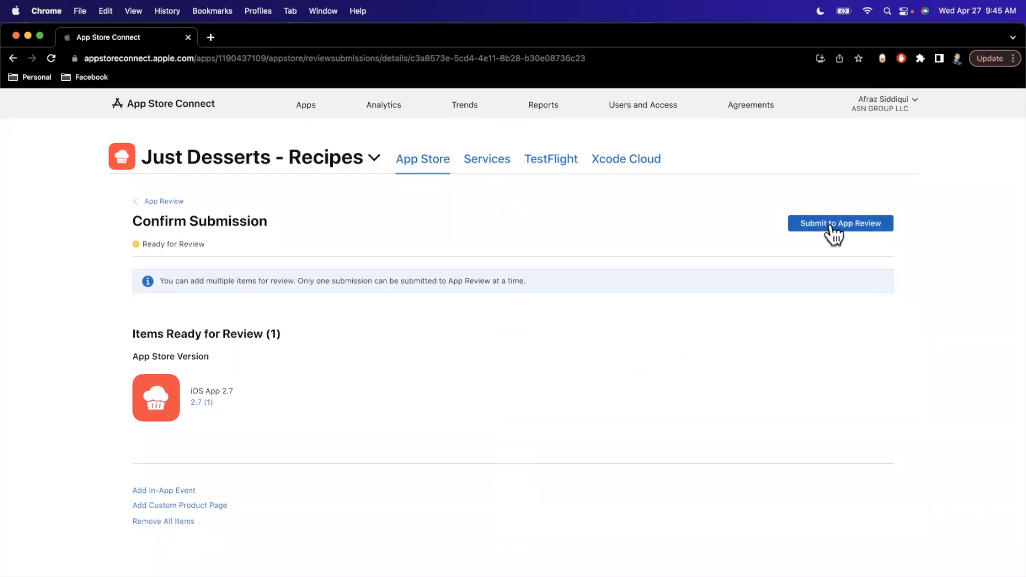
{"action": "left_click", "coordinate": [840, 224]}
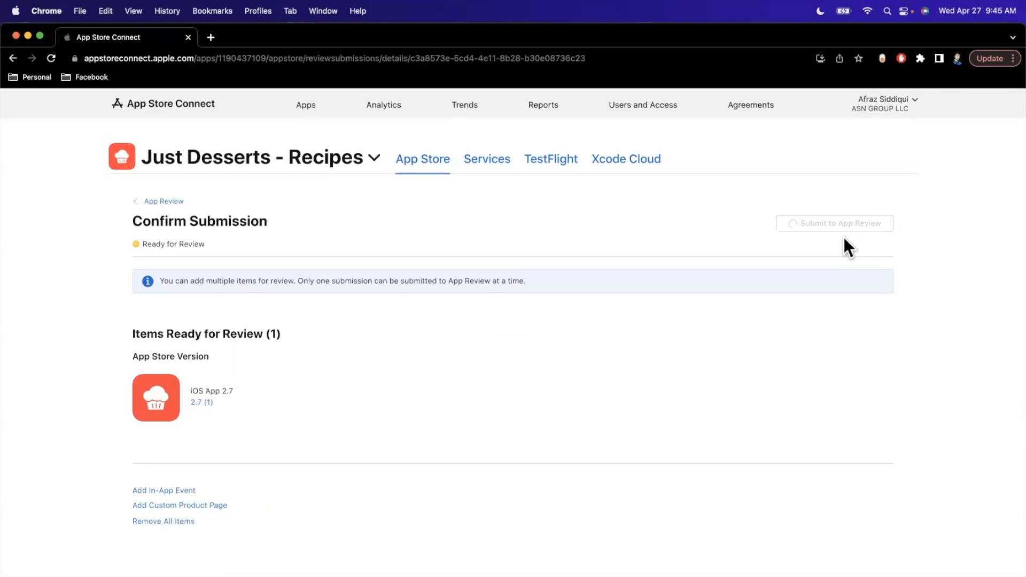
{"action": "mouse_move", "coordinate": [468, 343]}
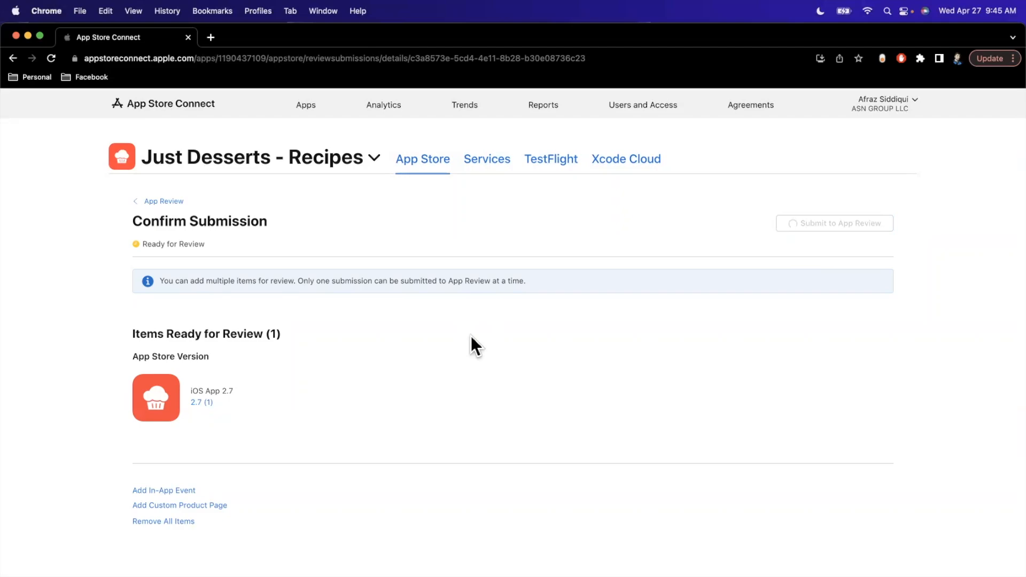
{"action": "mouse_move", "coordinate": [95, 181]}
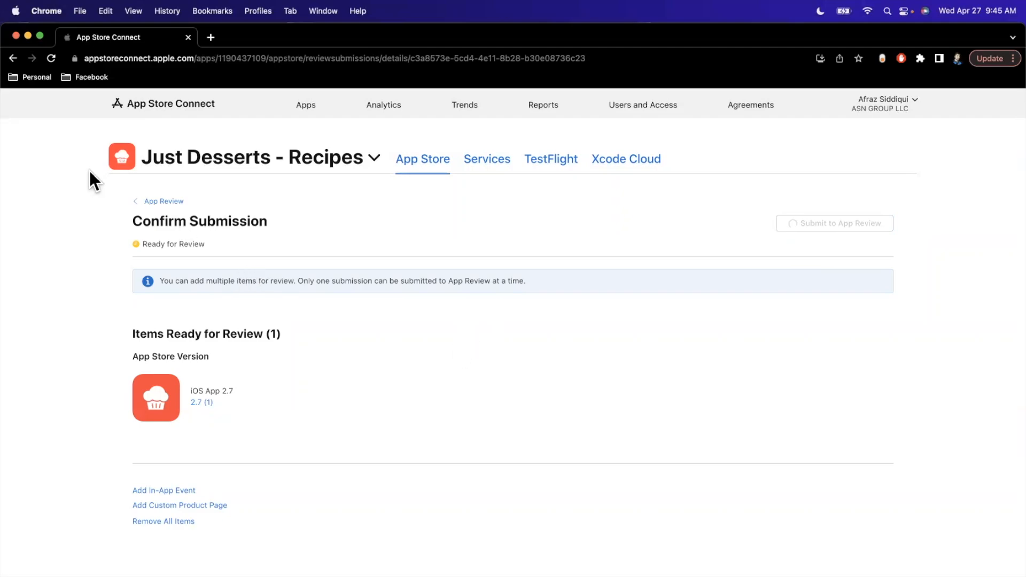
{"action": "mouse_move", "coordinate": [138, 270]}
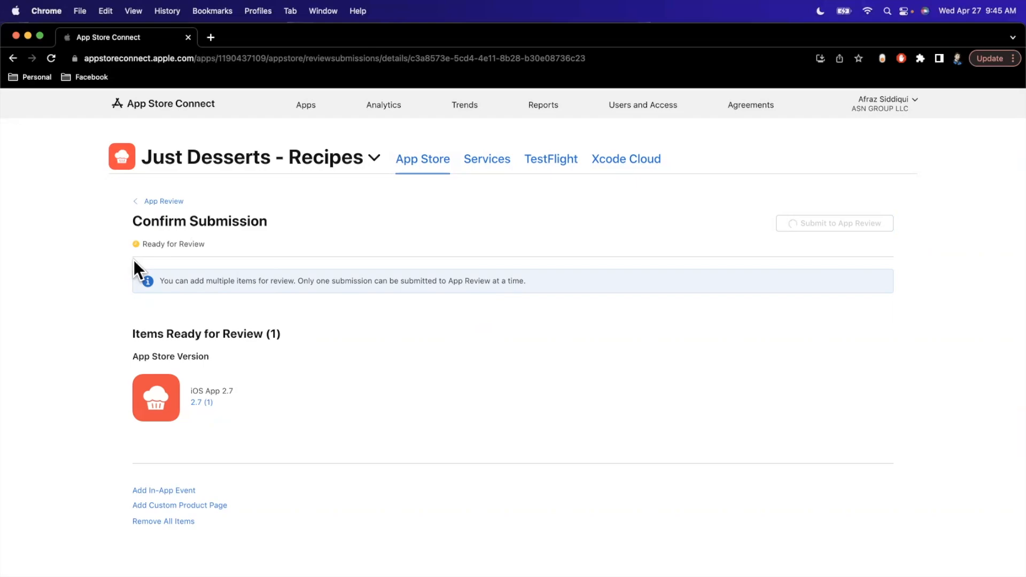
{"action": "mouse_move", "coordinate": [289, 265]}
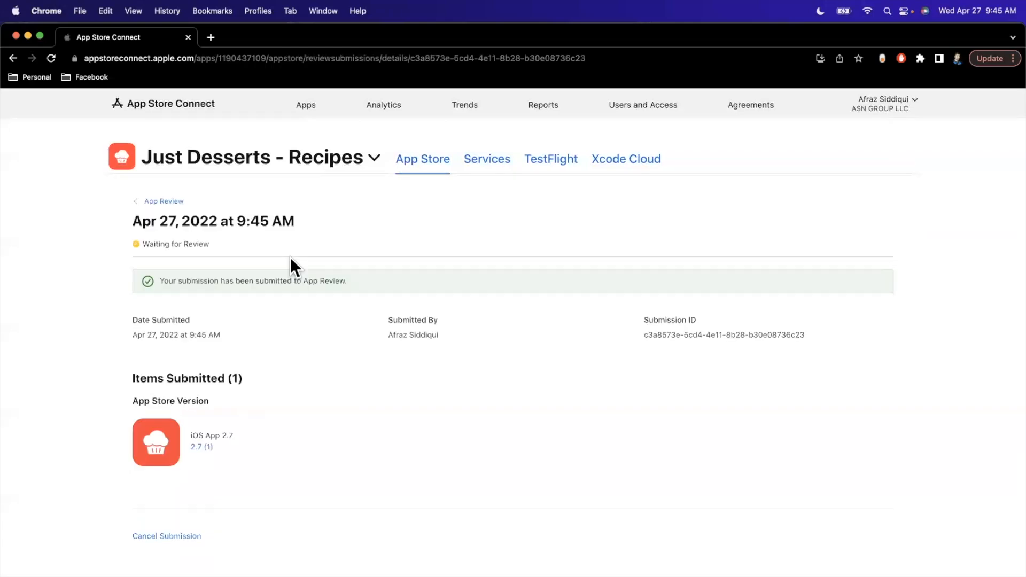
{"action": "mouse_move", "coordinate": [50, 171]}
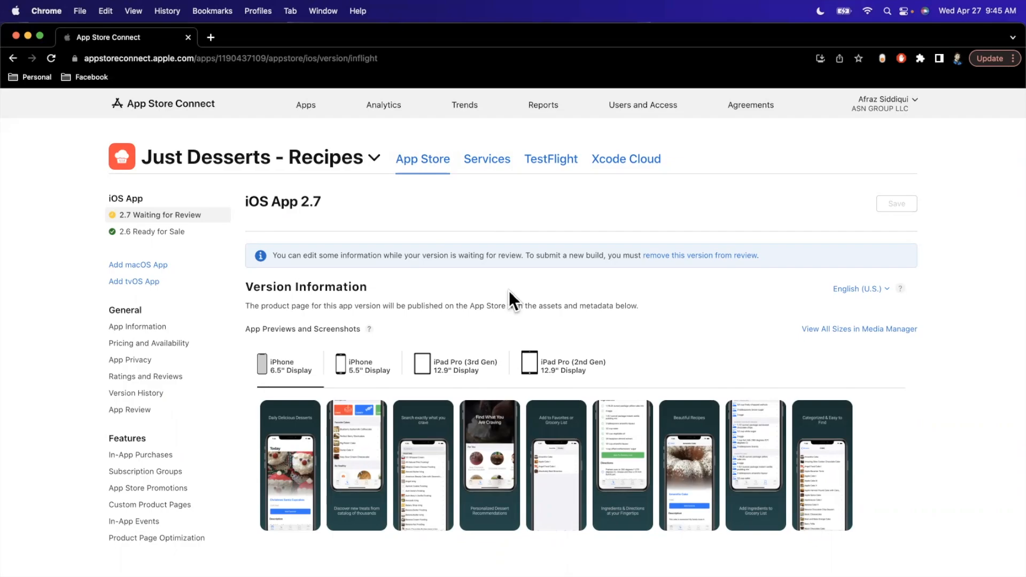
{"action": "mouse_move", "coordinate": [565, 364]}
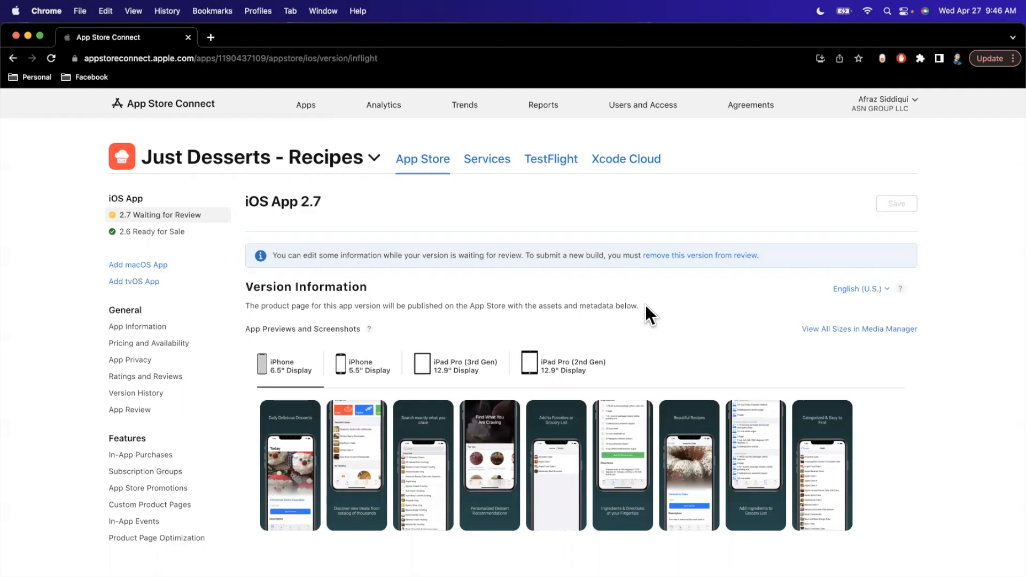
{"action": "mouse_move", "coordinate": [676, 246]}
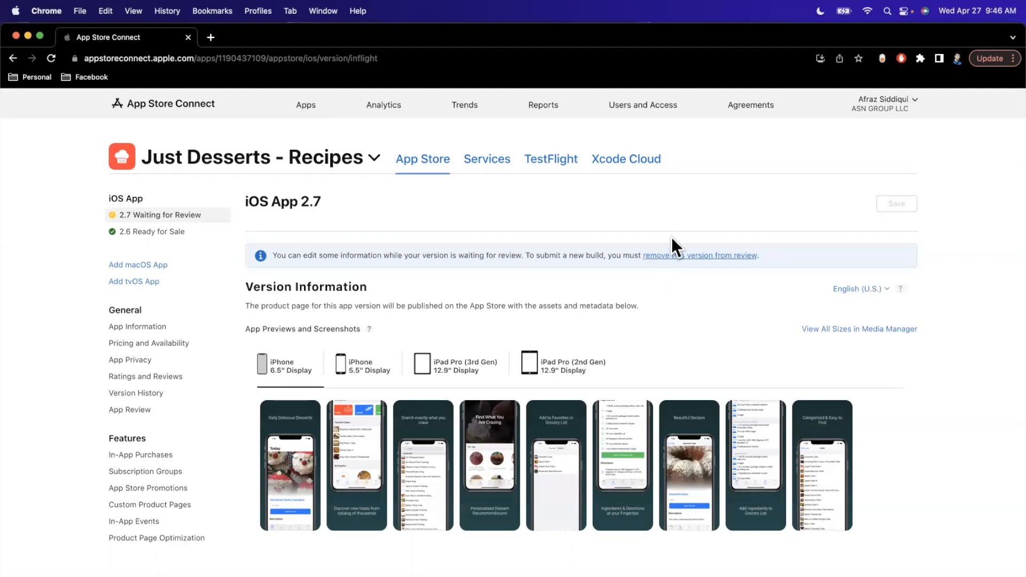